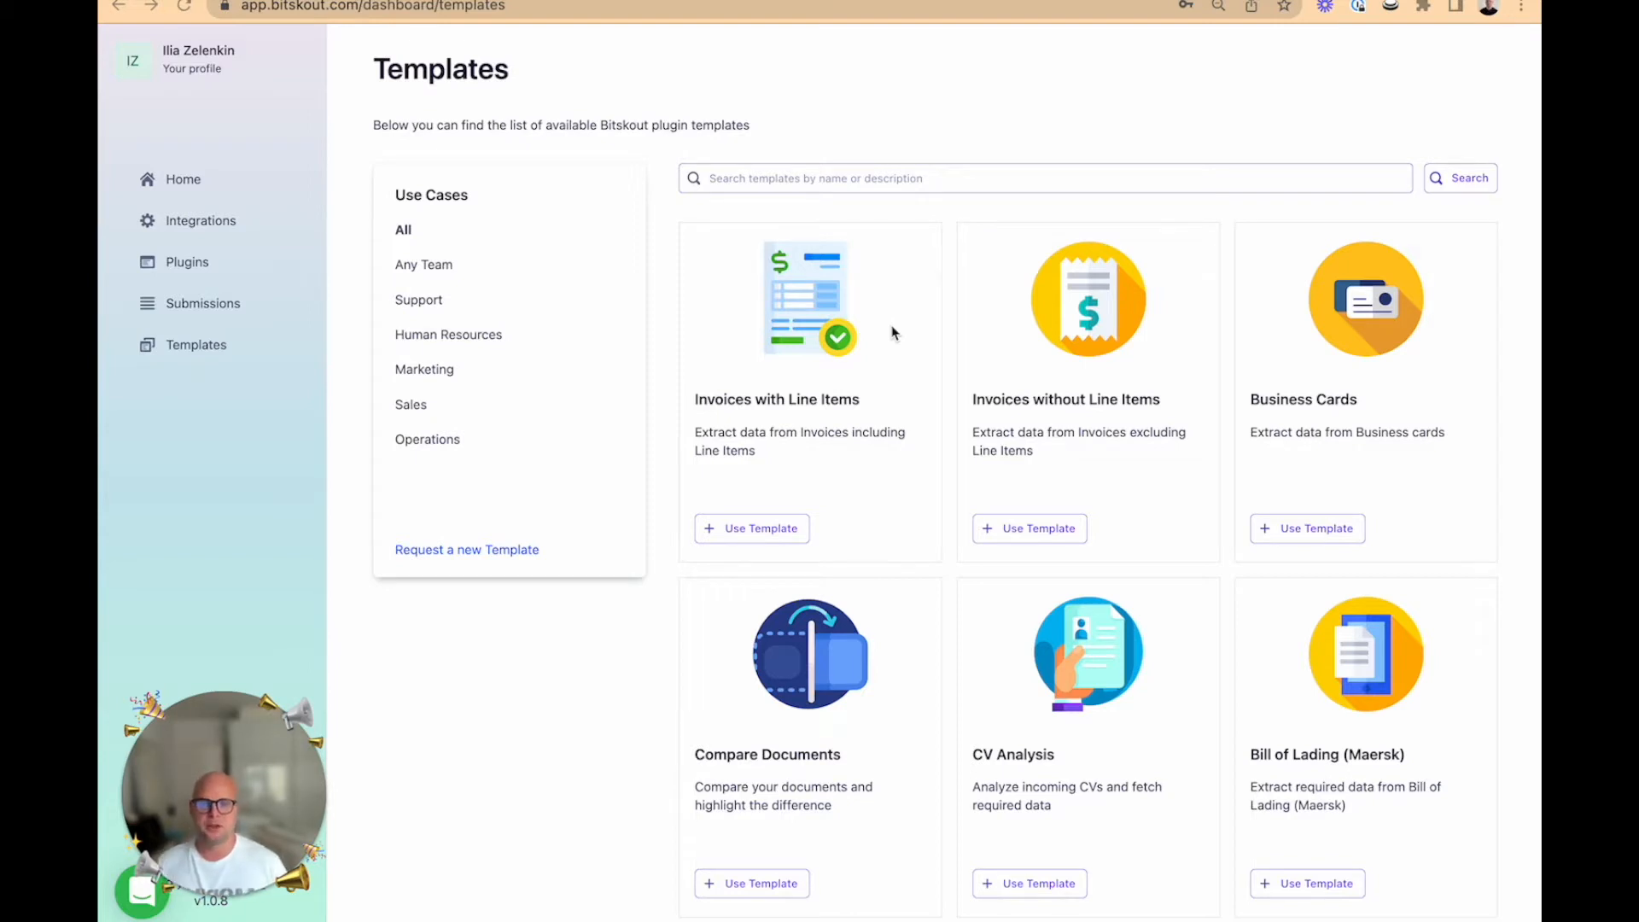
pyautogui.moveTo(894, 315)
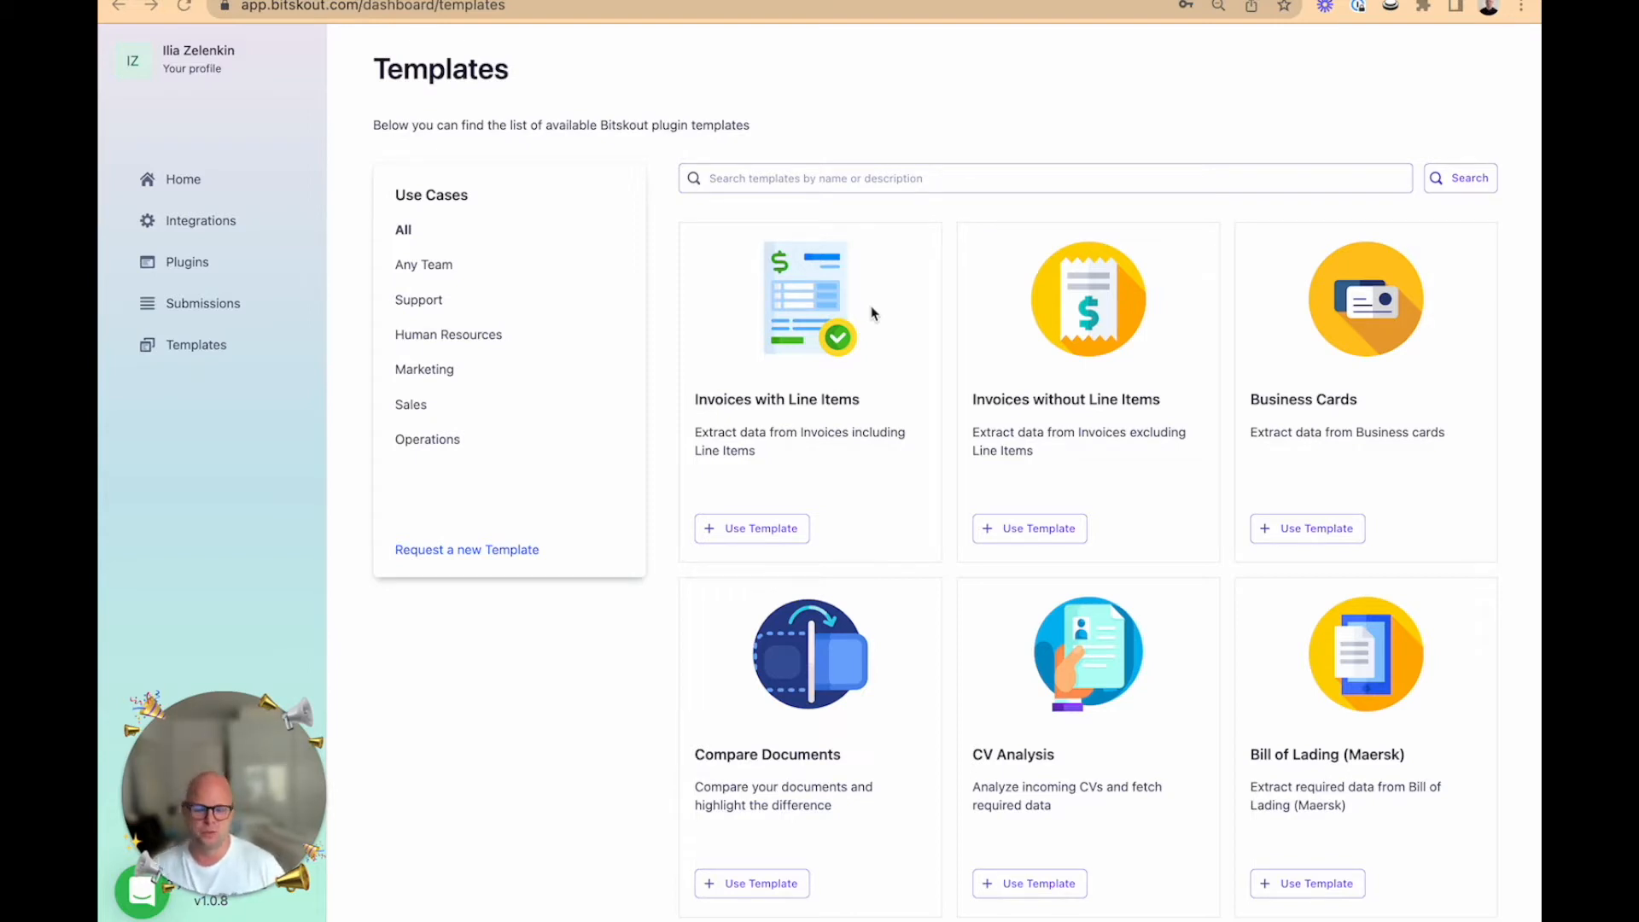
# - Choose 'Write Data to Fields' as the output and reach the Field Output section
pyautogui.scroll(-3)
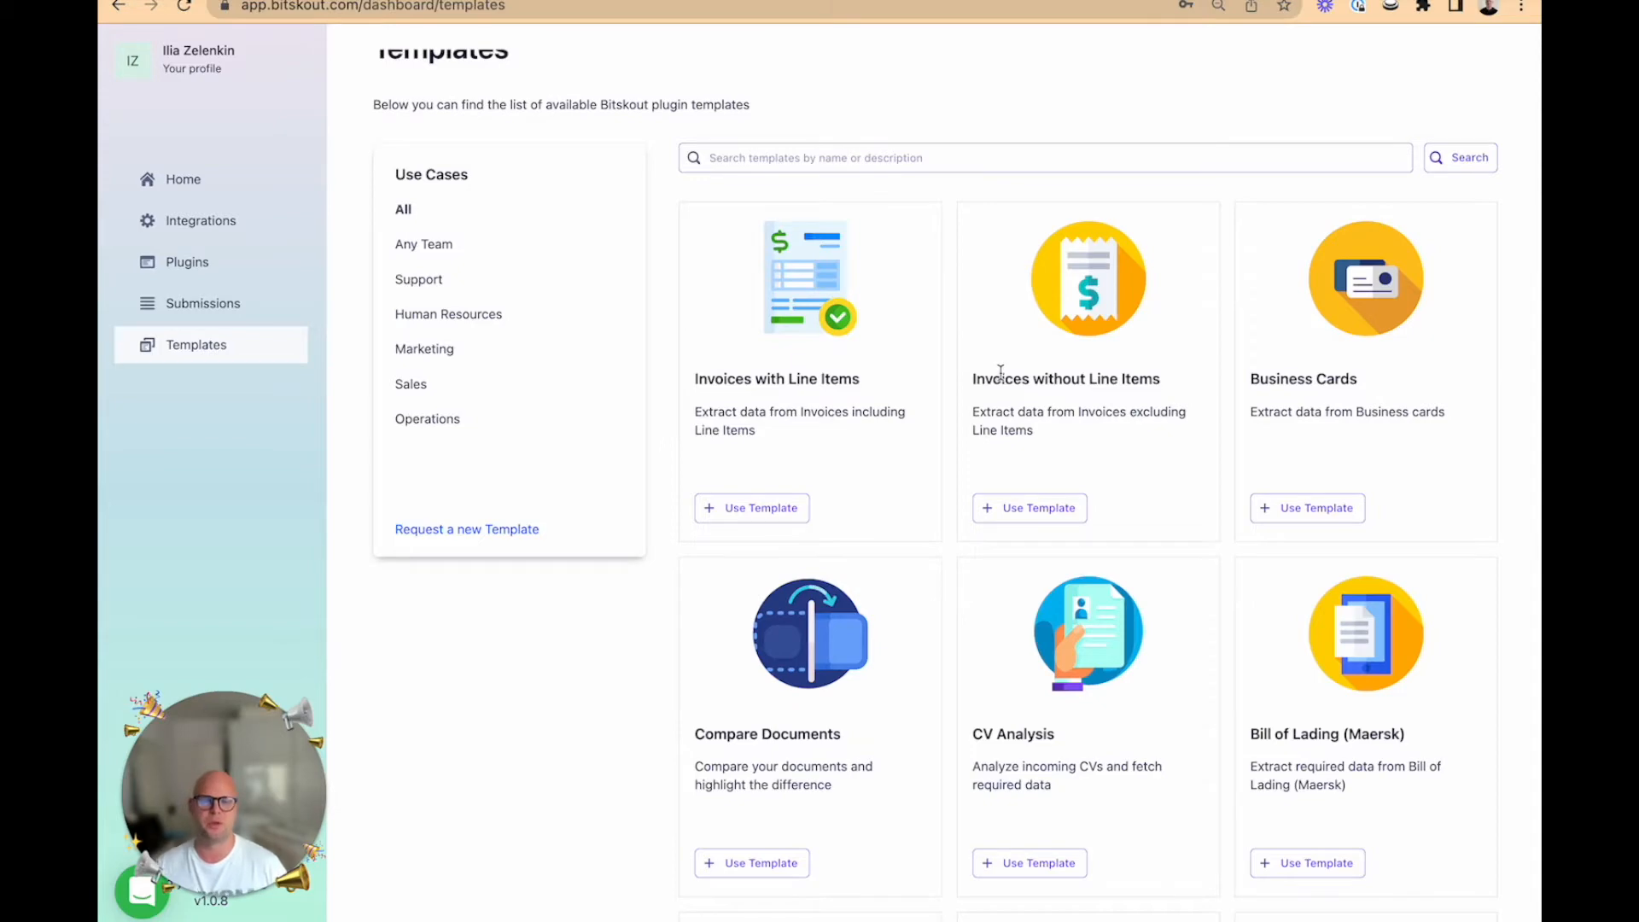
pyautogui.scroll(-3)
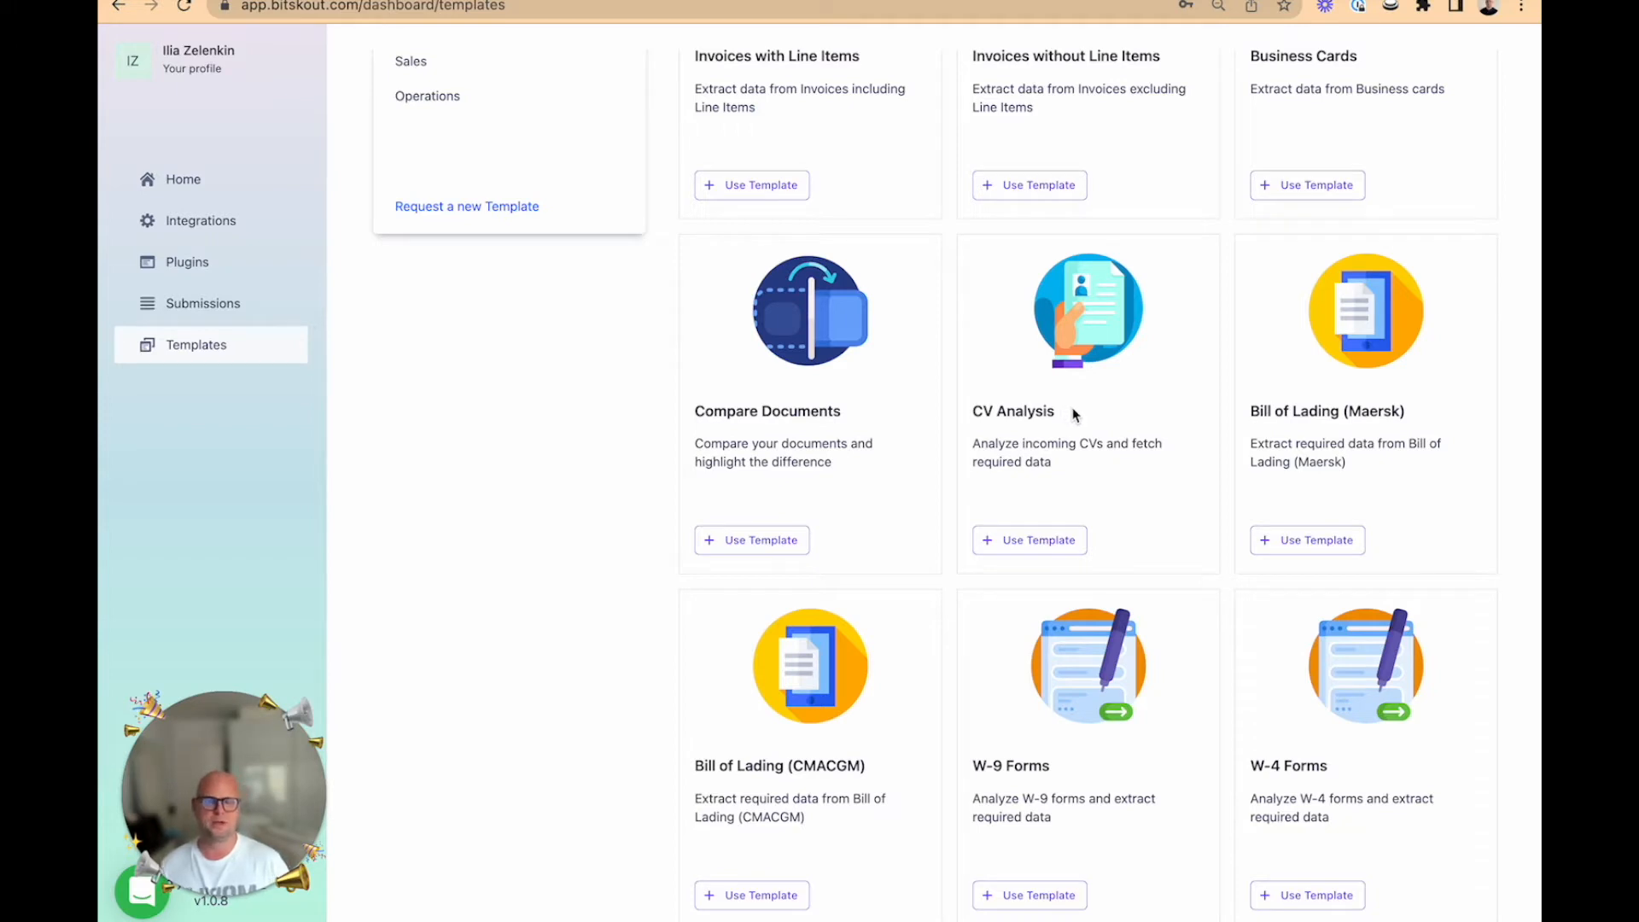
pyautogui.moveTo(1035, 560)
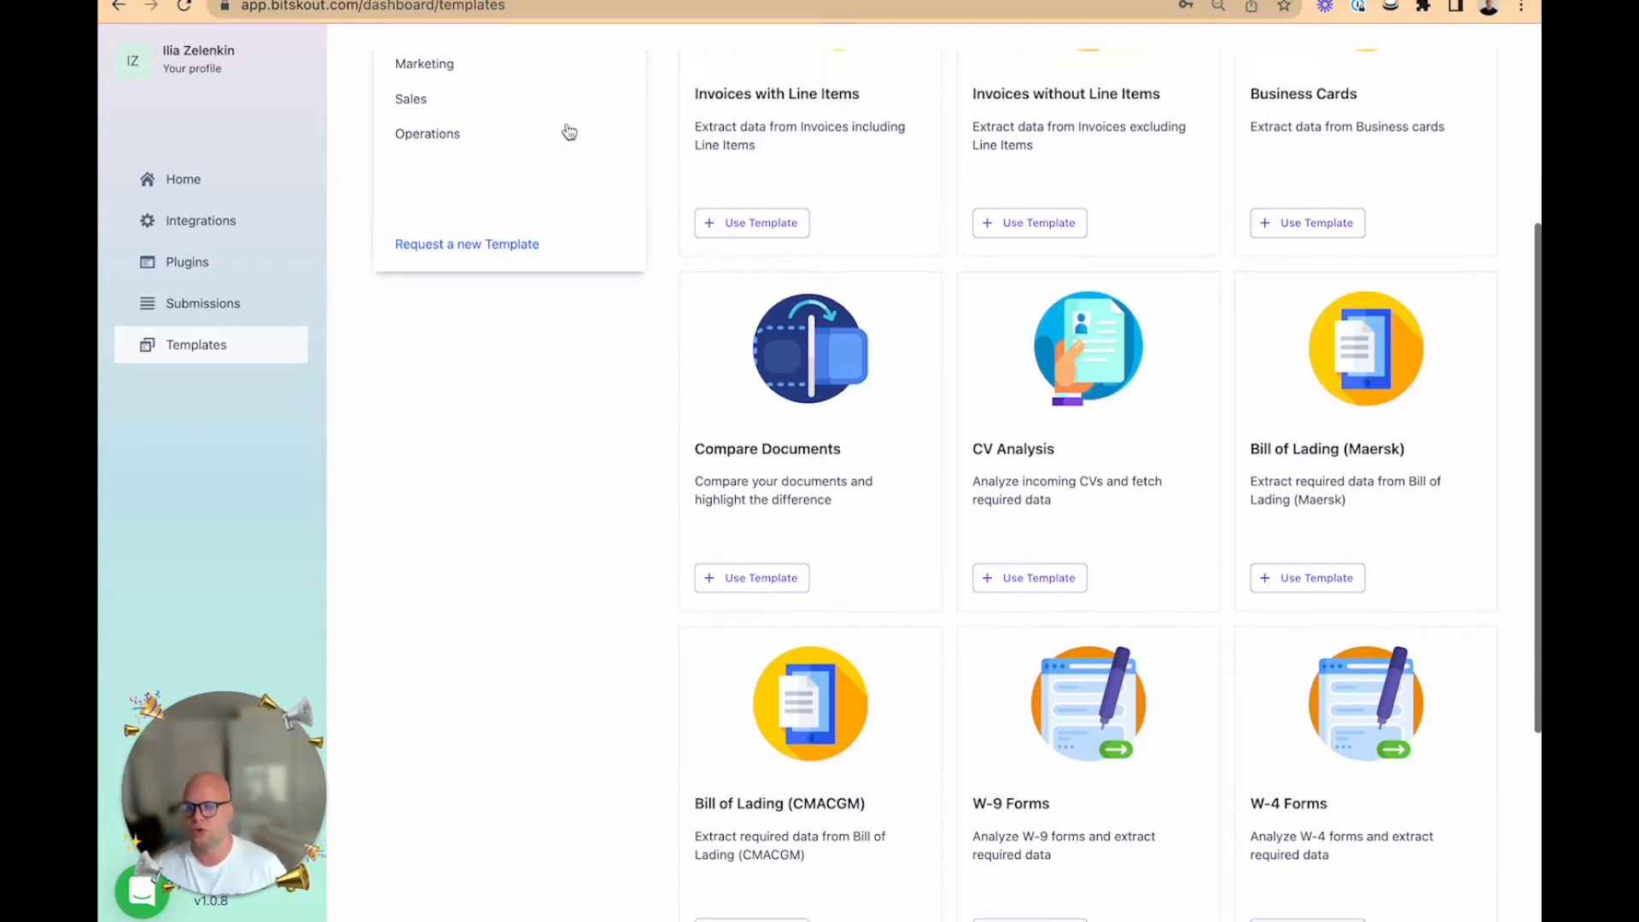
pyautogui.scroll(-3)
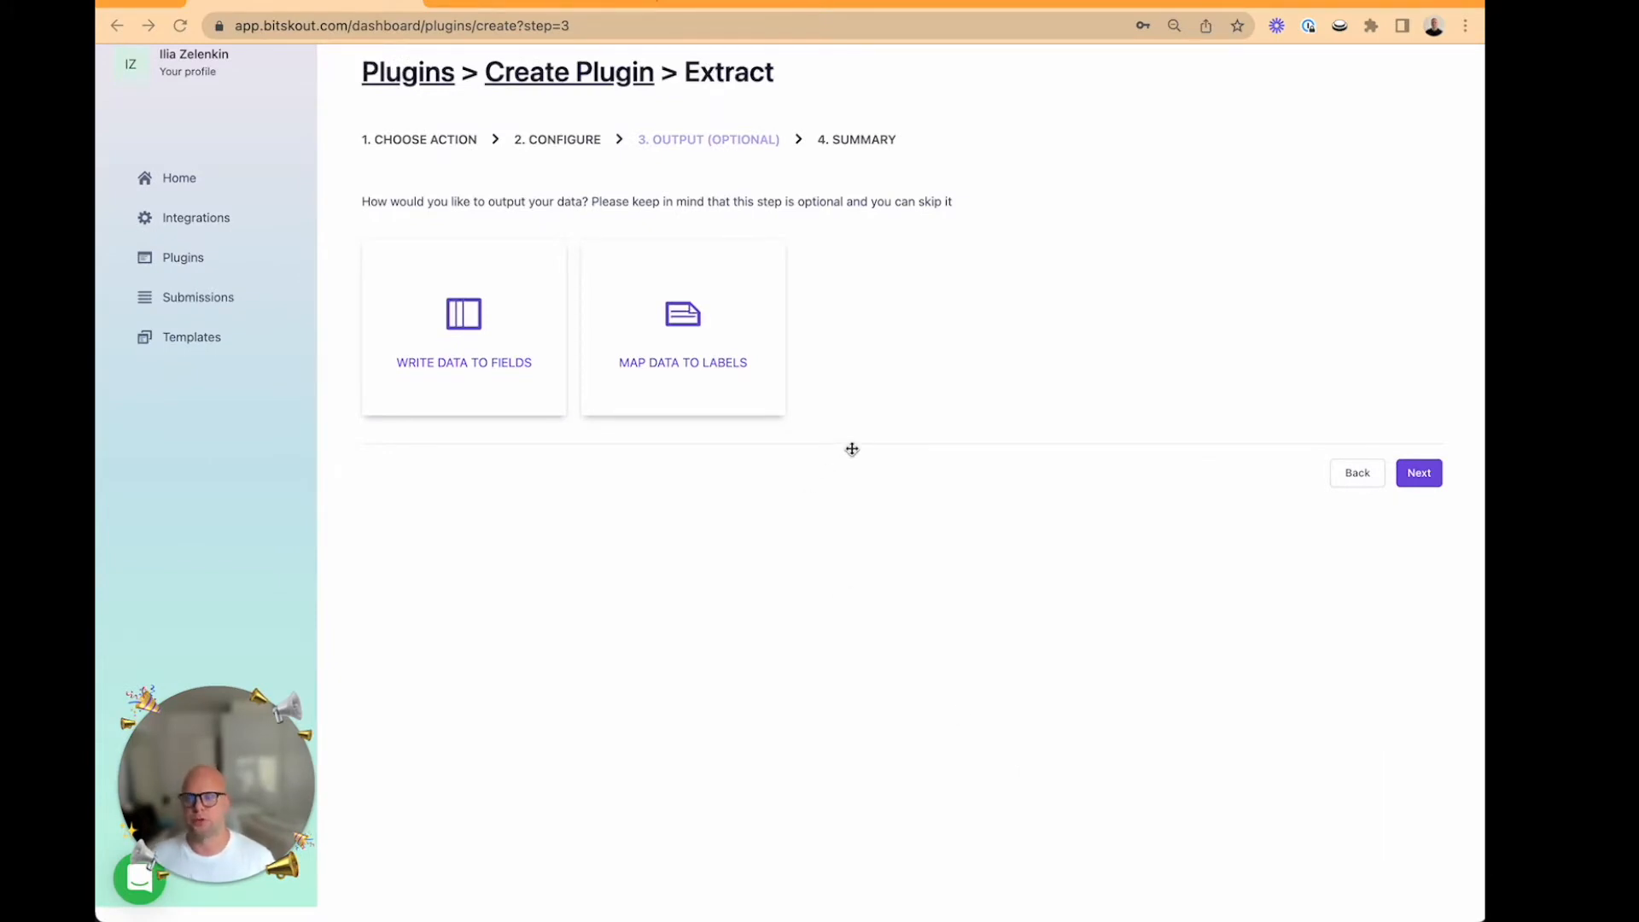
pyautogui.scroll(-3)
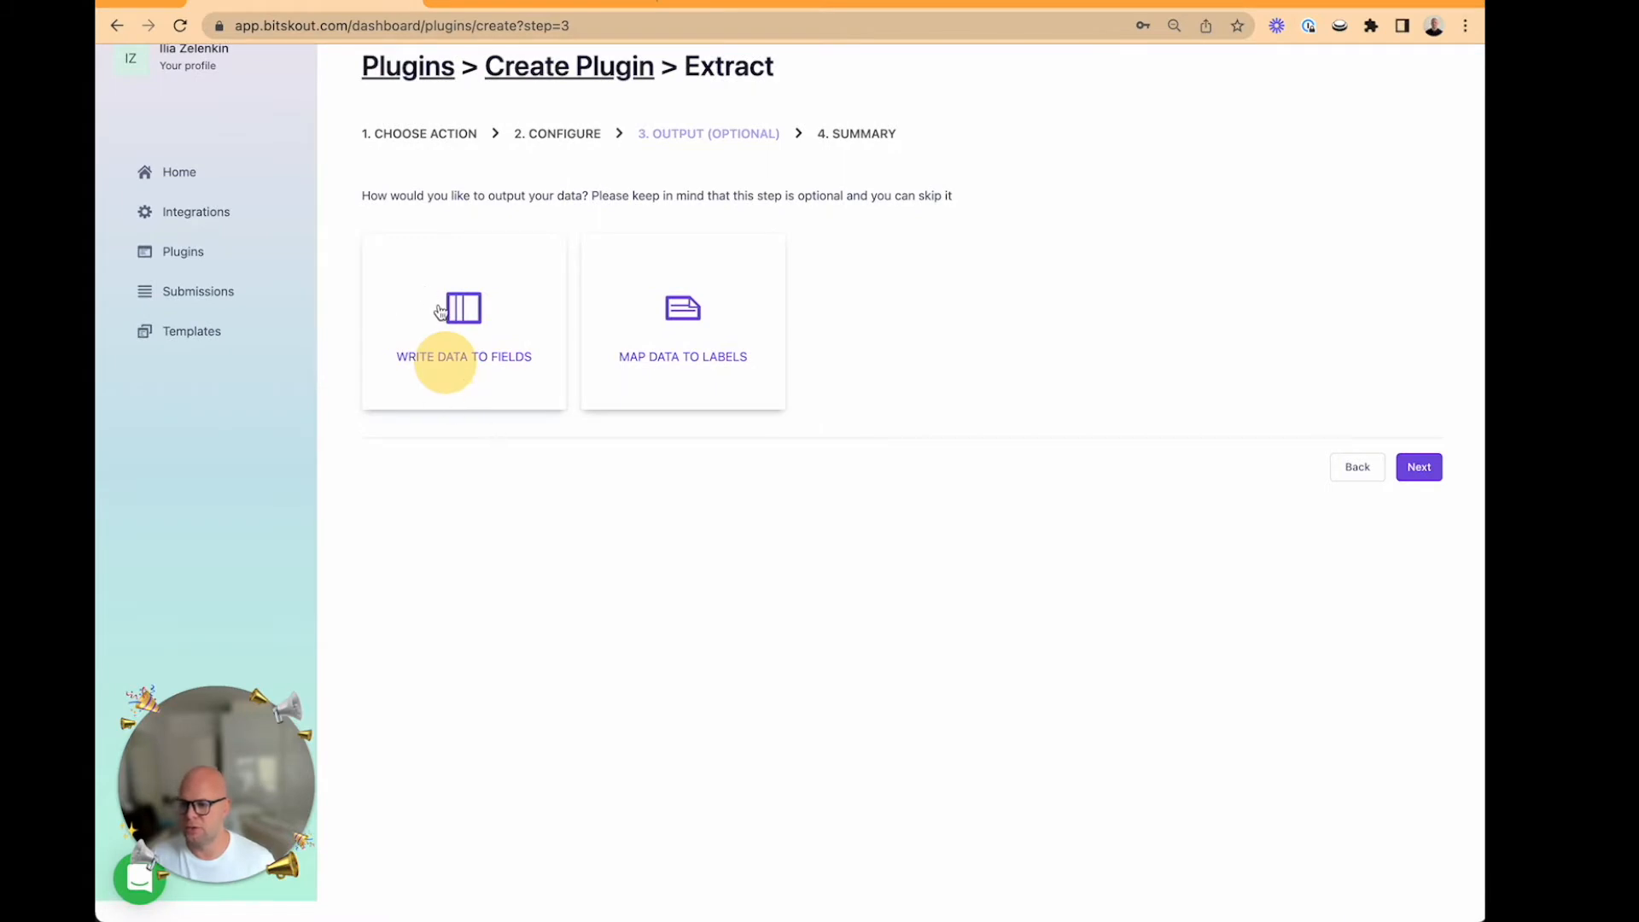
pyautogui.click(463, 320)
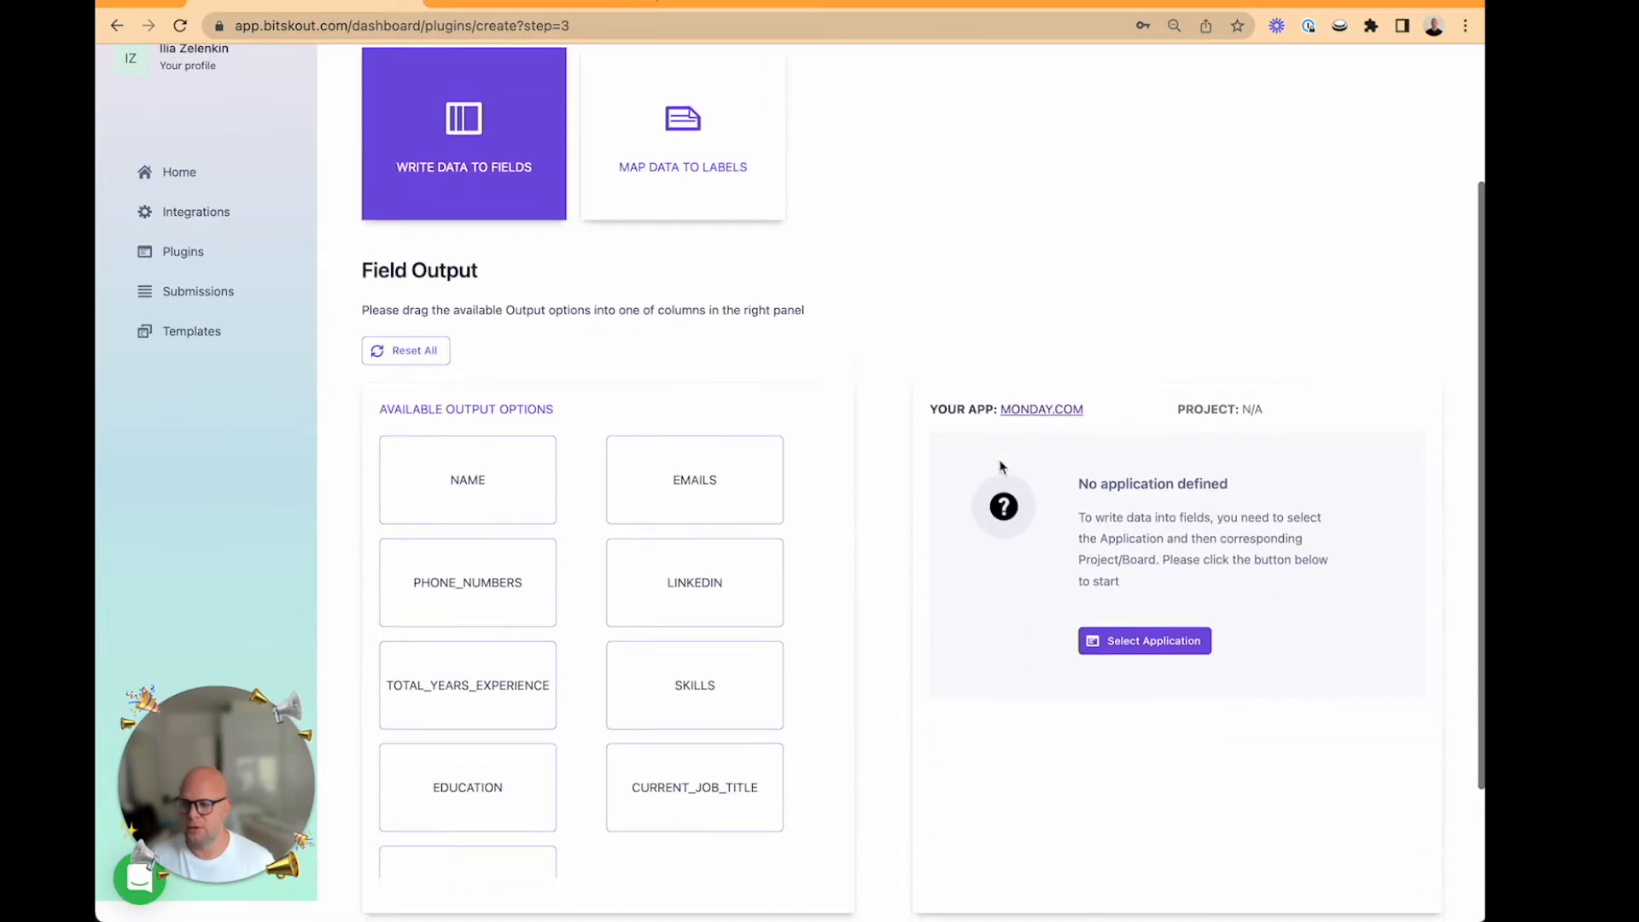
pyautogui.scroll(-3)
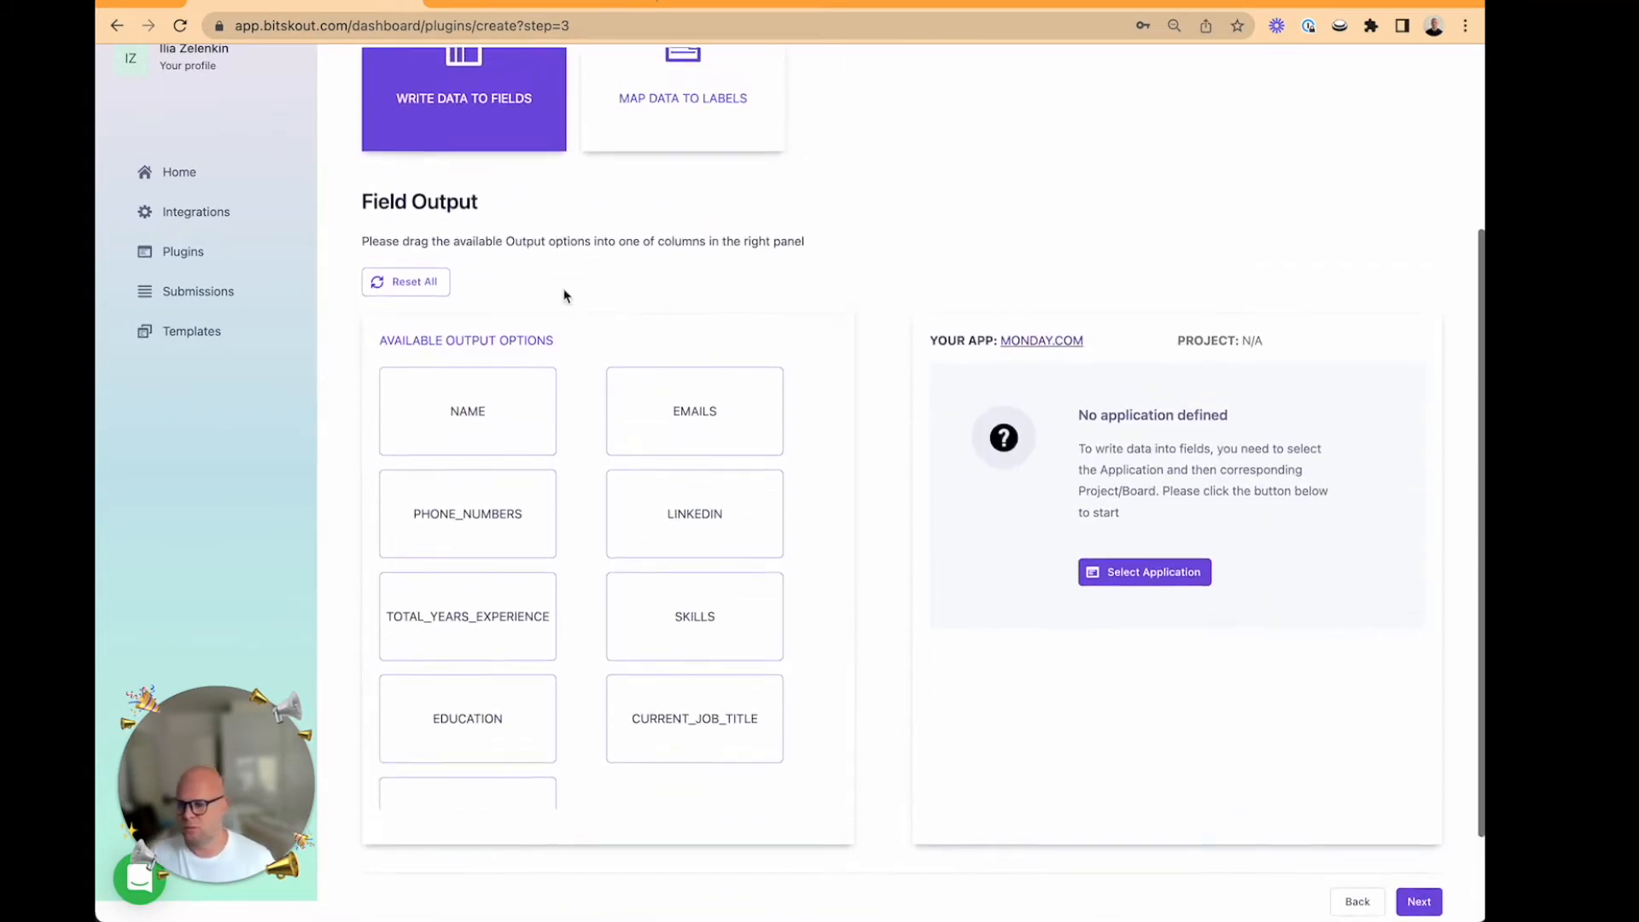
pyautogui.scroll(-3)
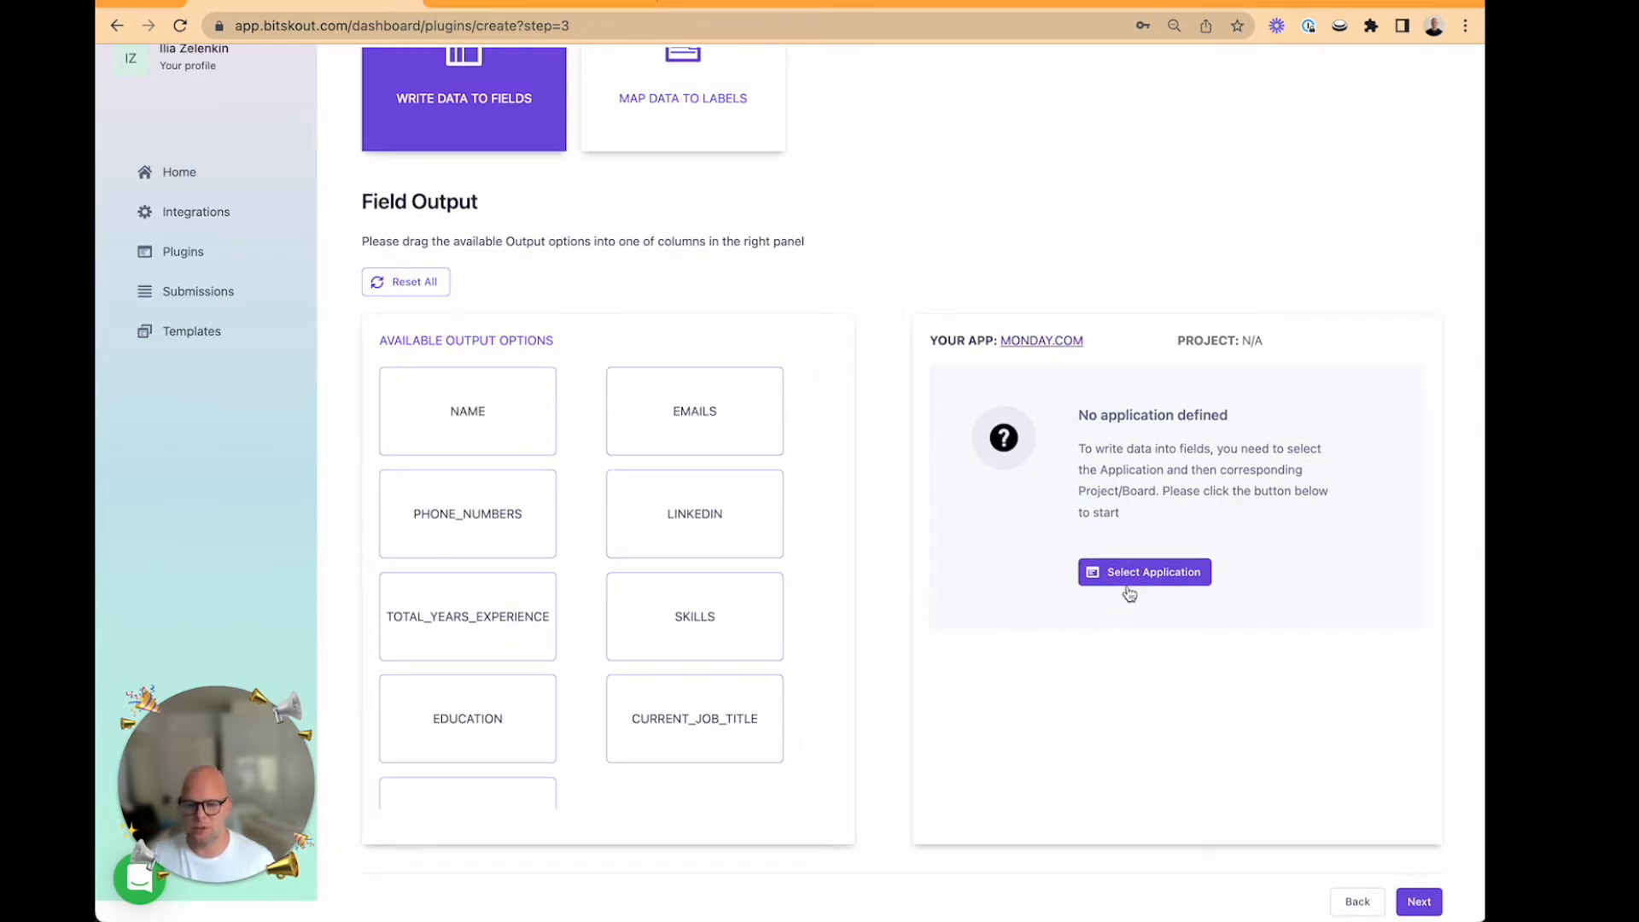
pyautogui.scroll(-3)
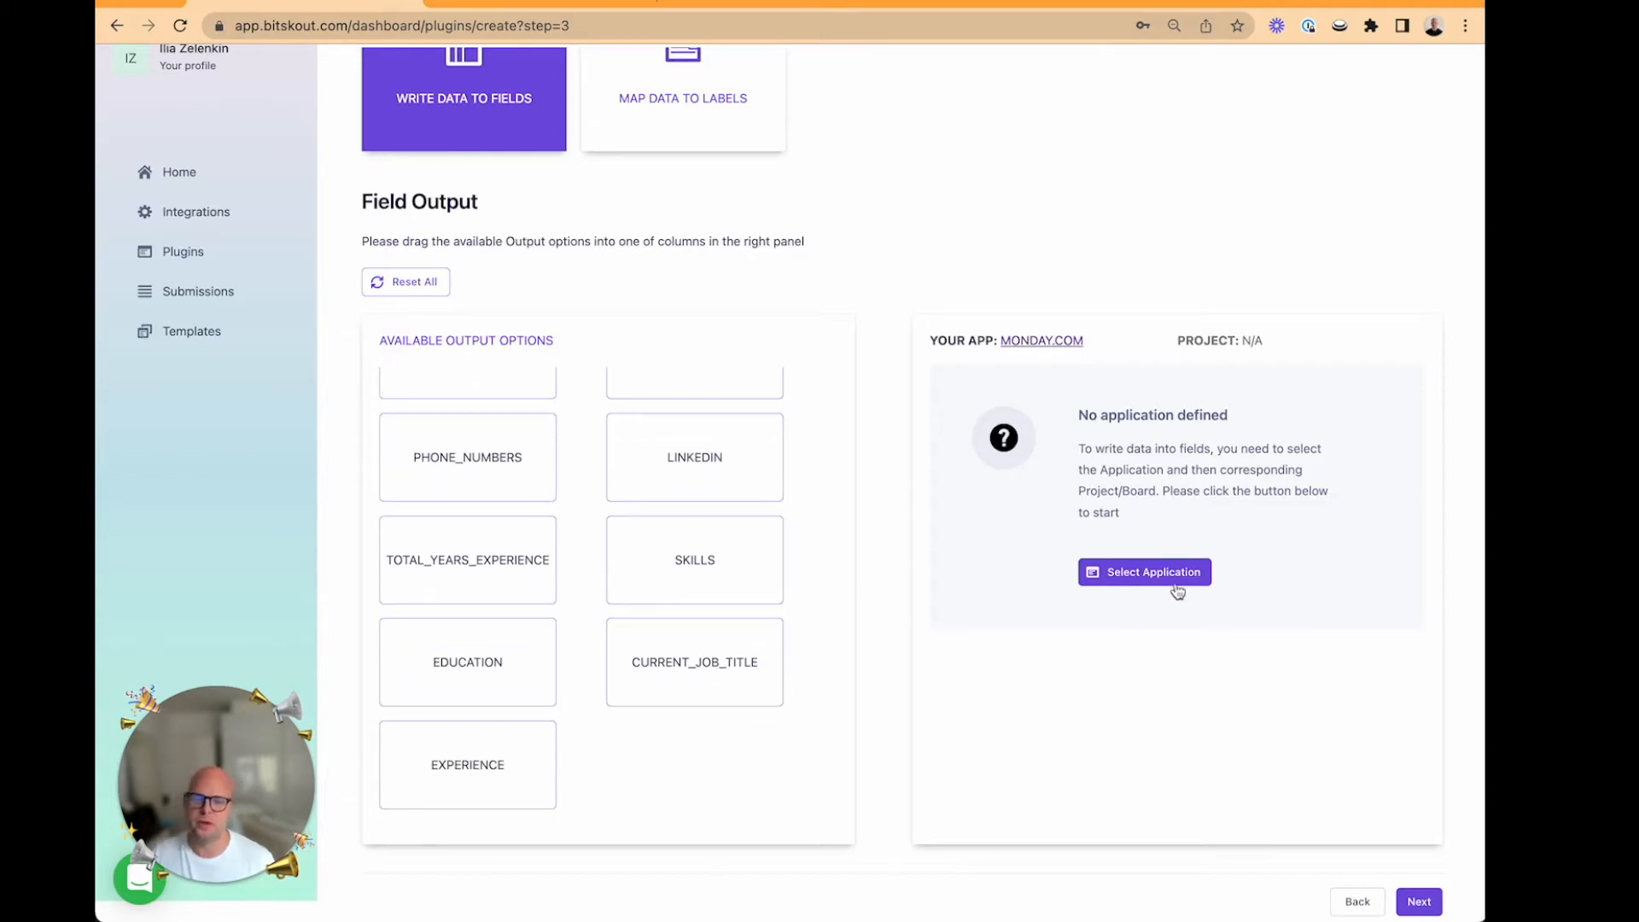
# - Target monday.com, Default workspace, import the CV Analysis board and finish the connection
pyautogui.click(1144, 572)
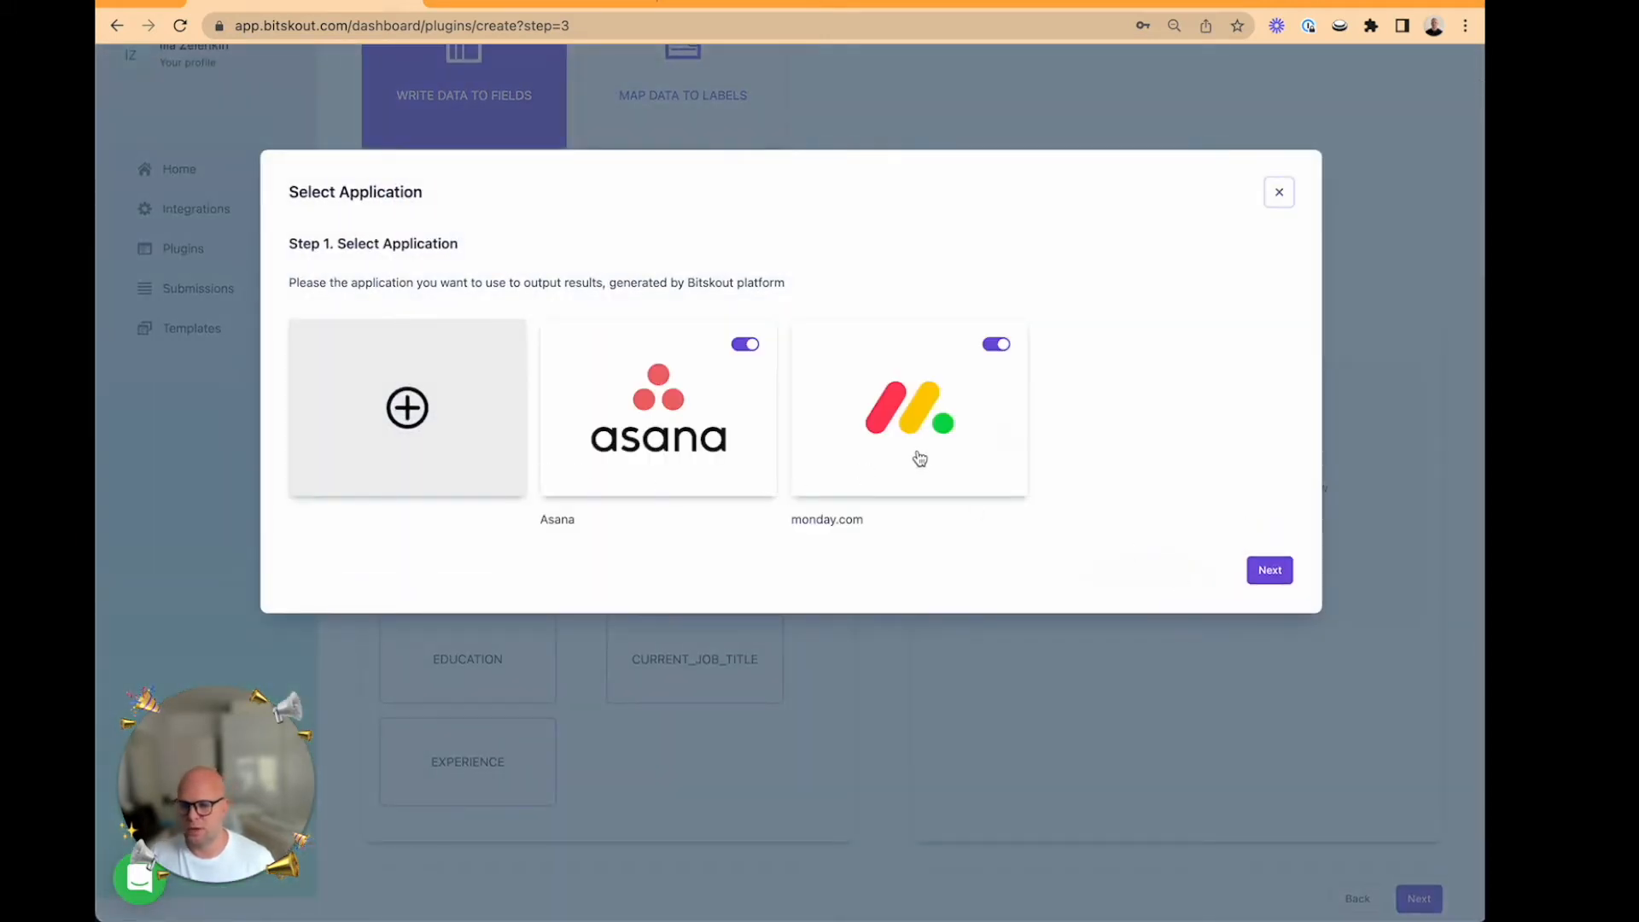
pyautogui.click(907, 406)
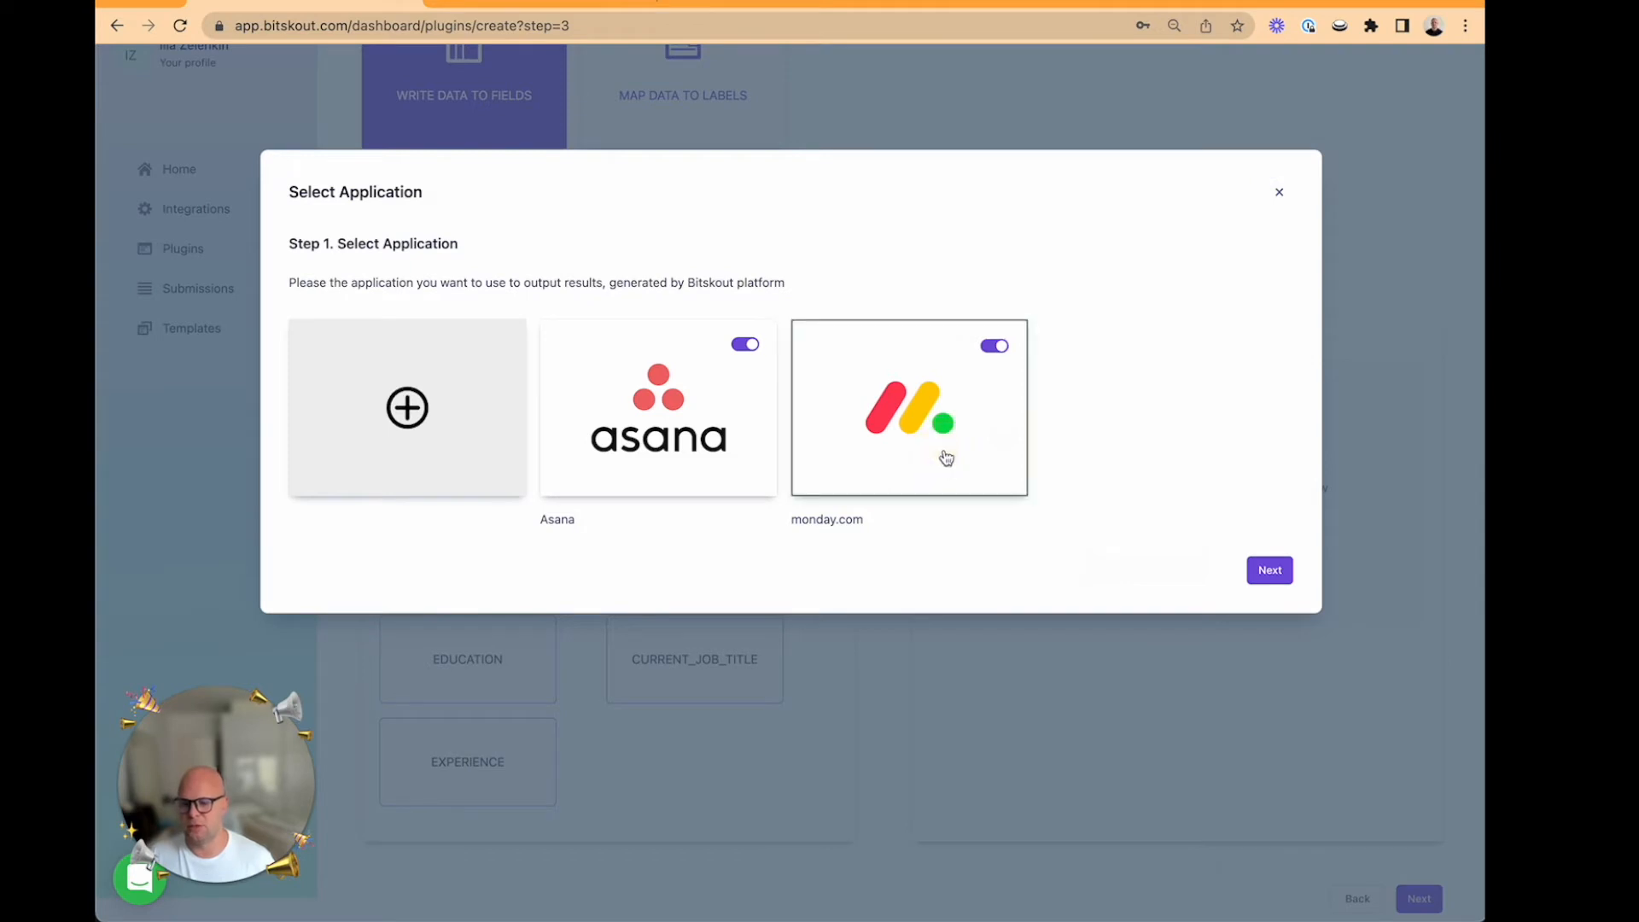
pyautogui.click(1268, 570)
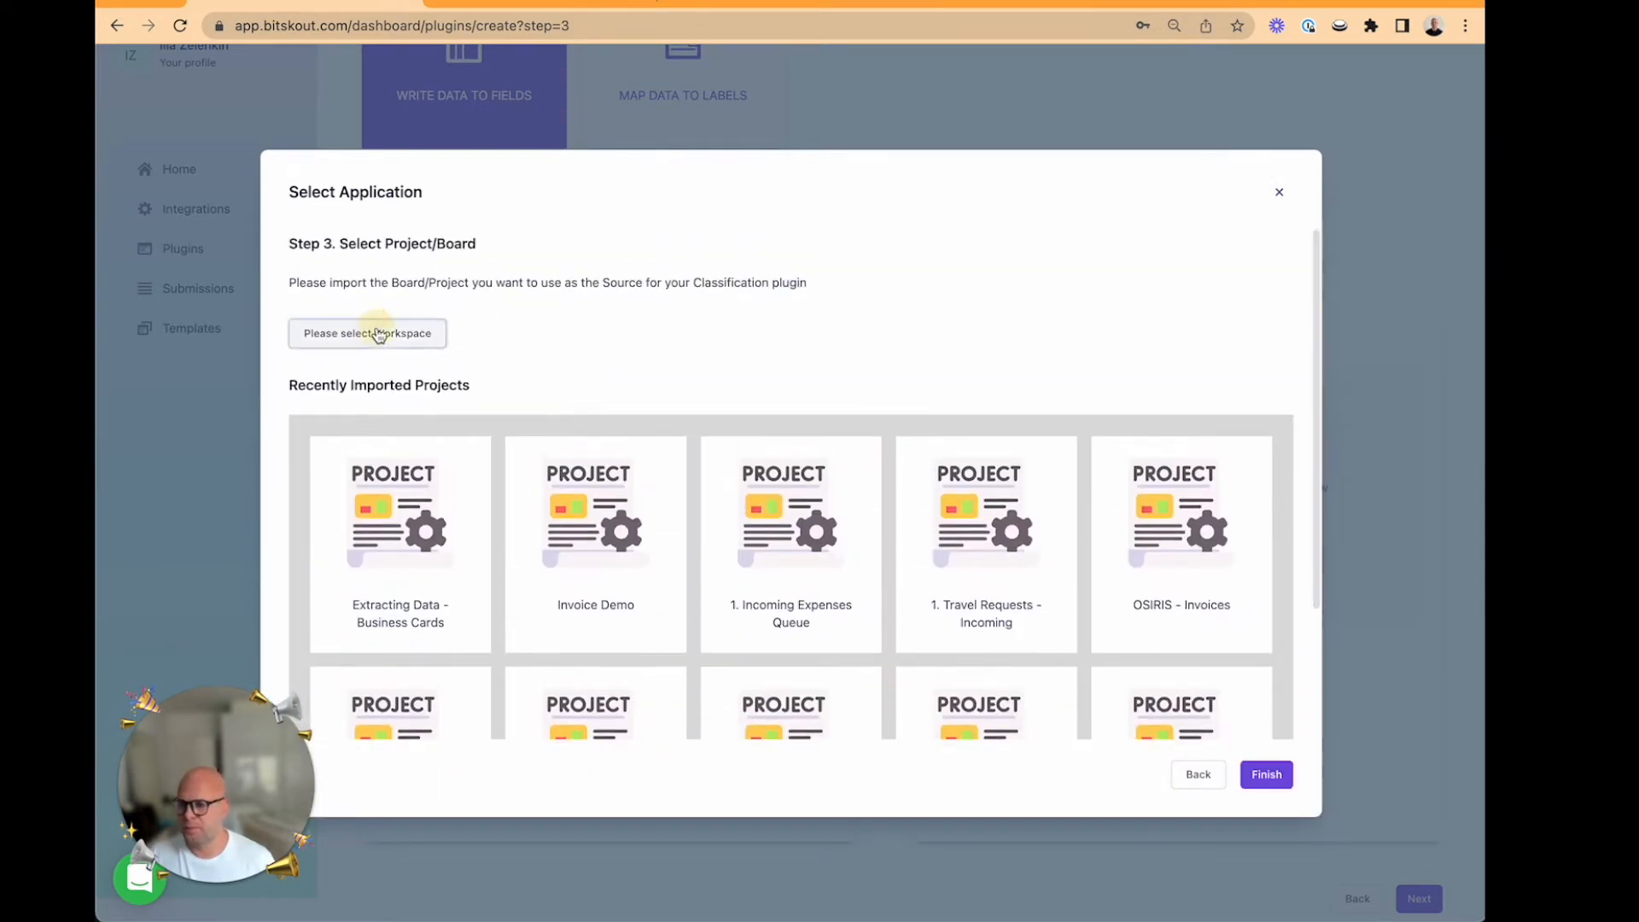
pyautogui.click(368, 332)
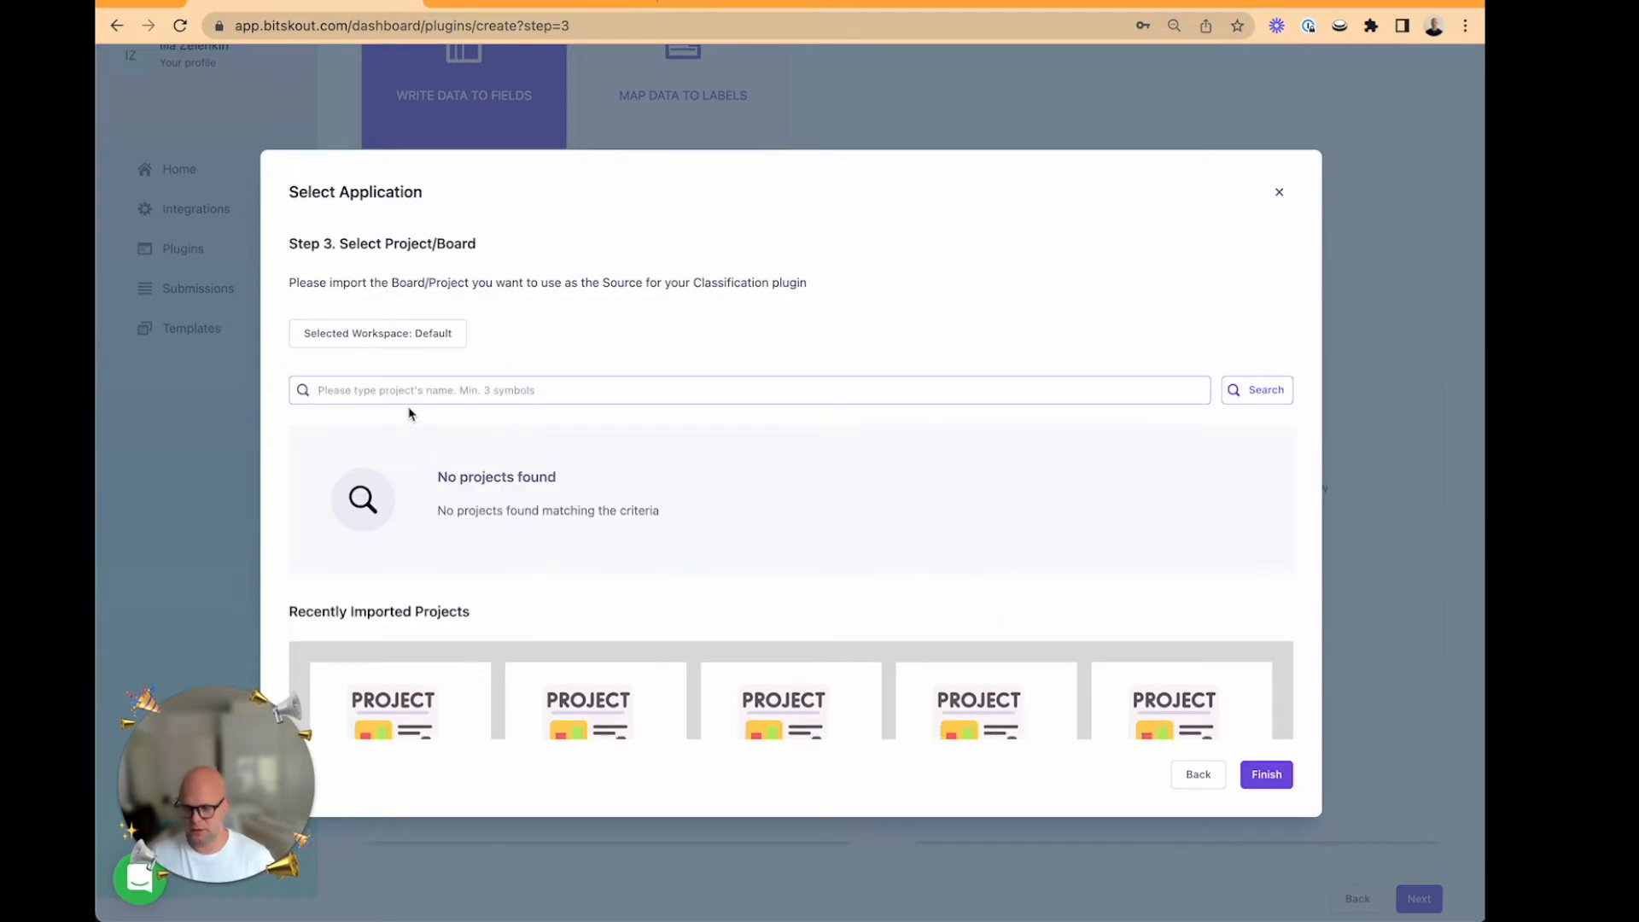
pyautogui.write('cv')
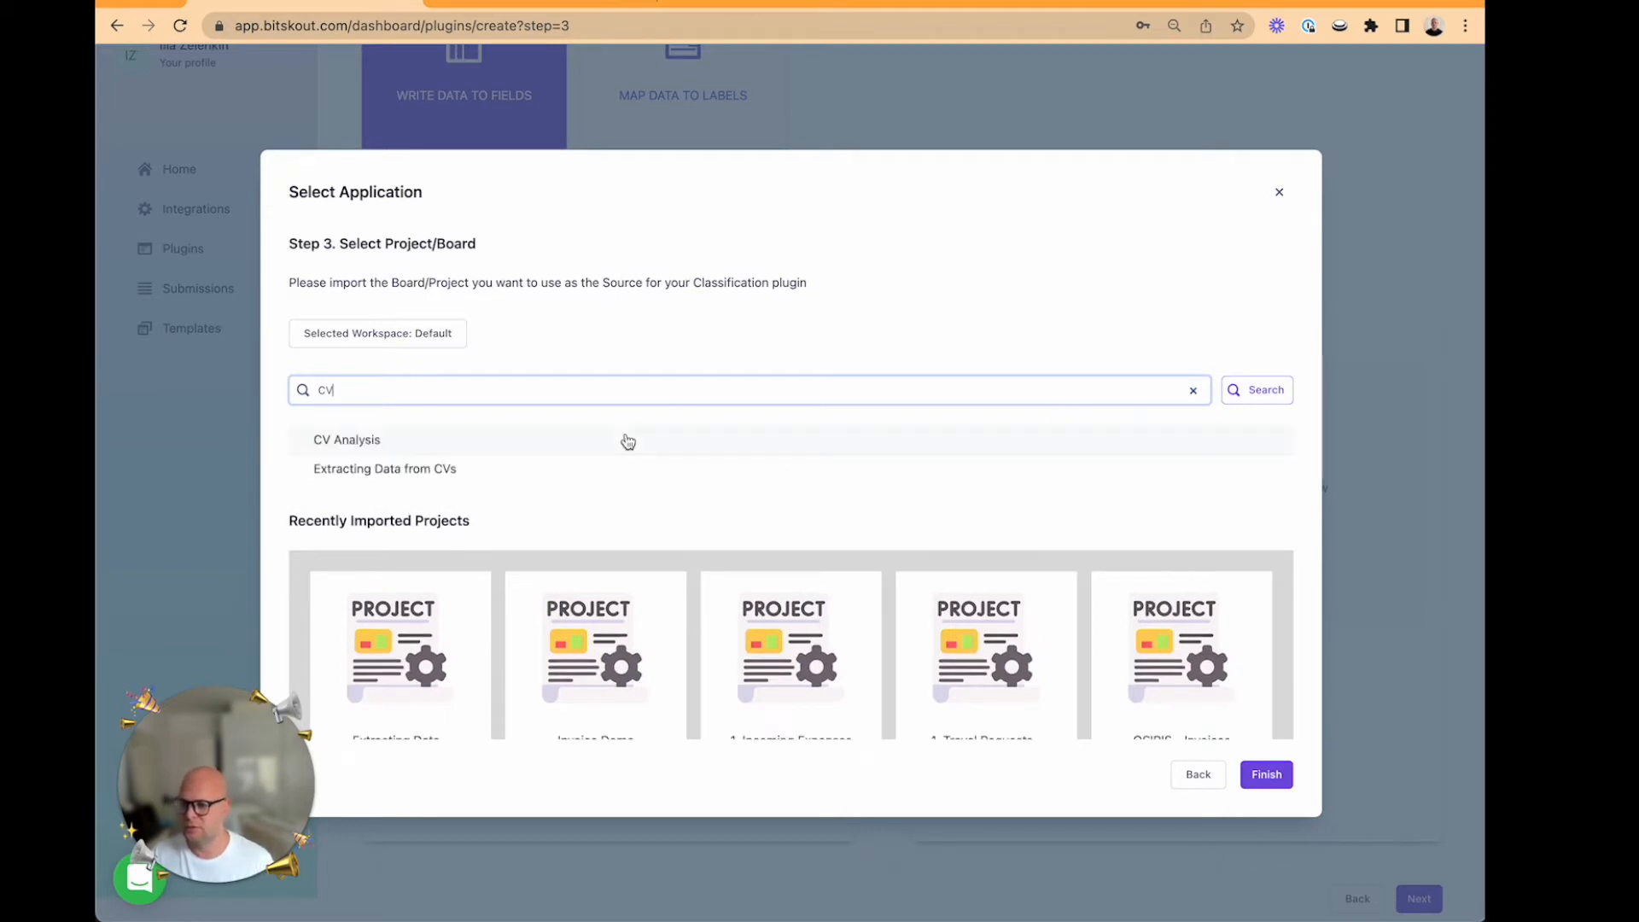
pyautogui.click(346, 439)
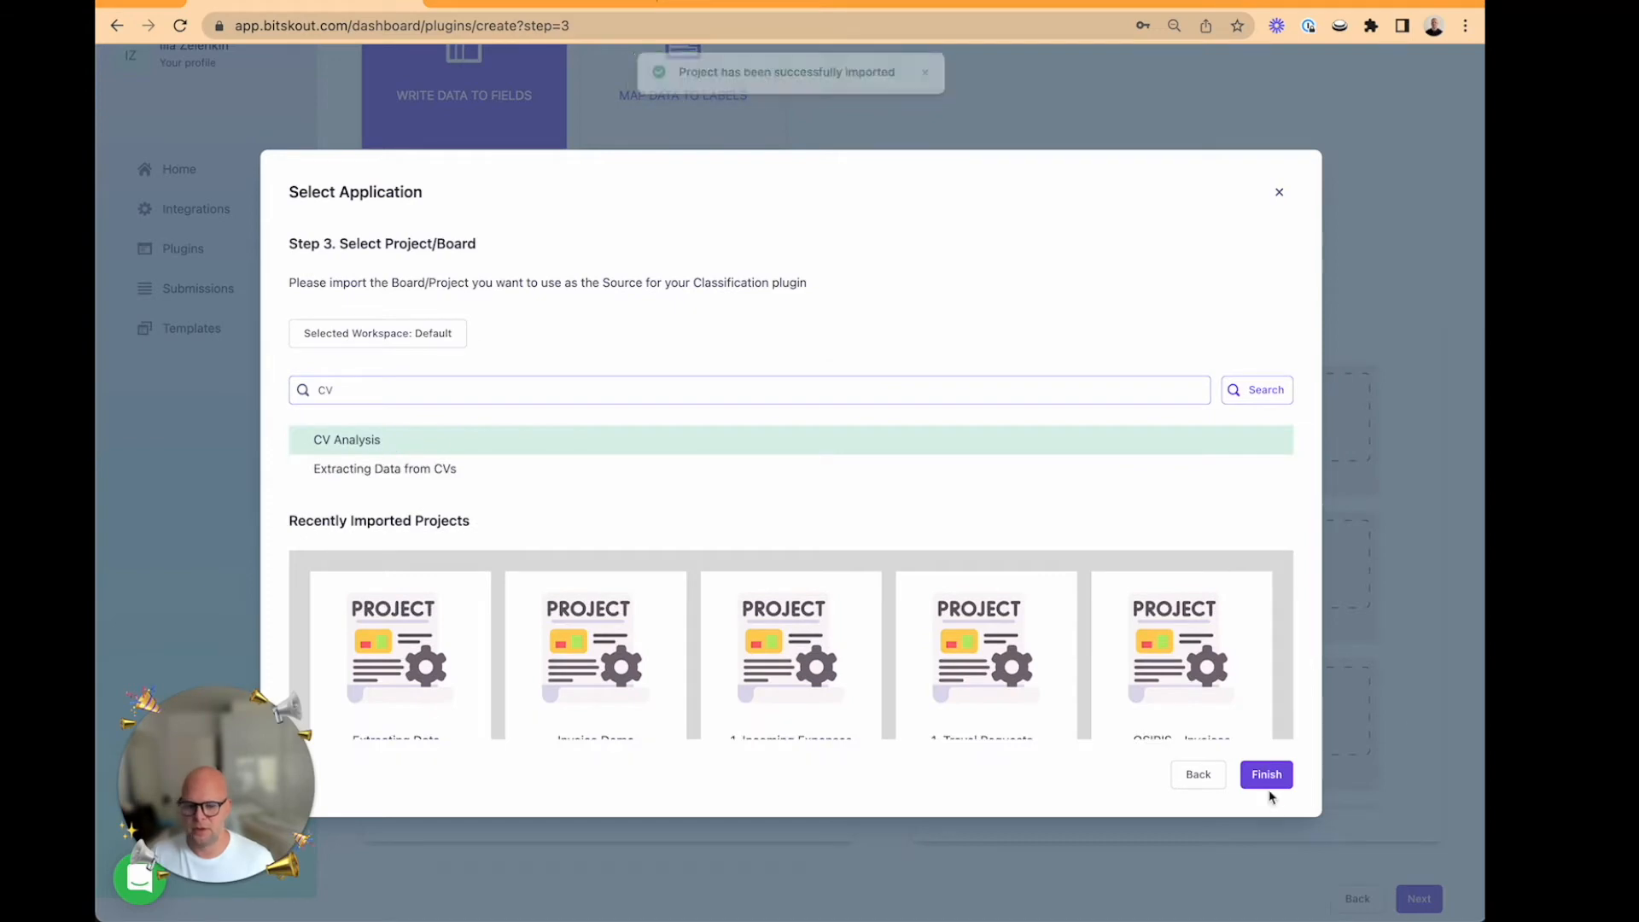
pyautogui.click(1266, 774)
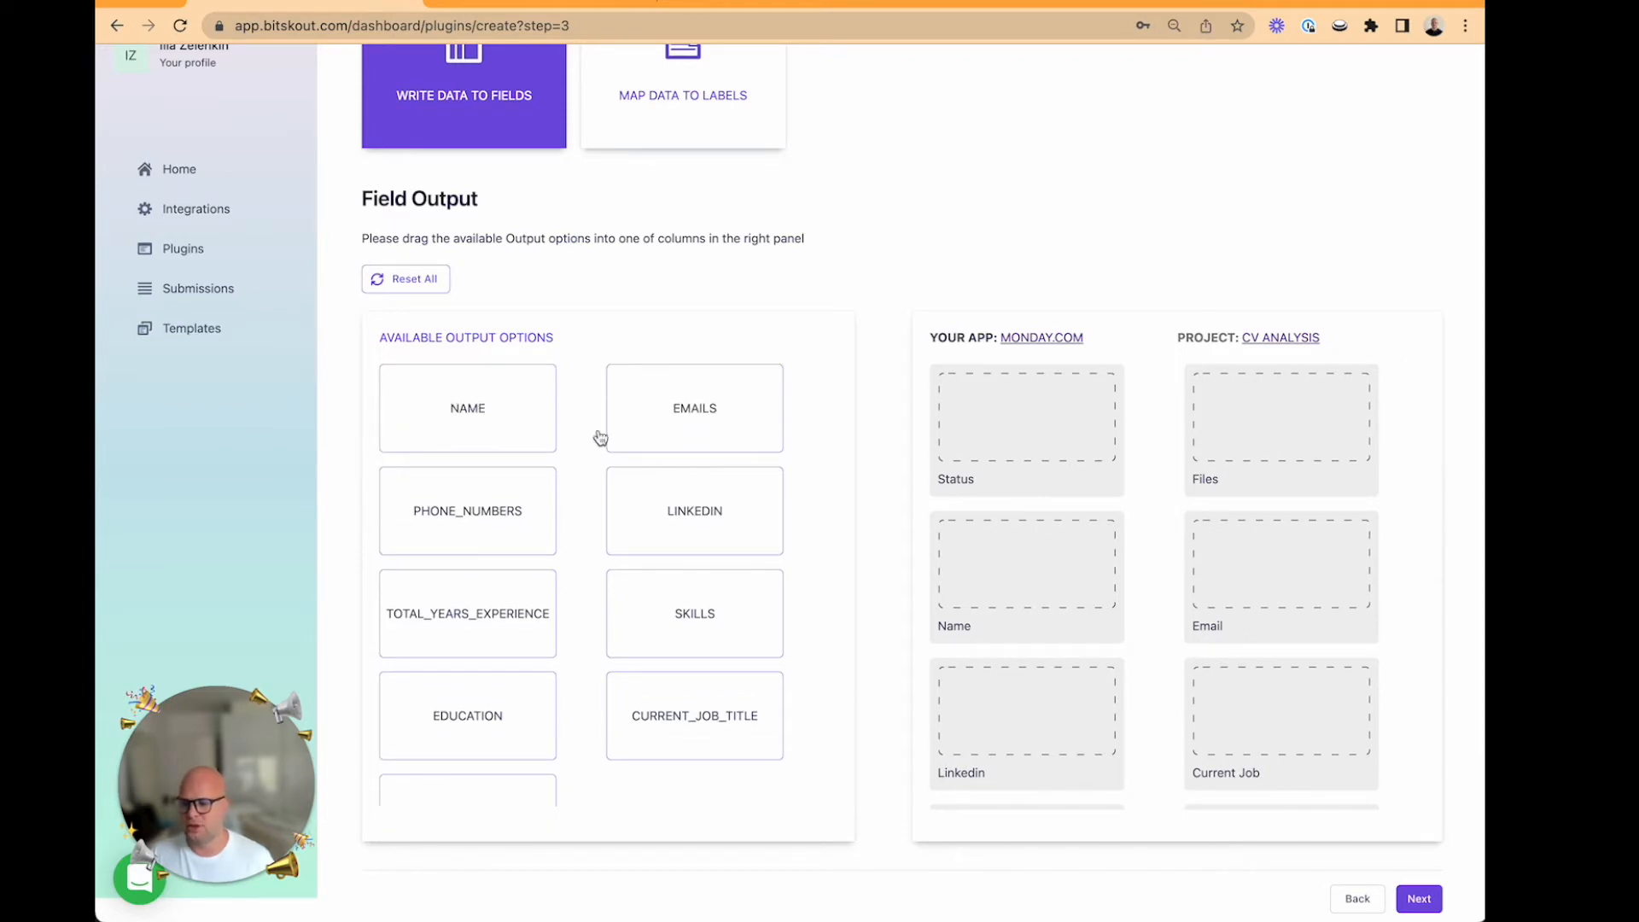
# - Map NAME, EMAILS, LINKEDIN, TOTAL_YEARS_EXPERIENCE and SKILLS onto their matching board columns
pyautogui.moveTo(466, 408); pyautogui.dragTo(1025, 562)
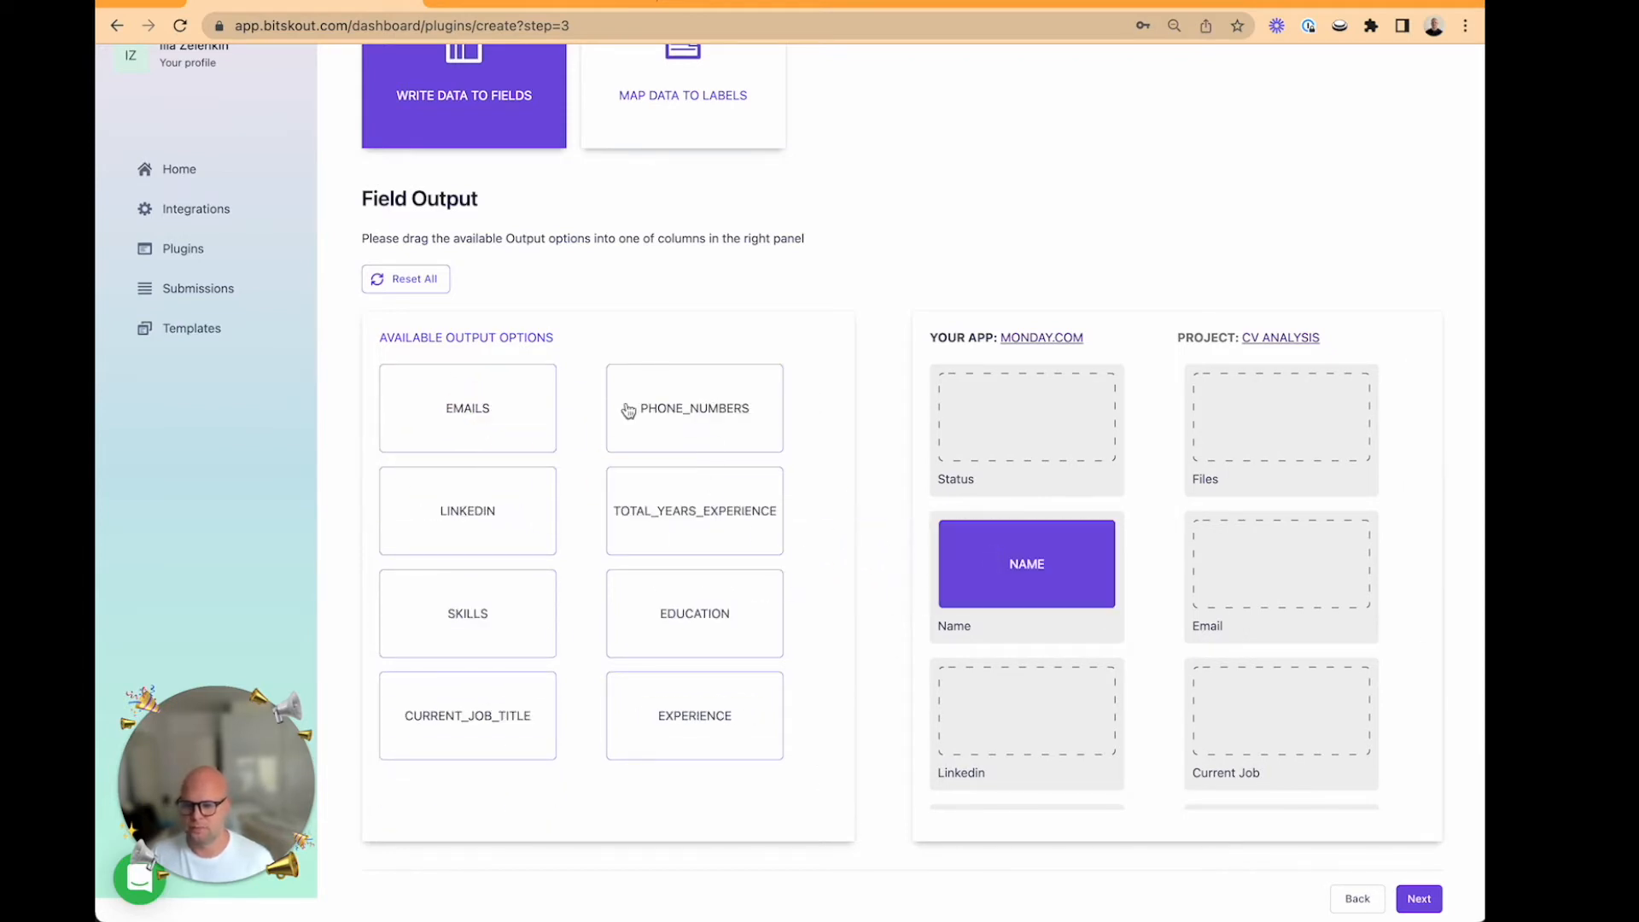
pyautogui.moveTo(467, 408); pyautogui.dragTo(1280, 564)
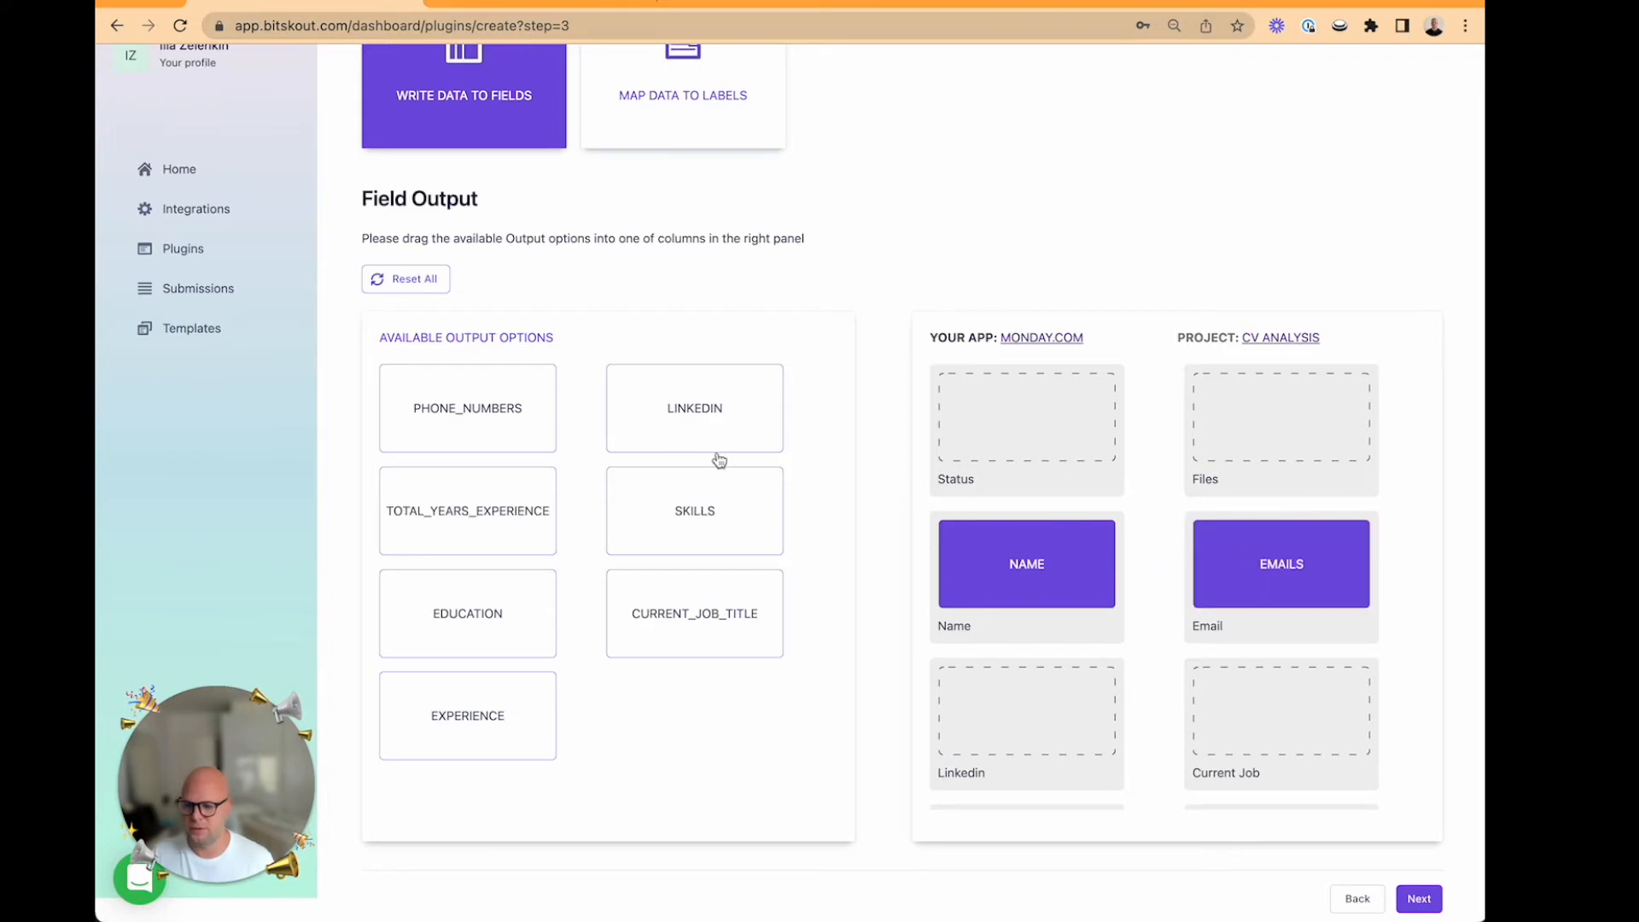
pyautogui.scroll(-3)
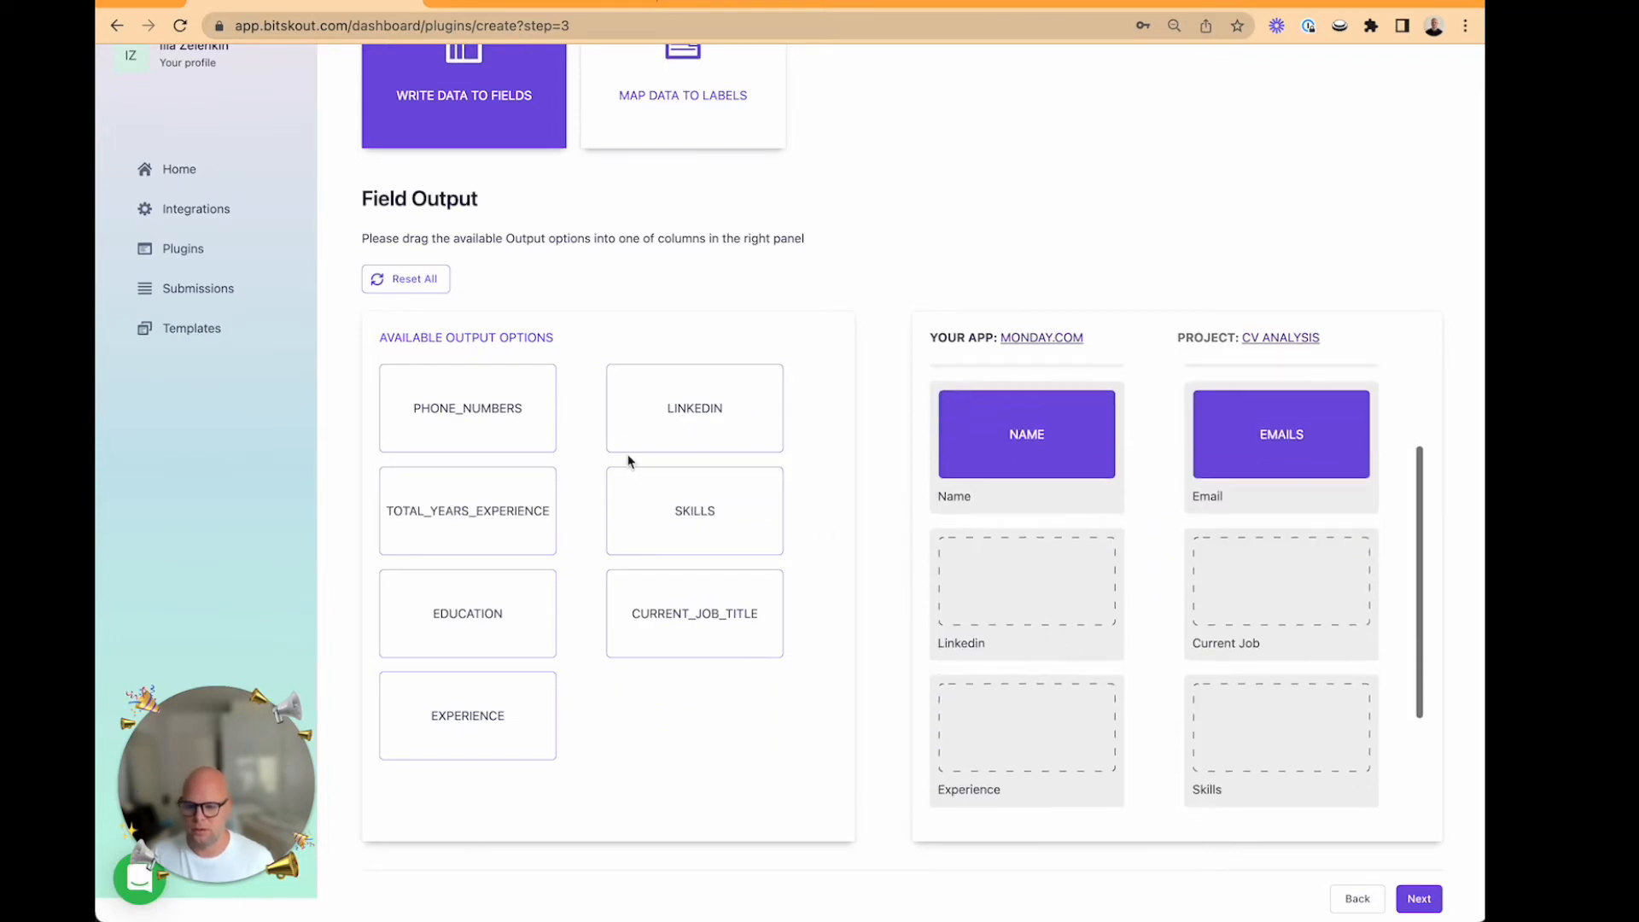
pyautogui.moveTo(693, 408); pyautogui.dragTo(1025, 580)
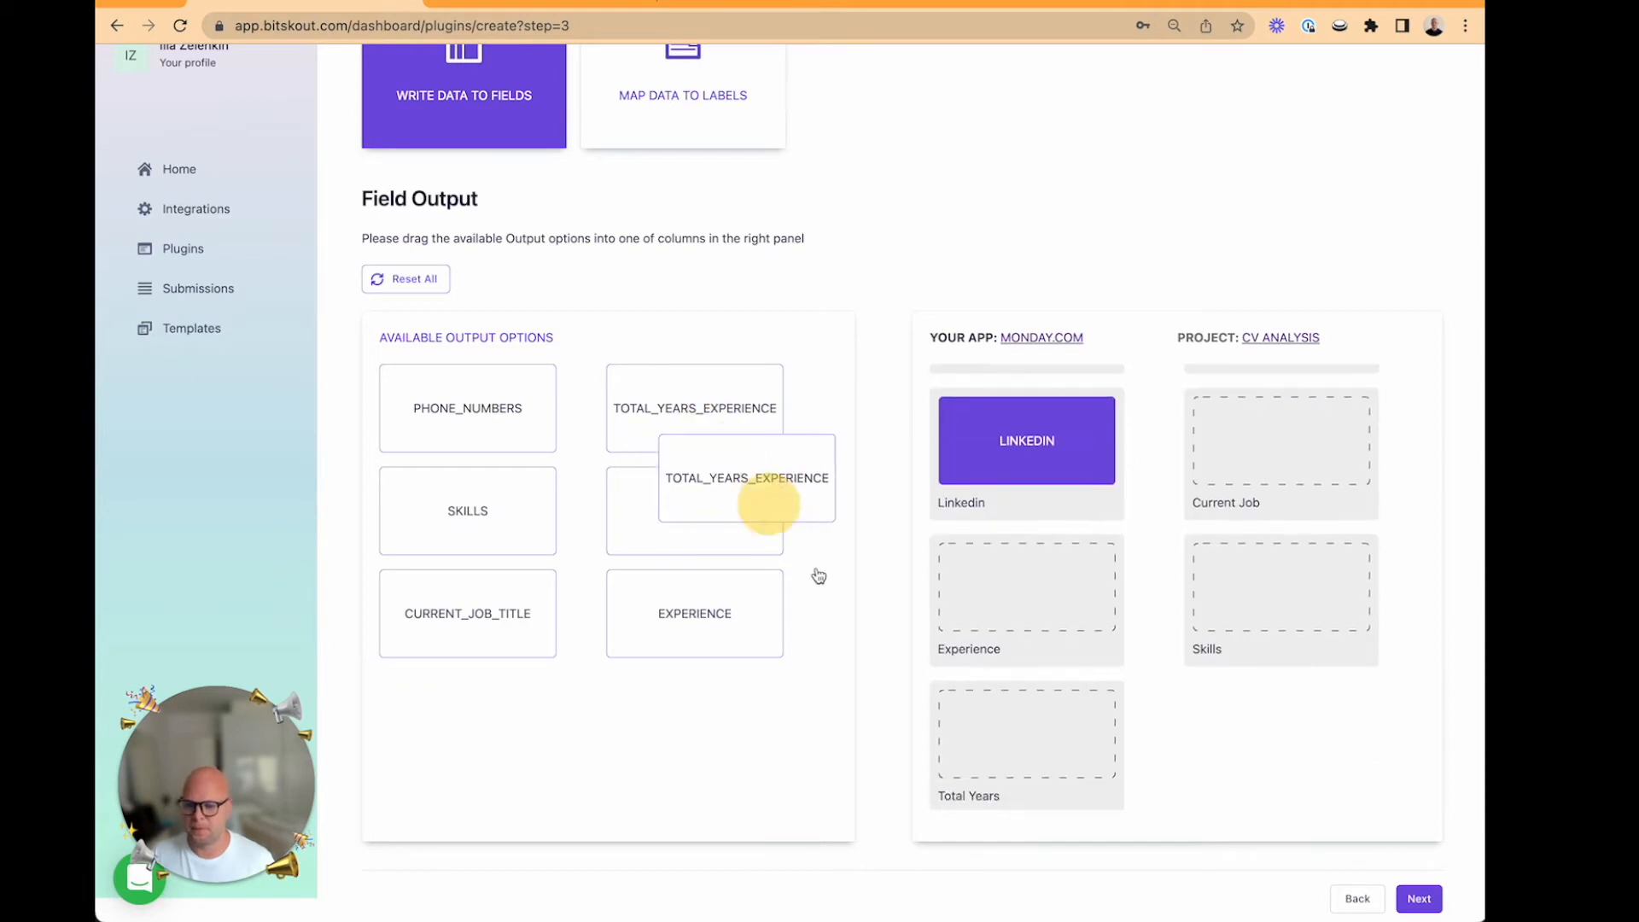
pyautogui.moveTo(745, 478); pyautogui.dragTo(1026, 721)
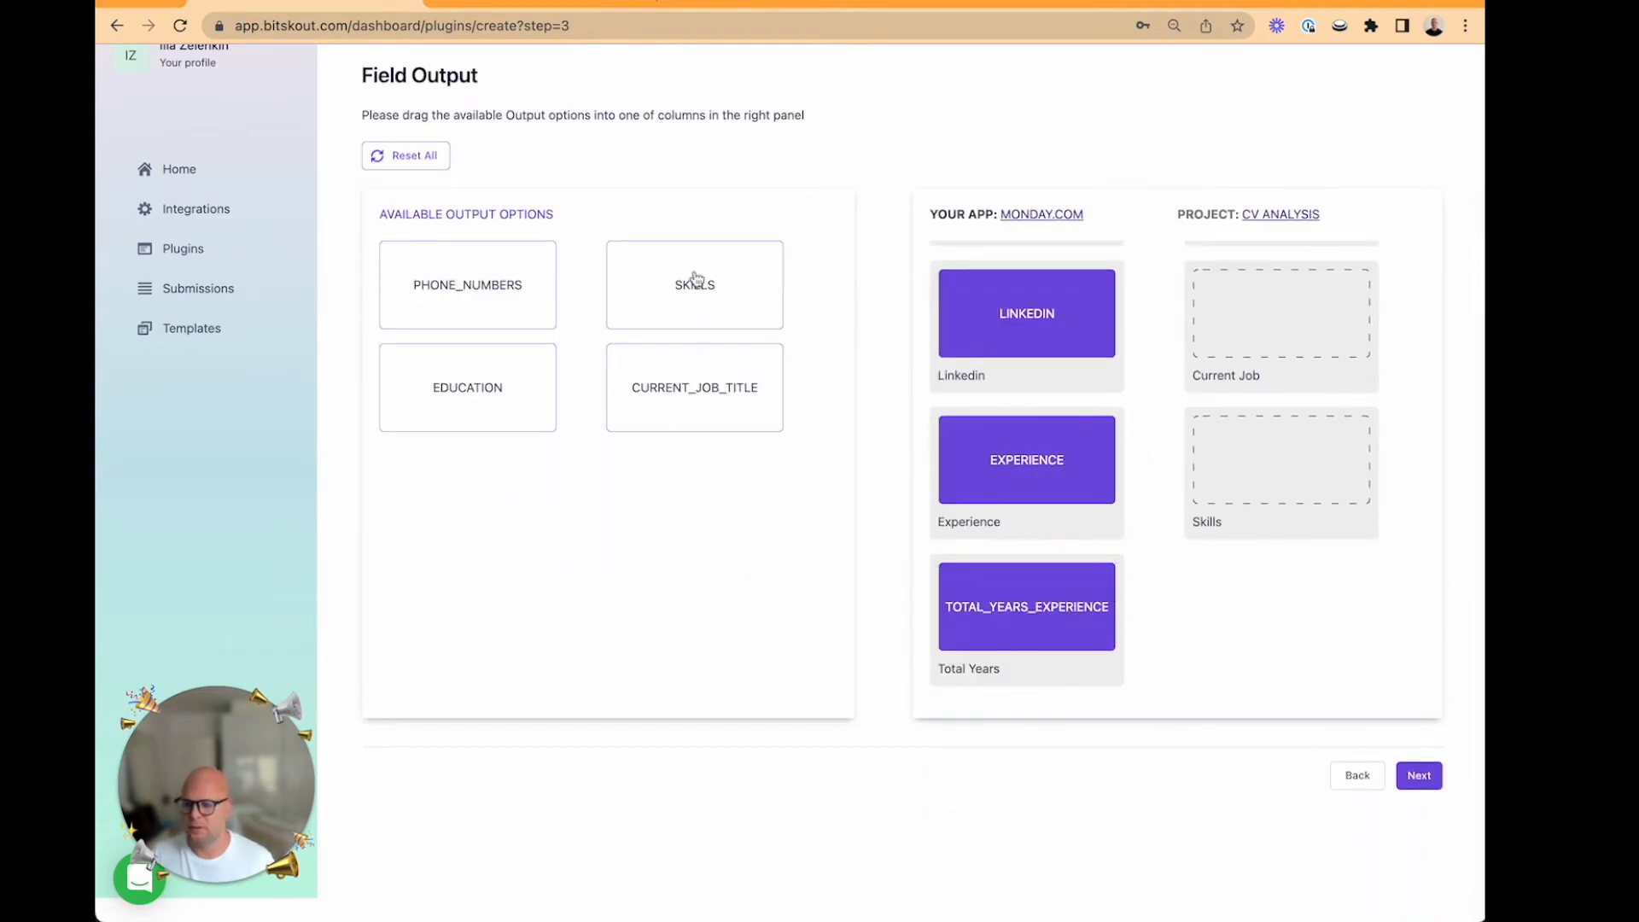
pyautogui.moveTo(694, 284); pyautogui.dragTo(1279, 460)
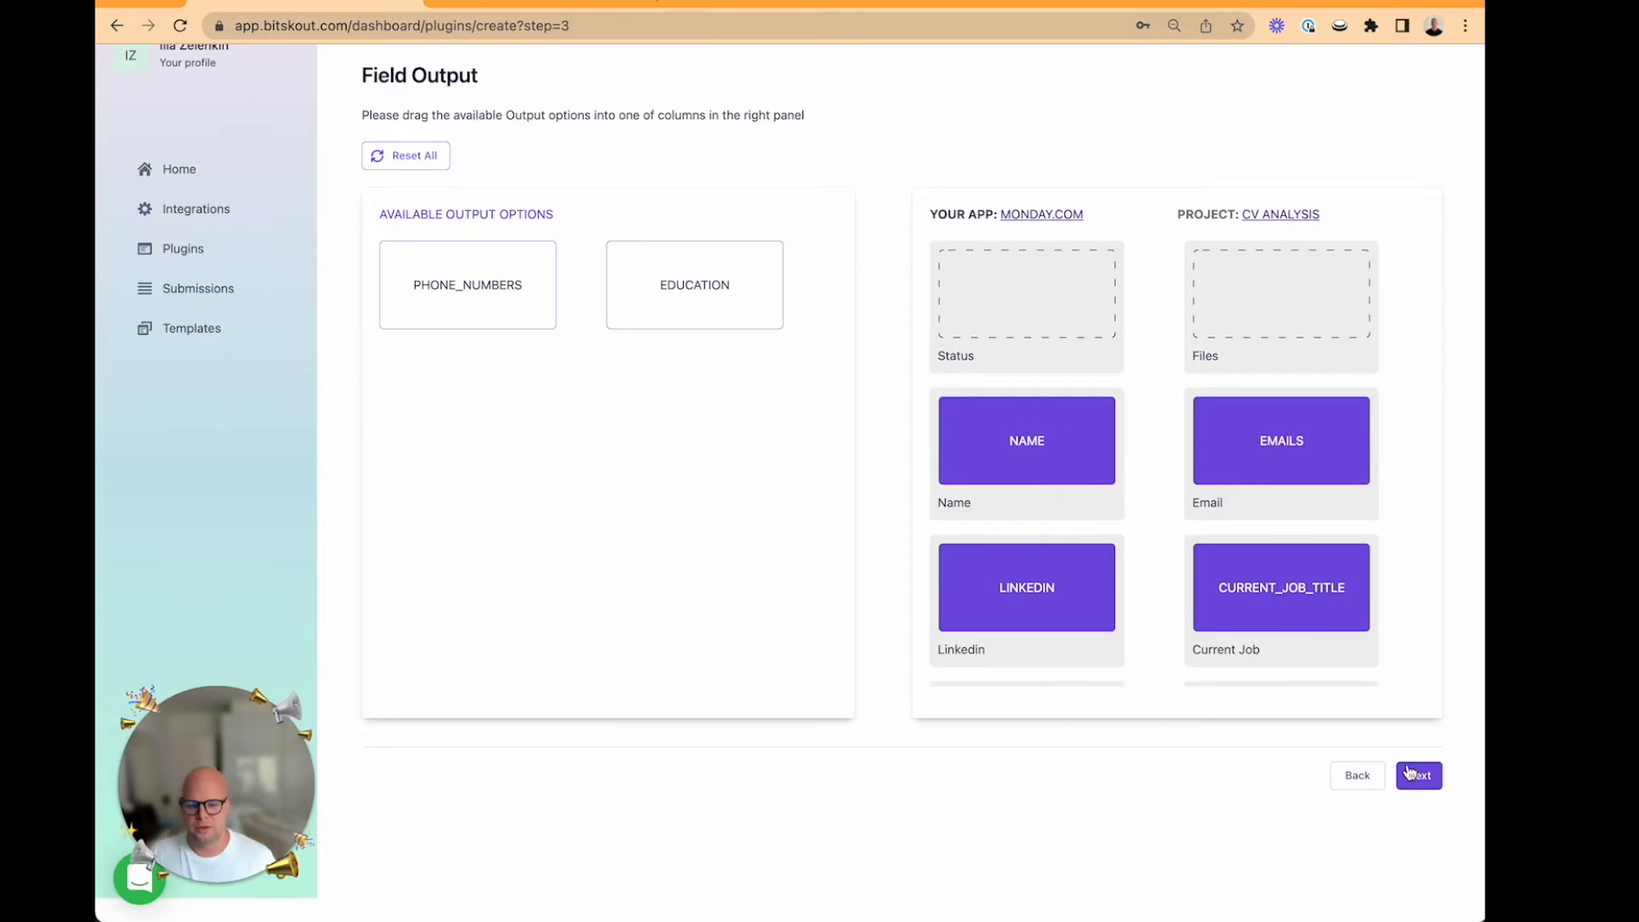
# - Name the plugin 'CV analysis (Bitskout)', tag it cv and hr, and create it
pyautogui.click(1419, 774)
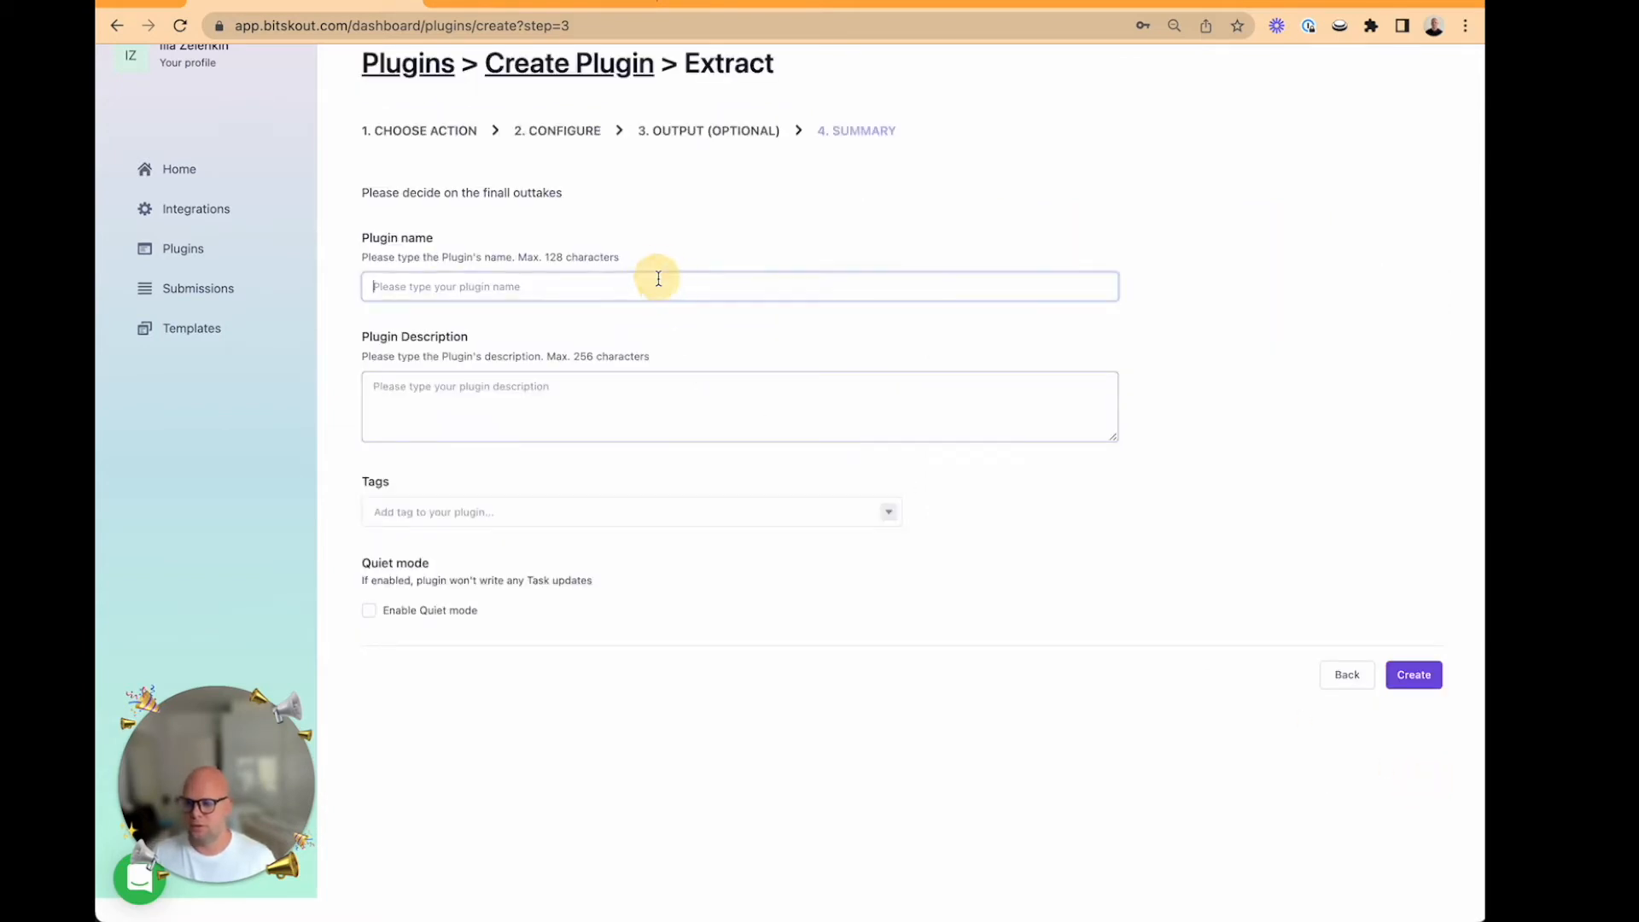
pyautogui.write('CV analysis (')
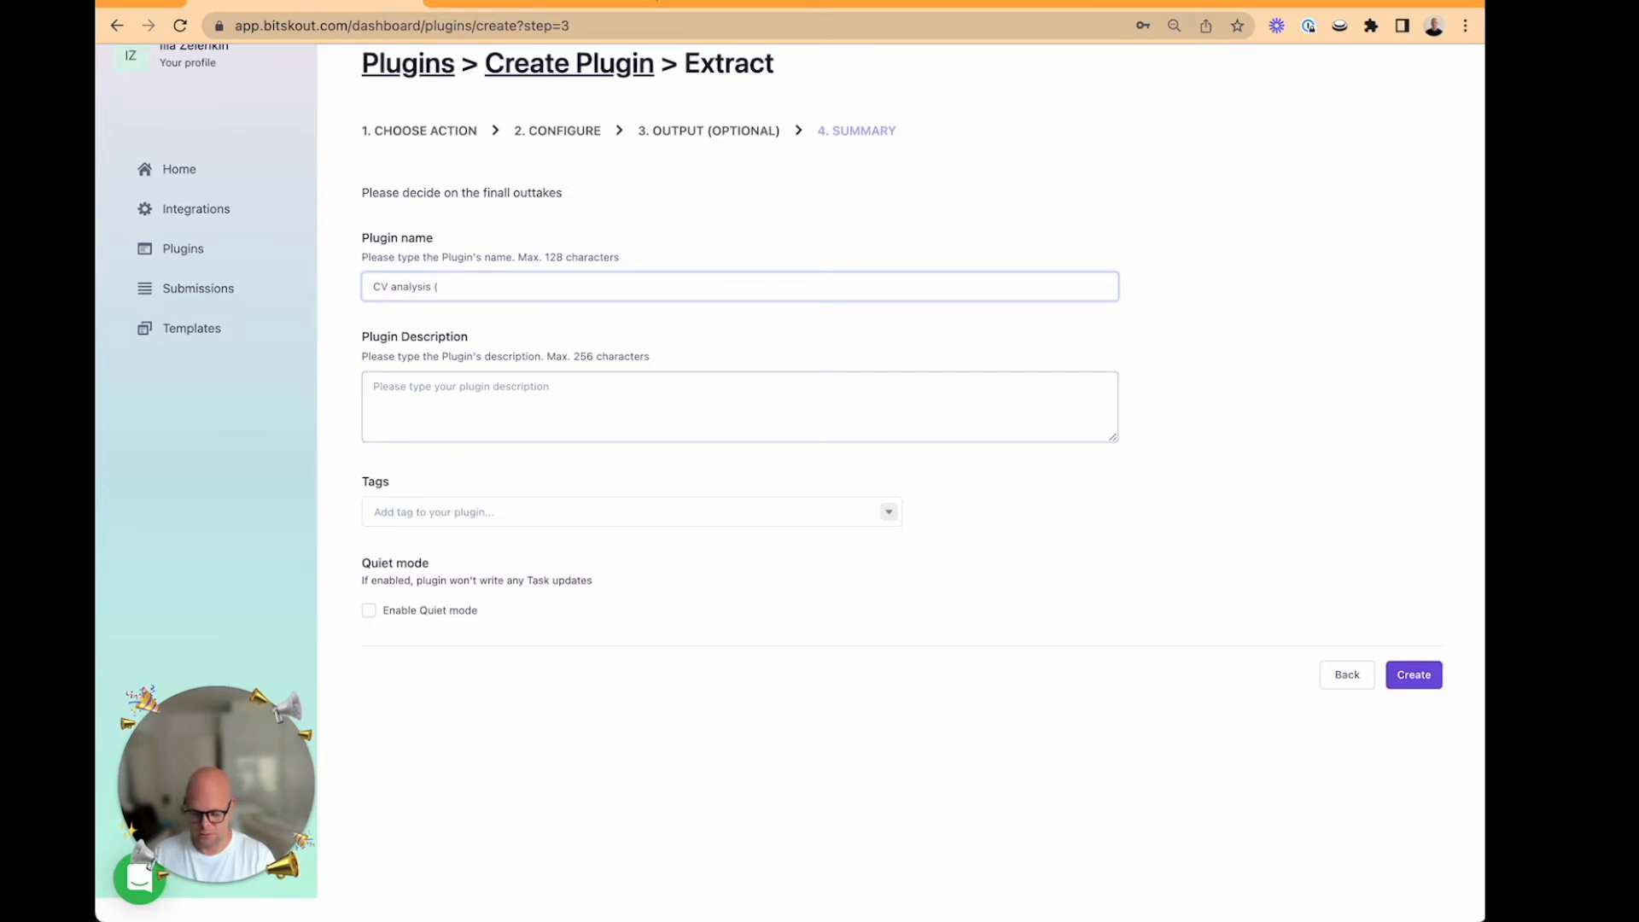
pyautogui.write('Bitskout)')
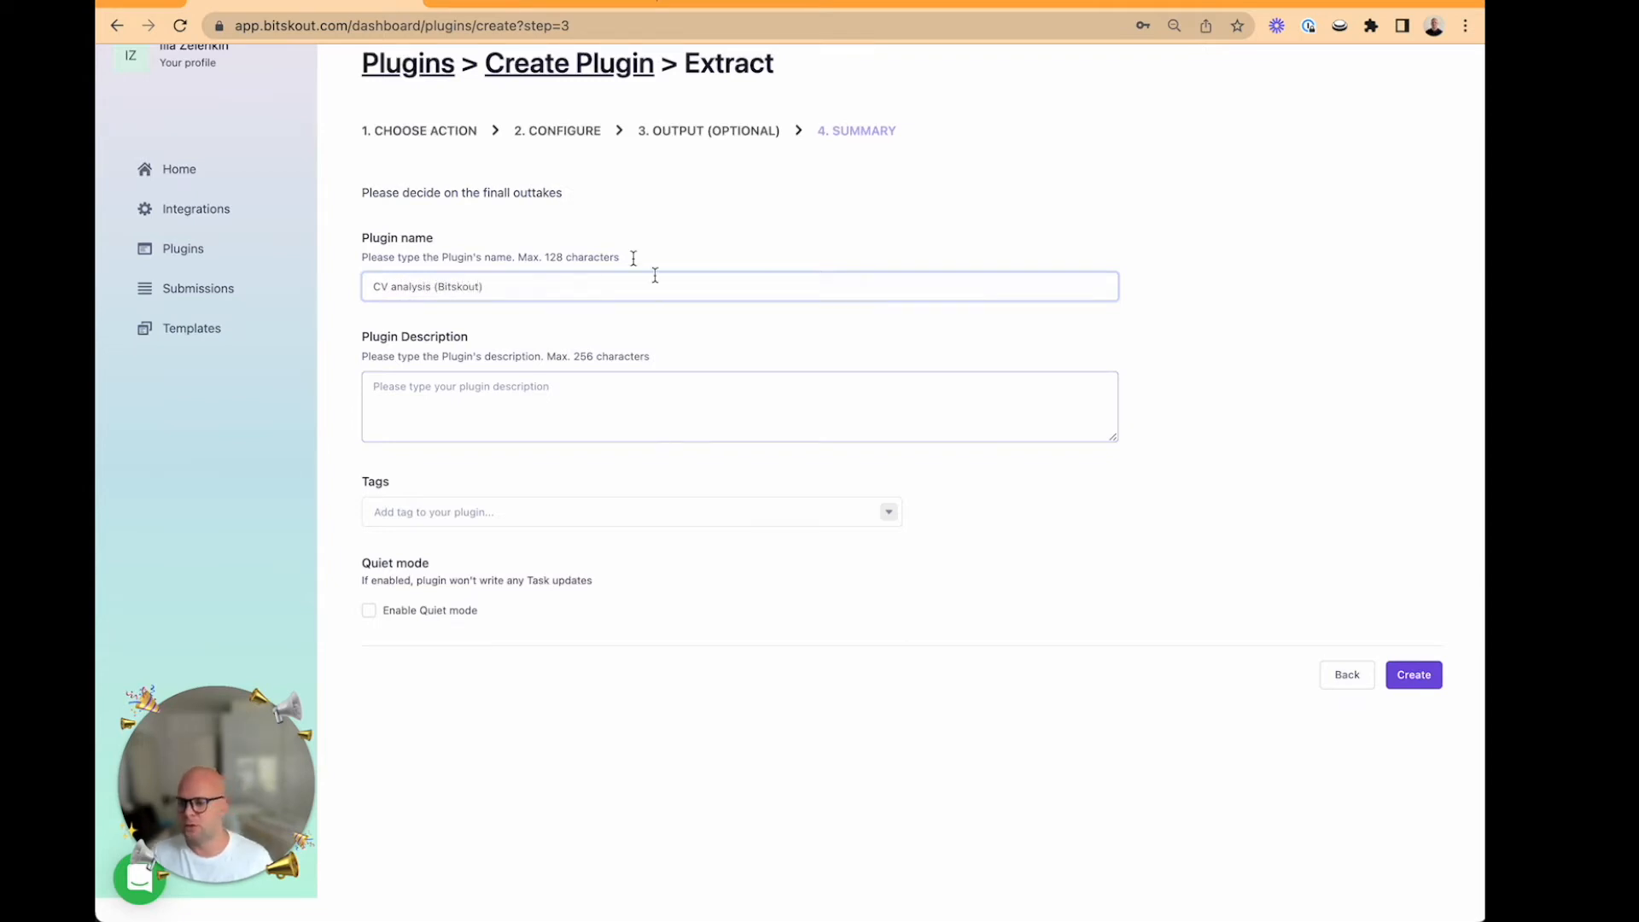
pyautogui.write('cv')
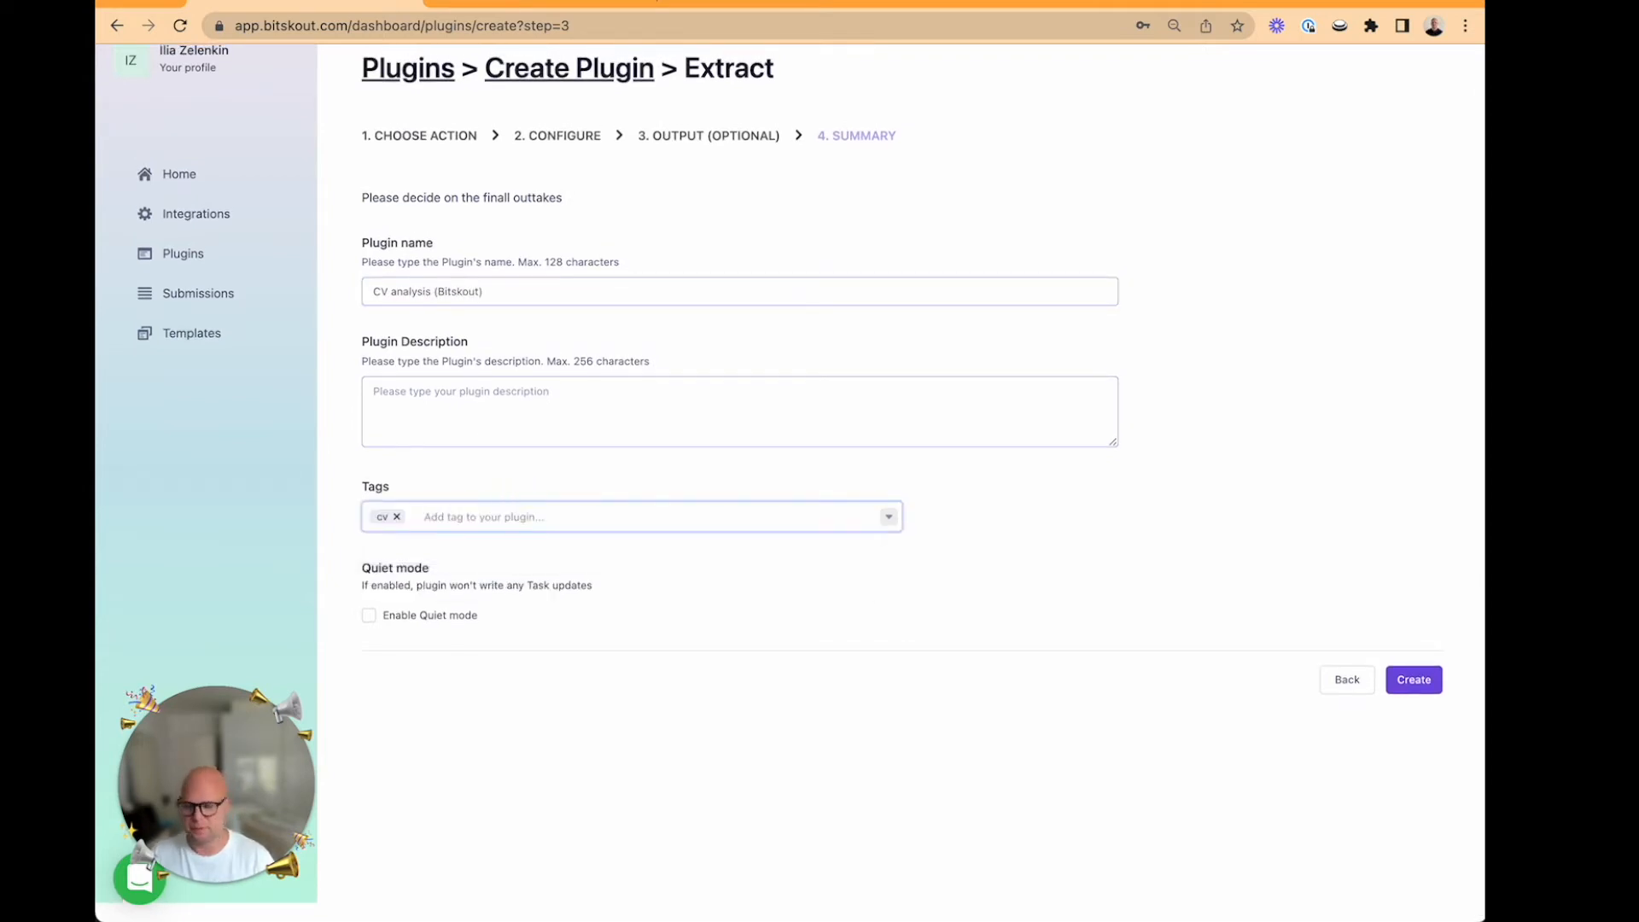
pyautogui.write('hr')
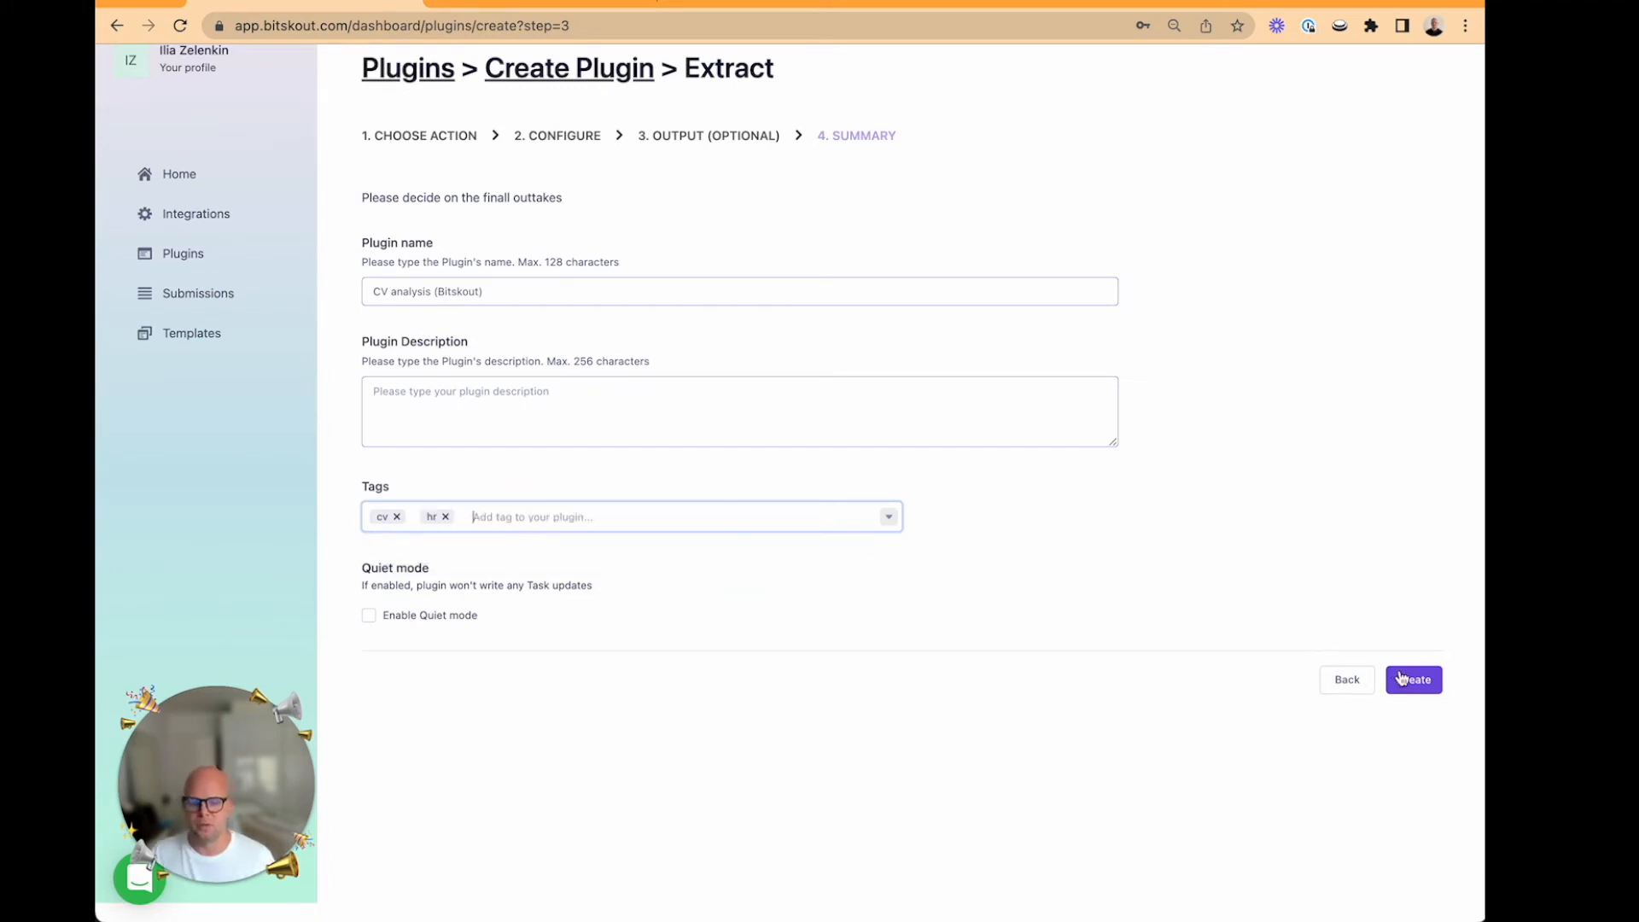
pyautogui.click(1412, 679)
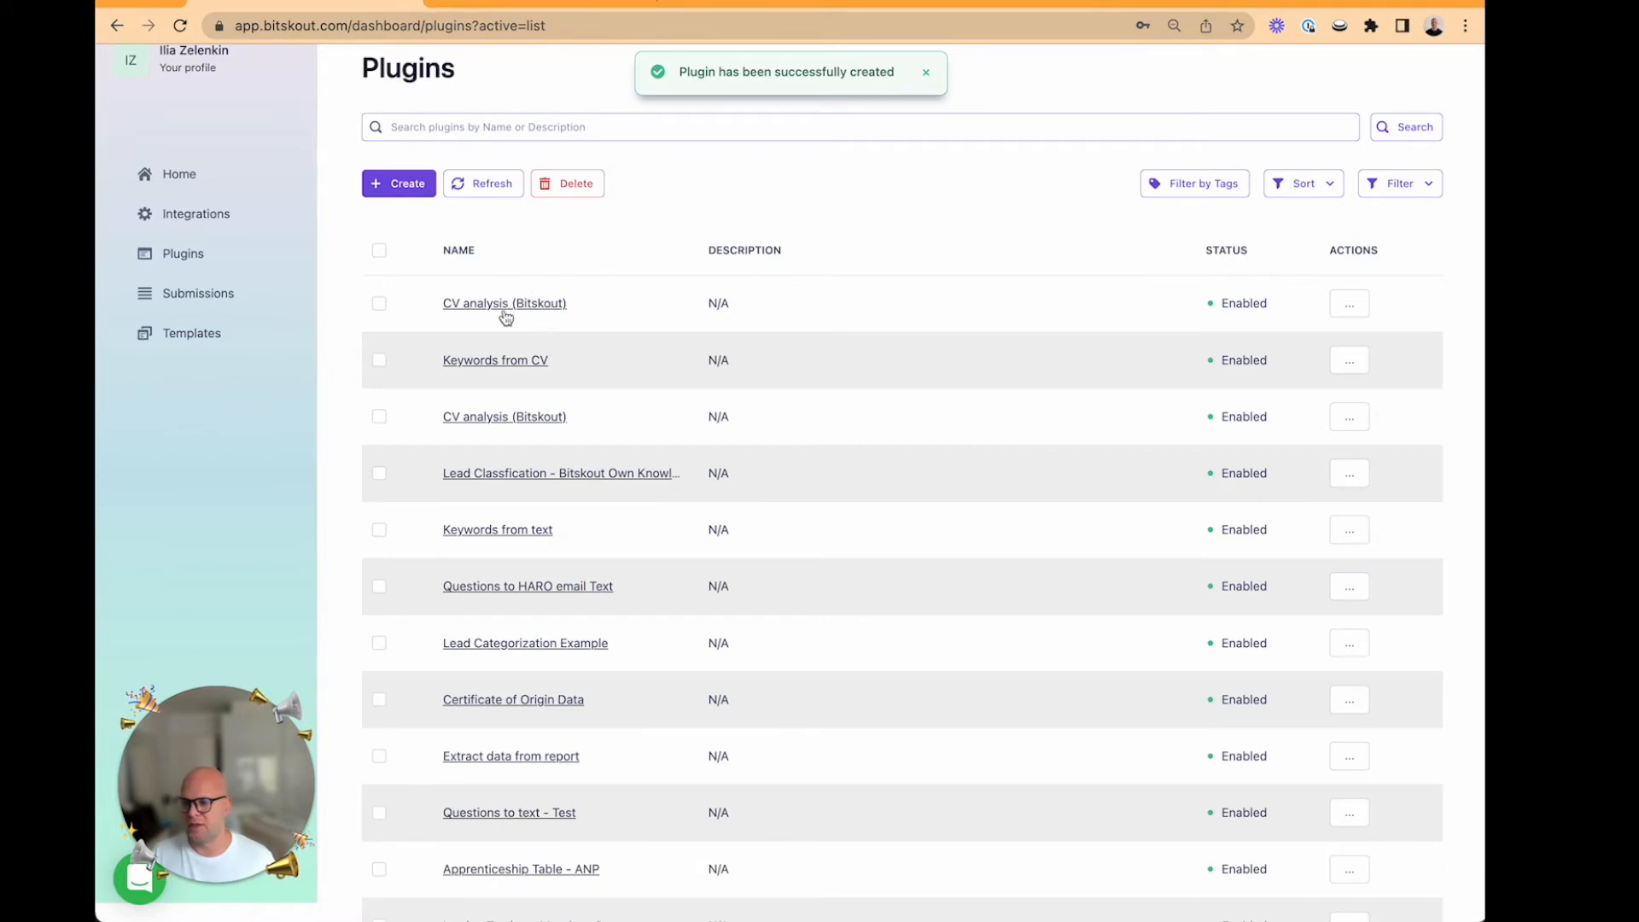
pyautogui.moveTo(543, 309)
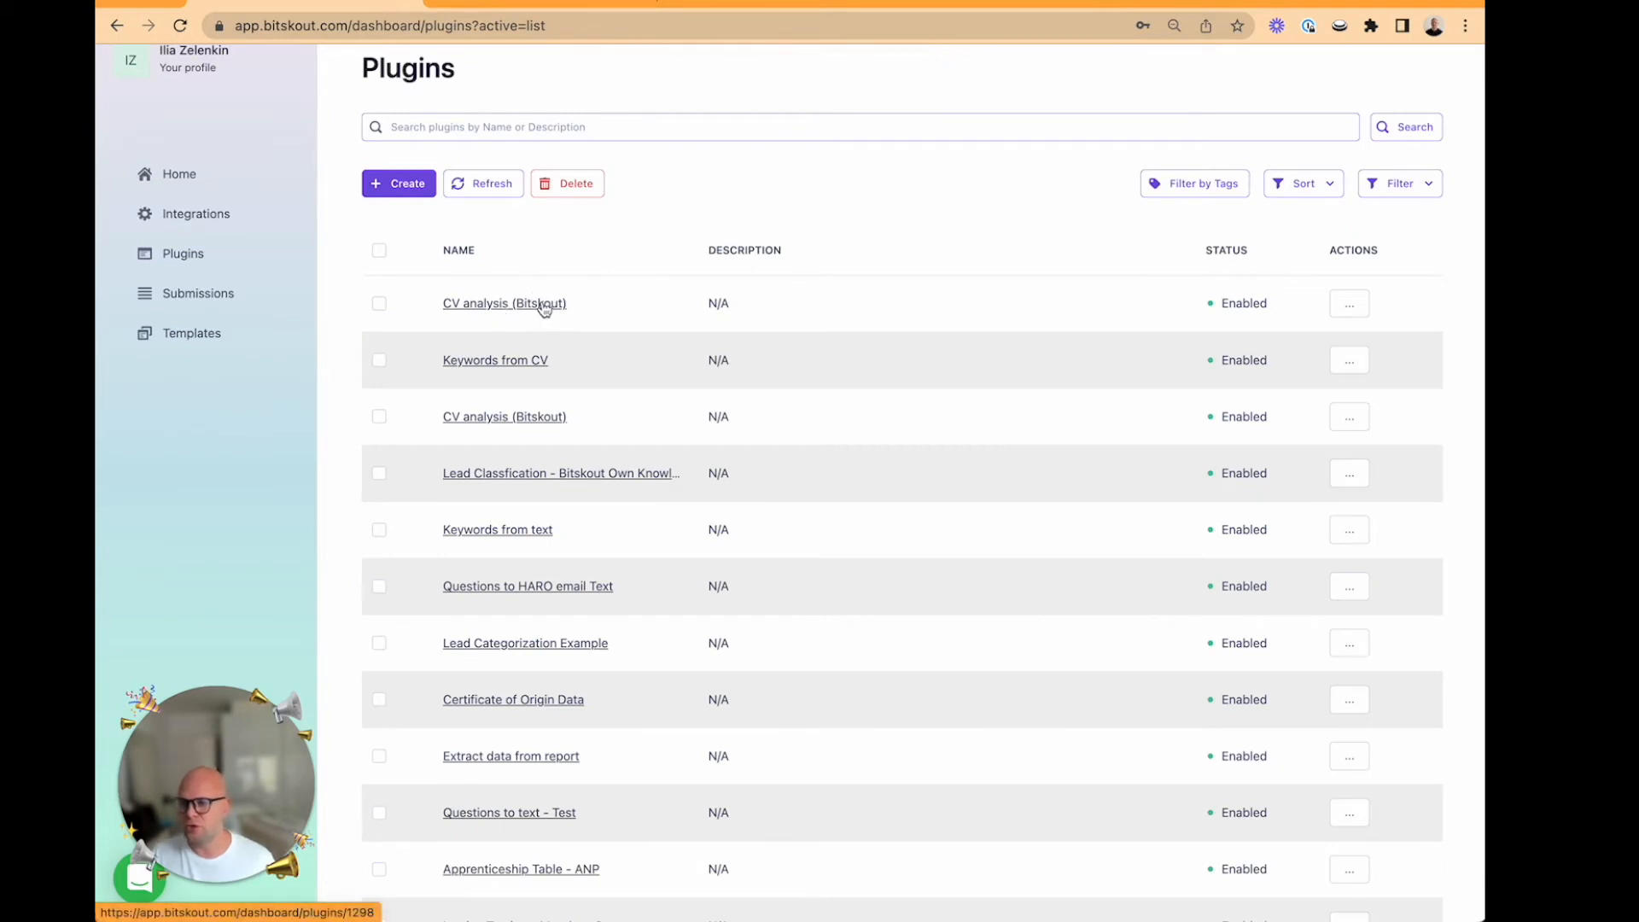
# - Rename the new plugin to 'CV analysis (Bitskout 2)' and apply the change
pyautogui.click(504, 303)
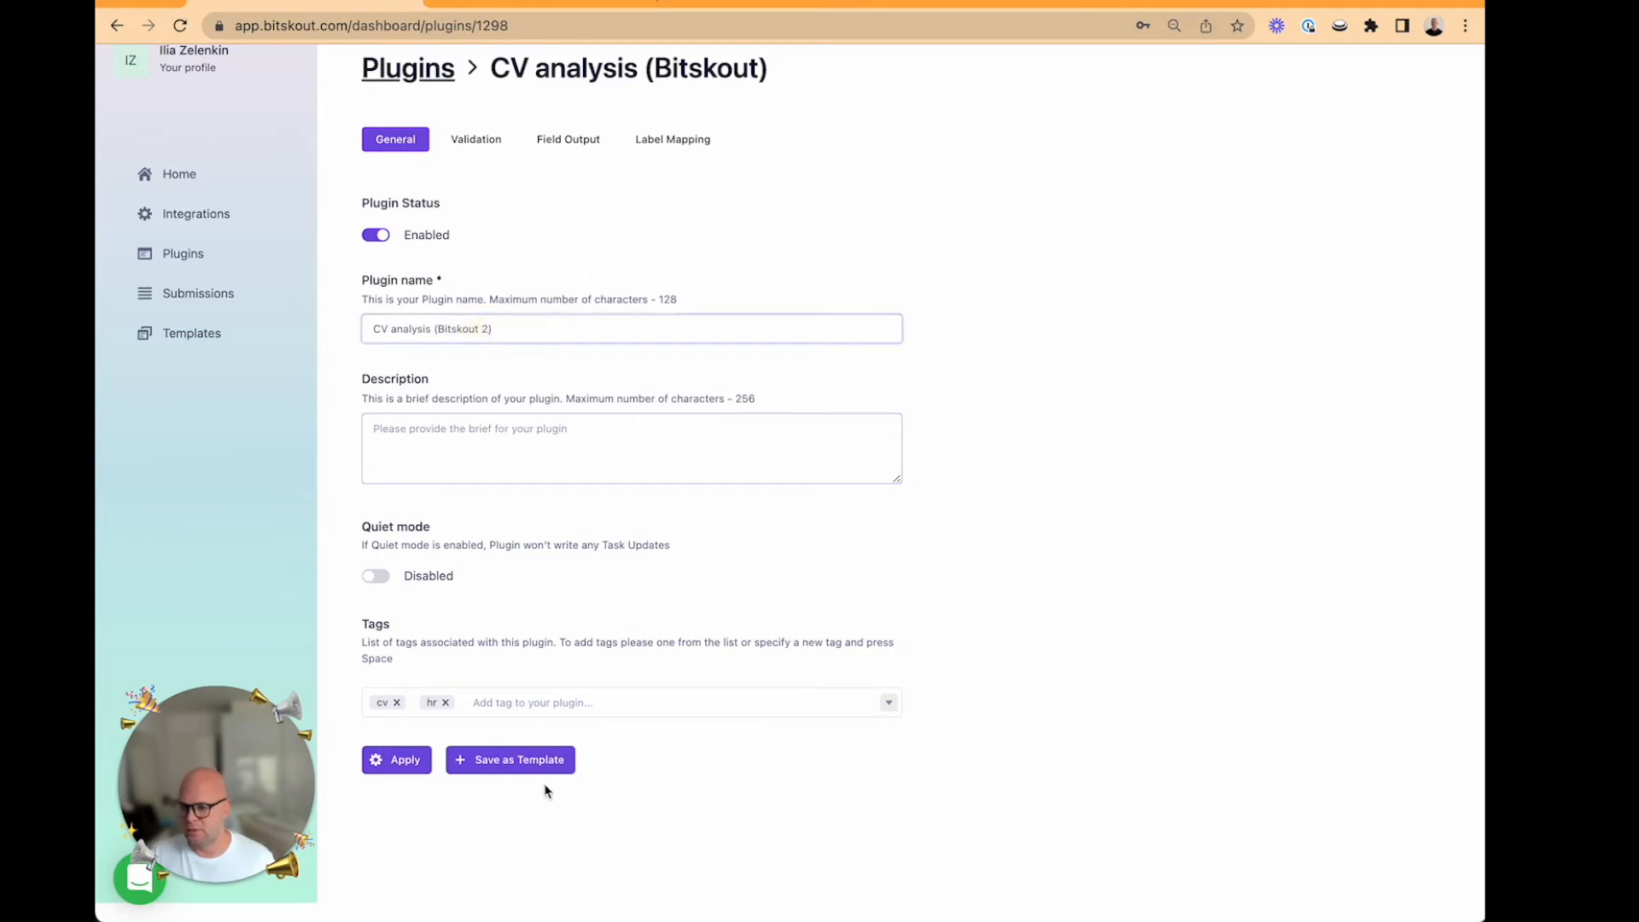
pyautogui.click(396, 759)
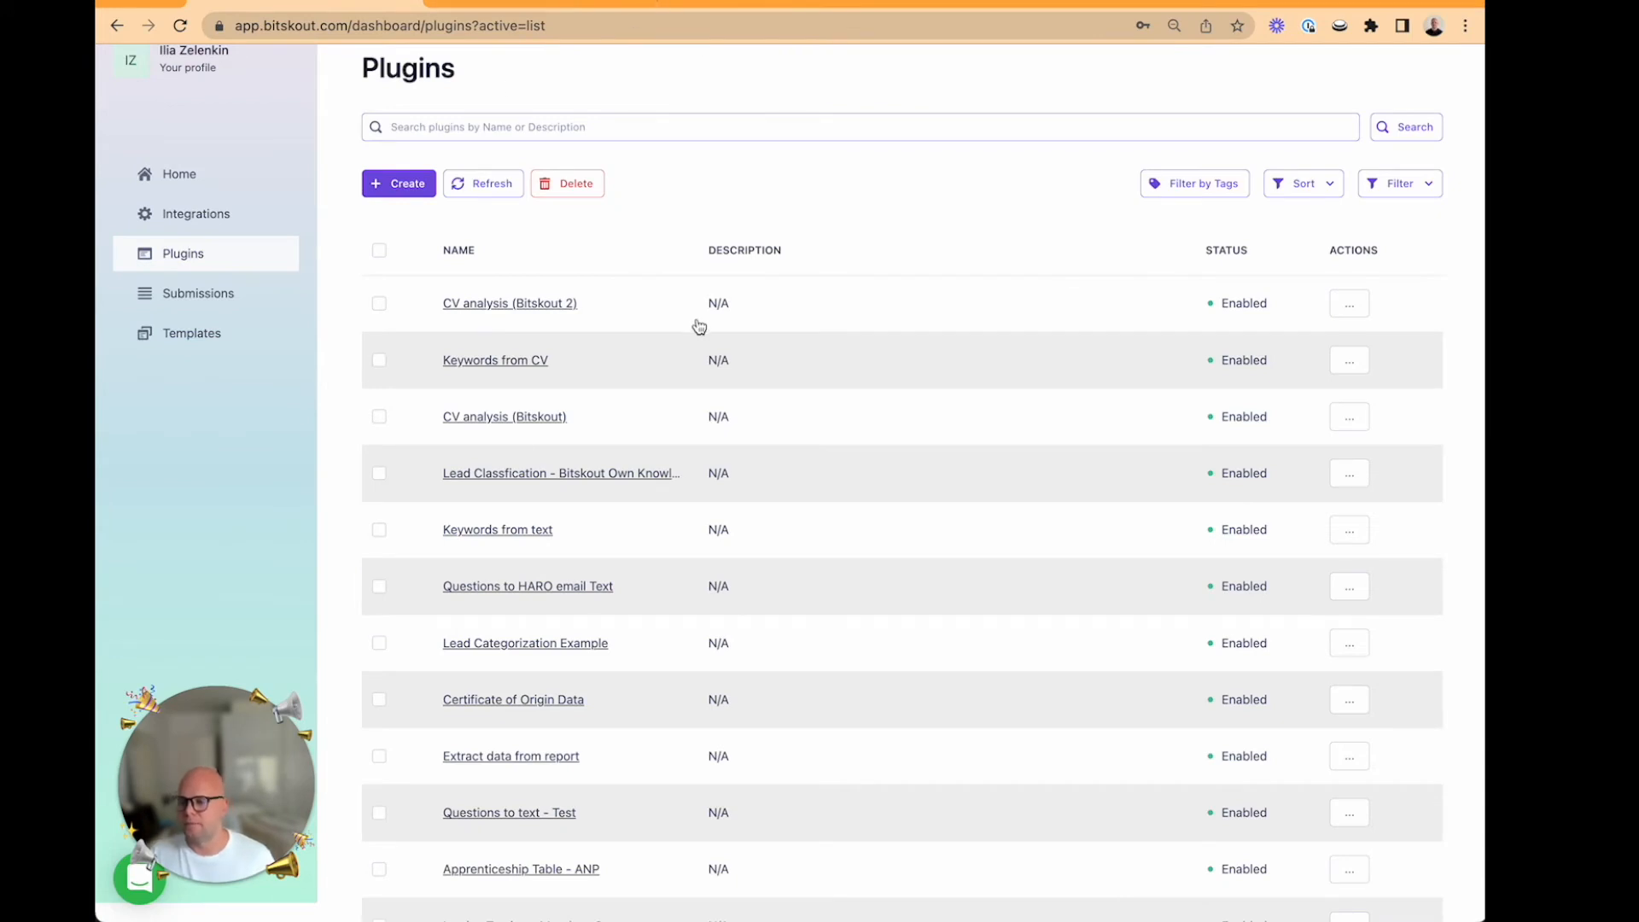
pyautogui.moveTo(504, 416)
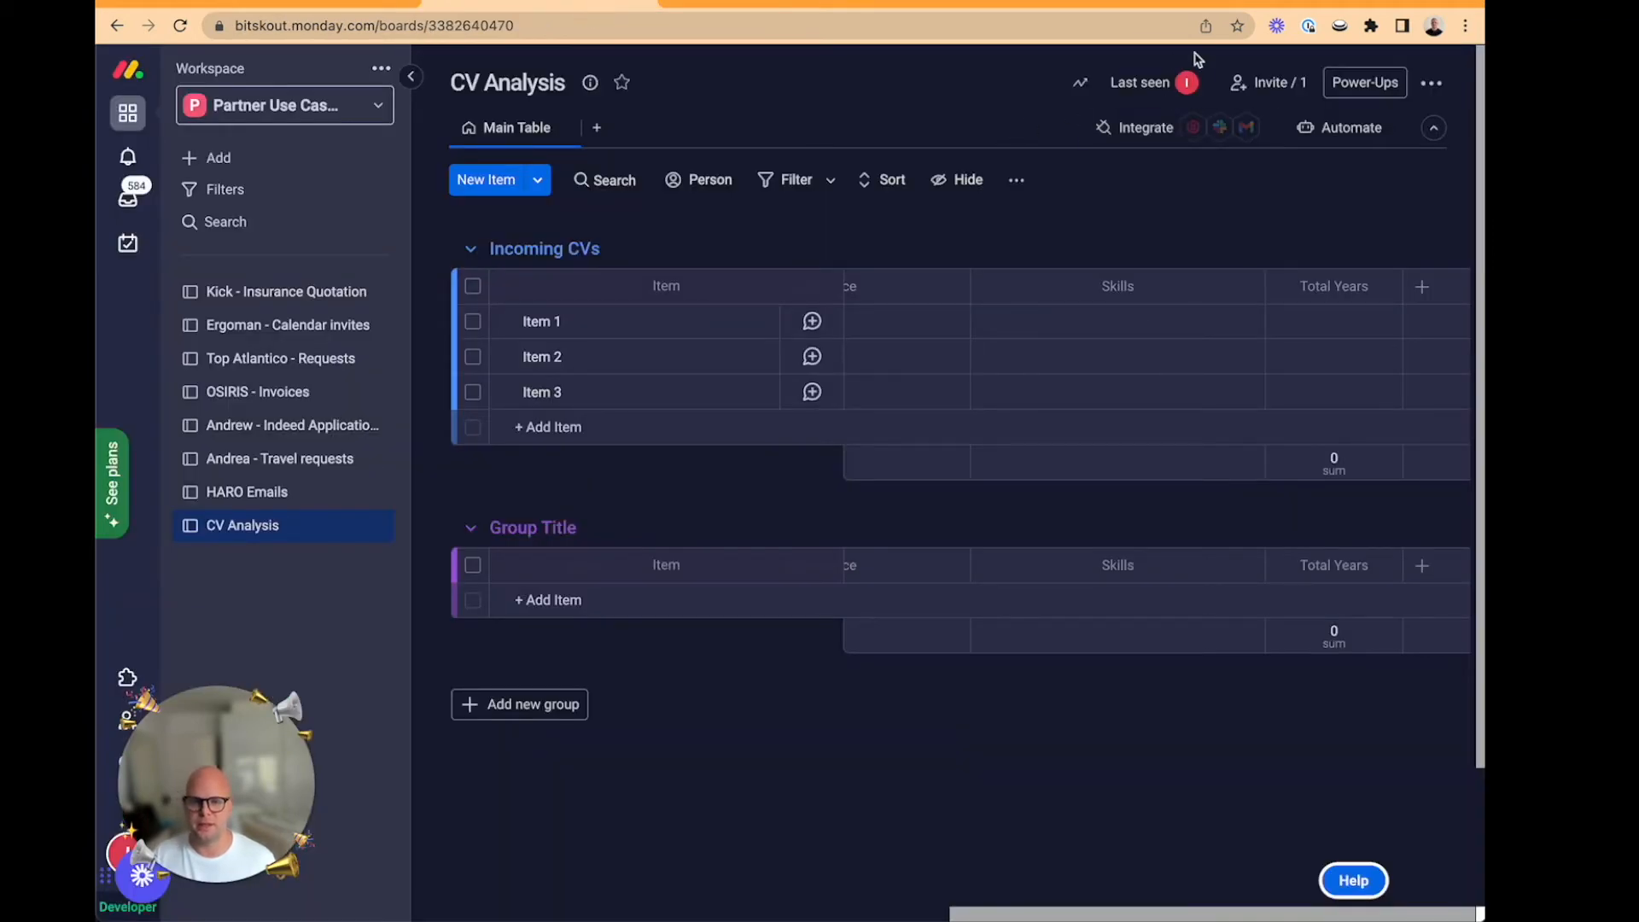
# - Search the board's integrations center for the Bitskout recipe
pyautogui.click(1135, 126)
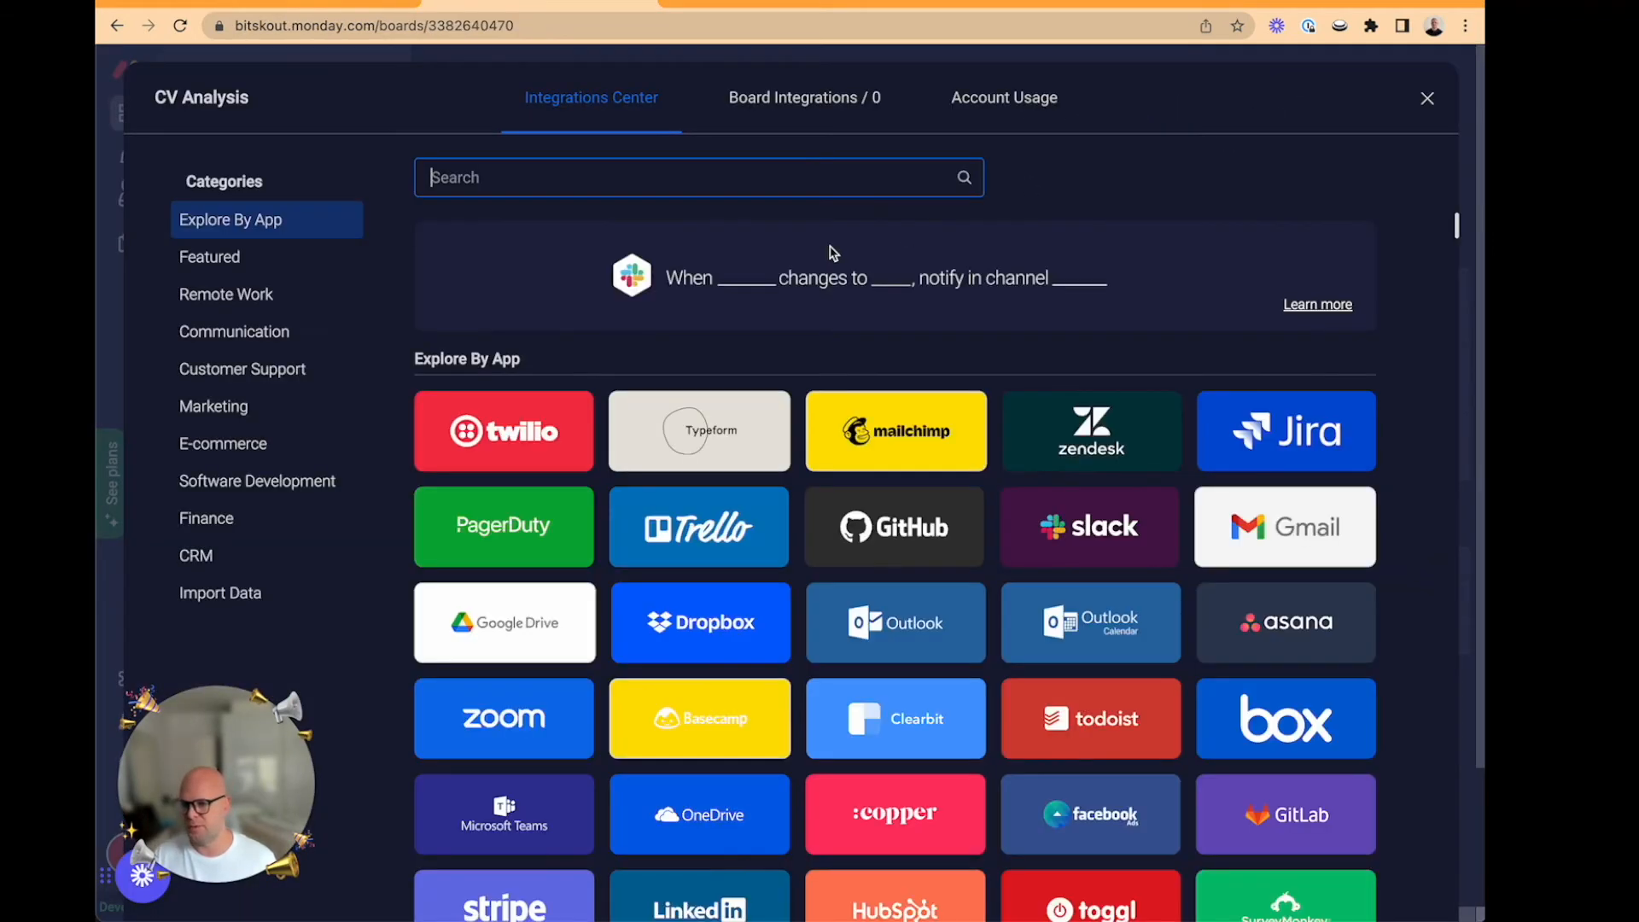
pyautogui.write('Bitksou')
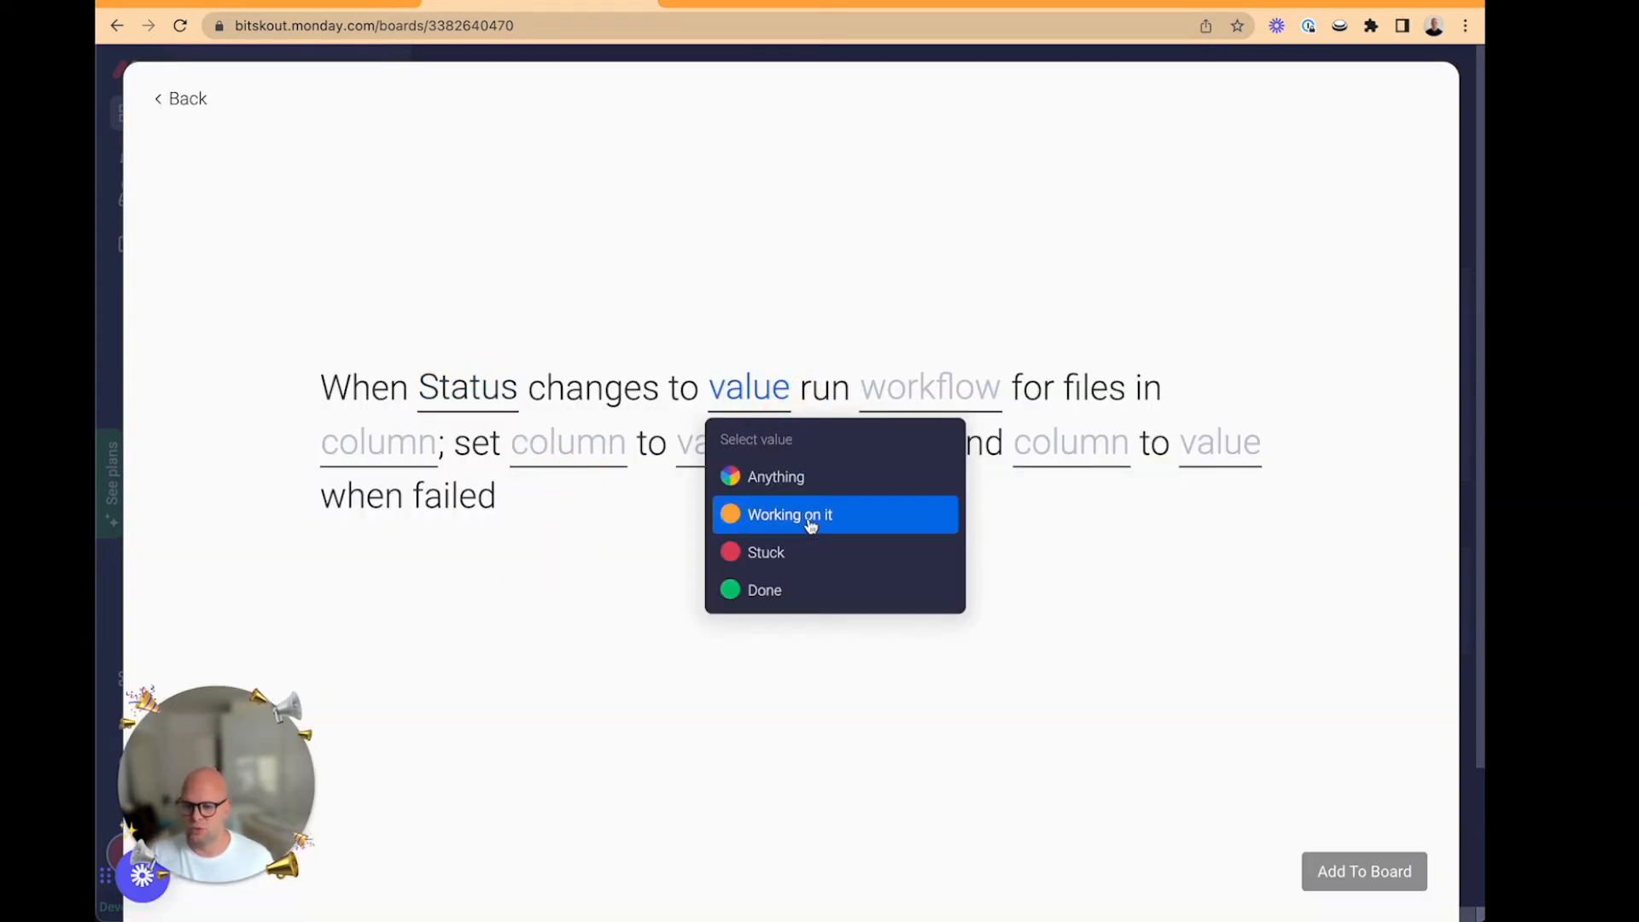
# - Trigger on Status 'Working on it', running the CV analysis workflow on the Files column
pyautogui.click(789, 514)
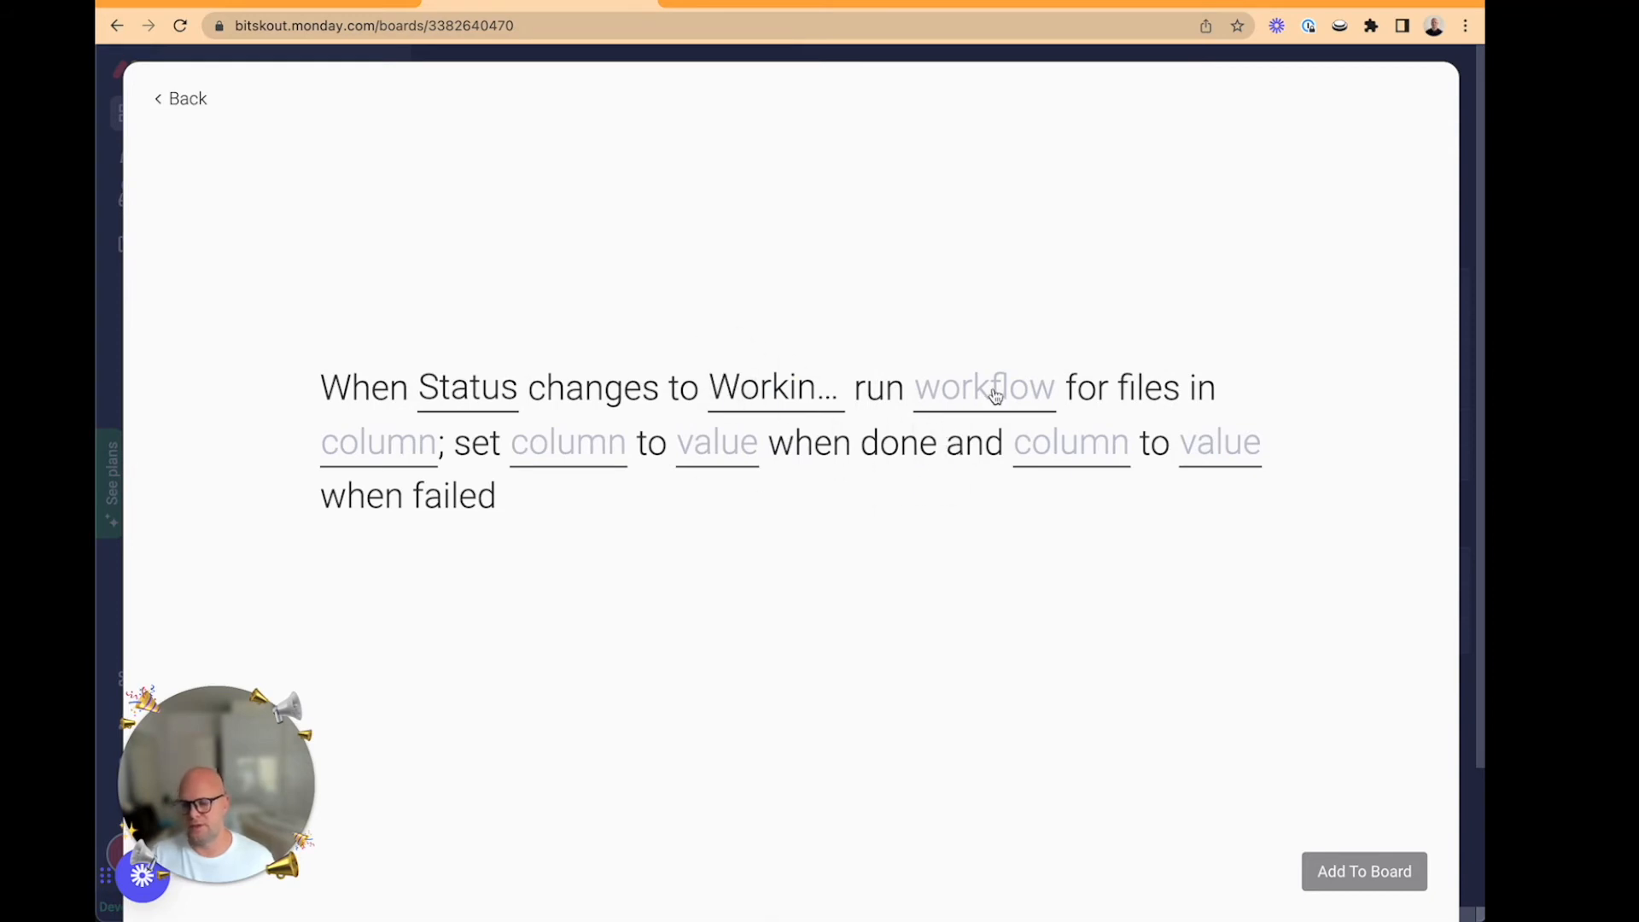
pyautogui.click(983, 387)
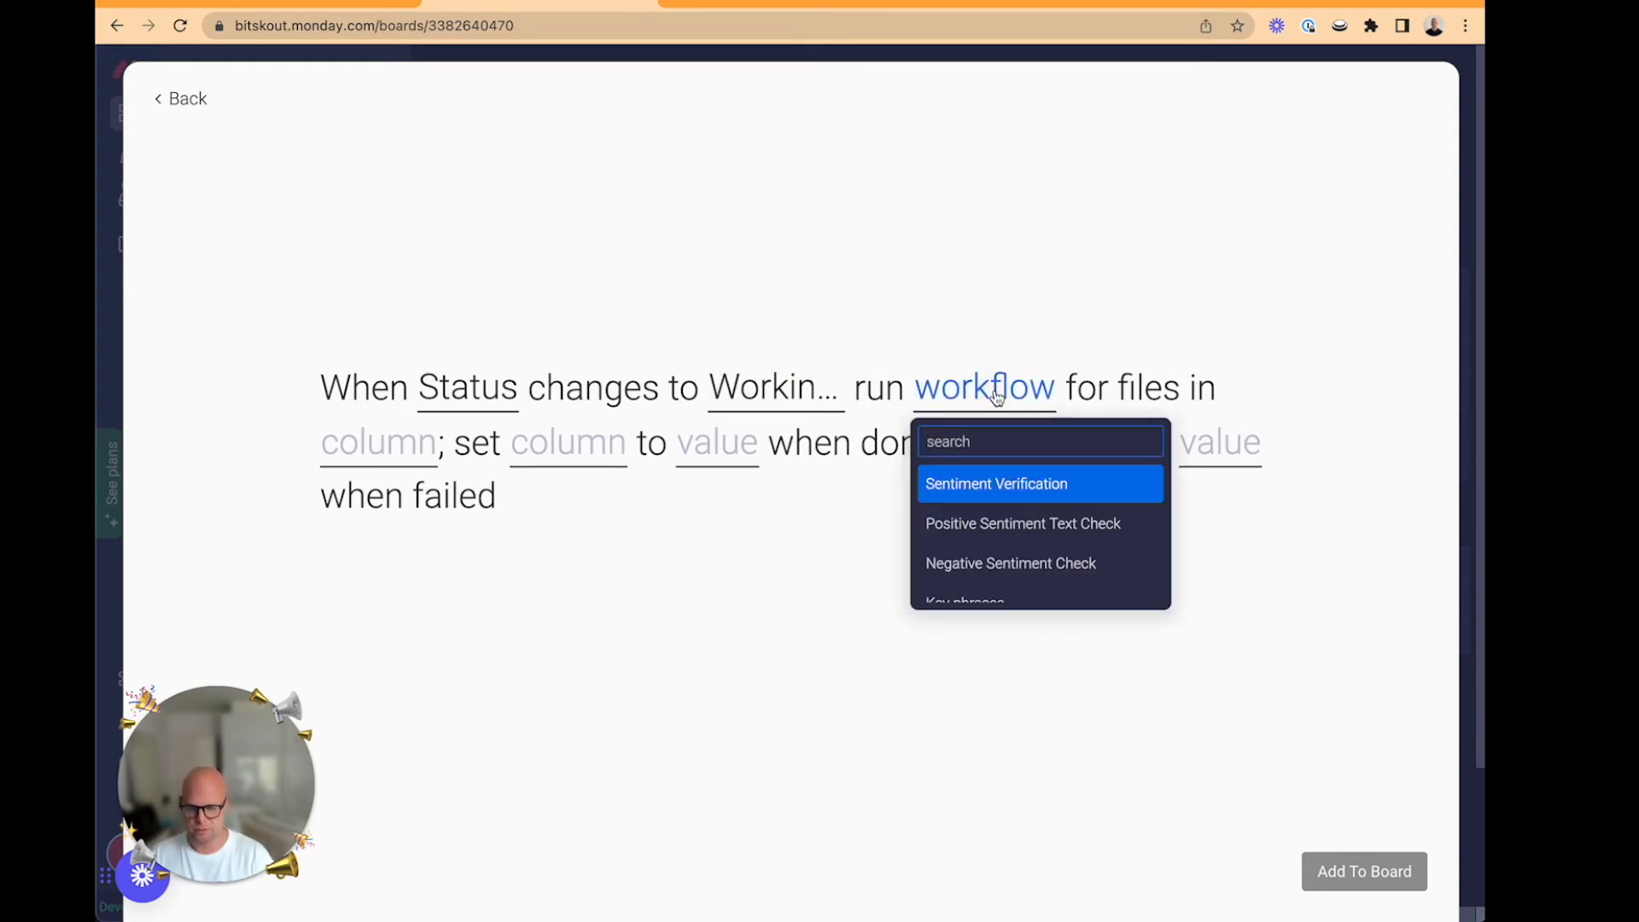
pyautogui.write('CV')
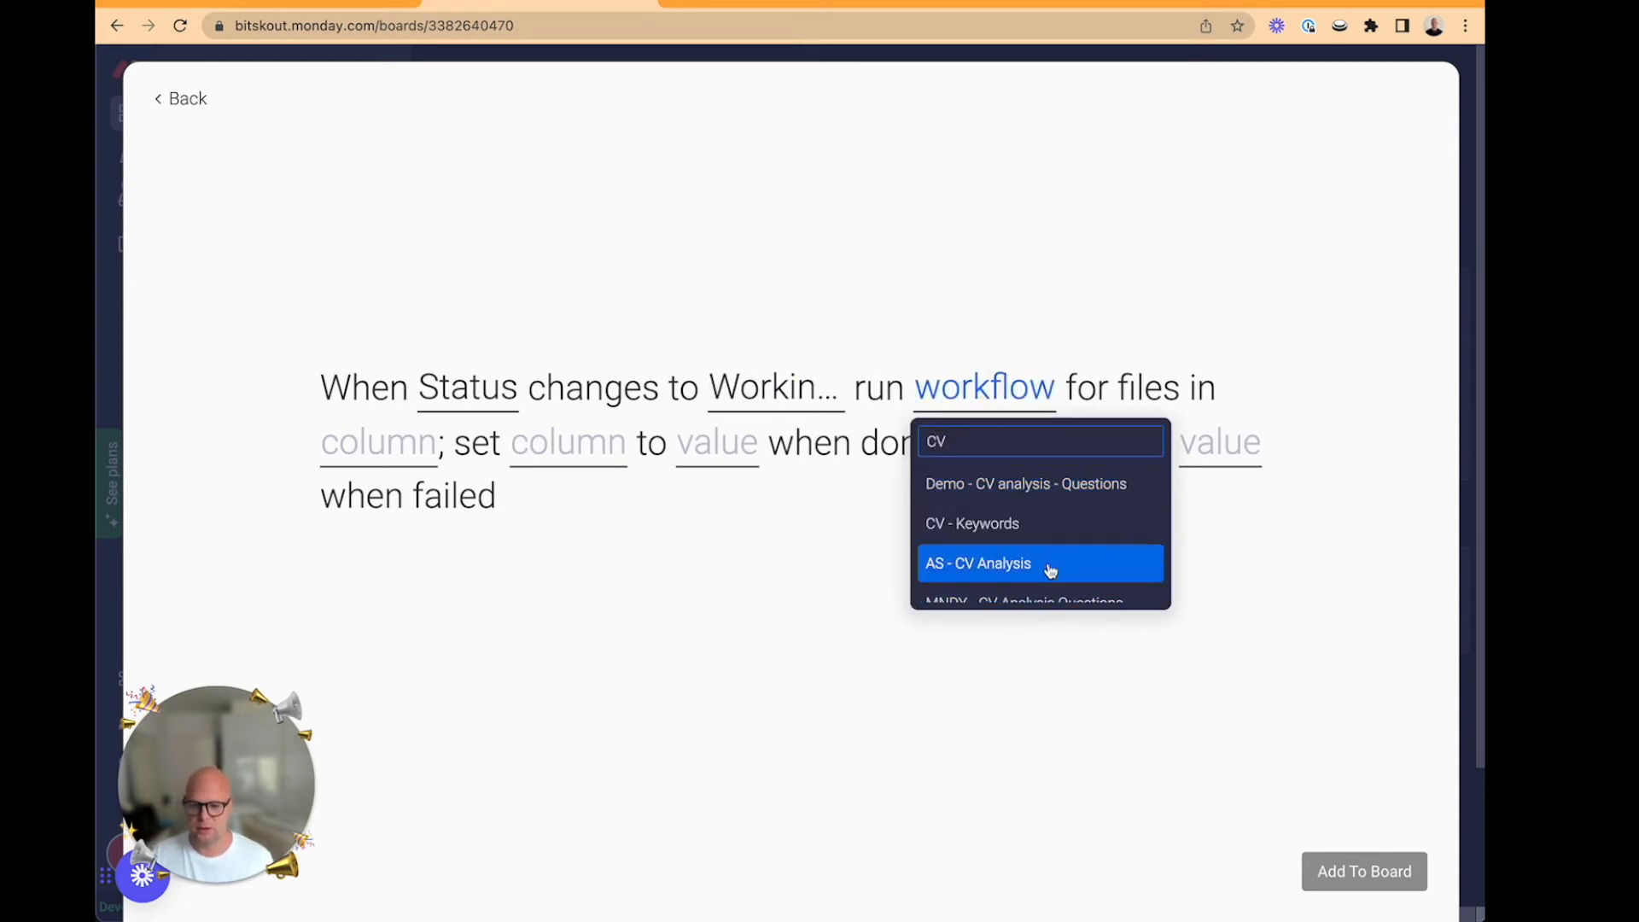
pyautogui.click(978, 563)
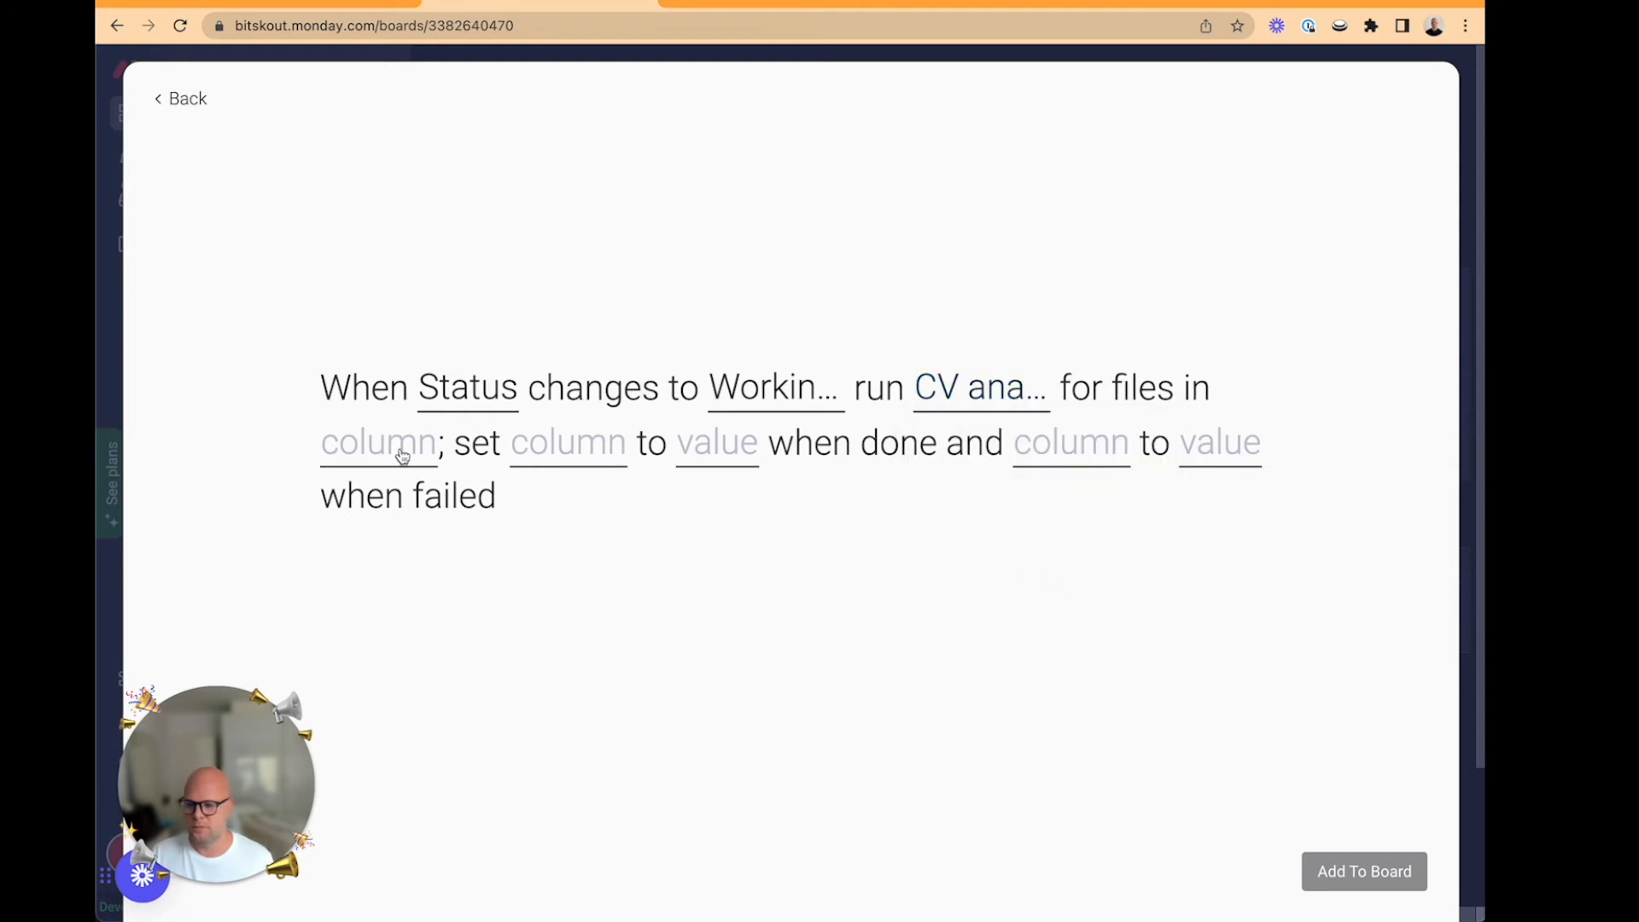
pyautogui.click(378, 441)
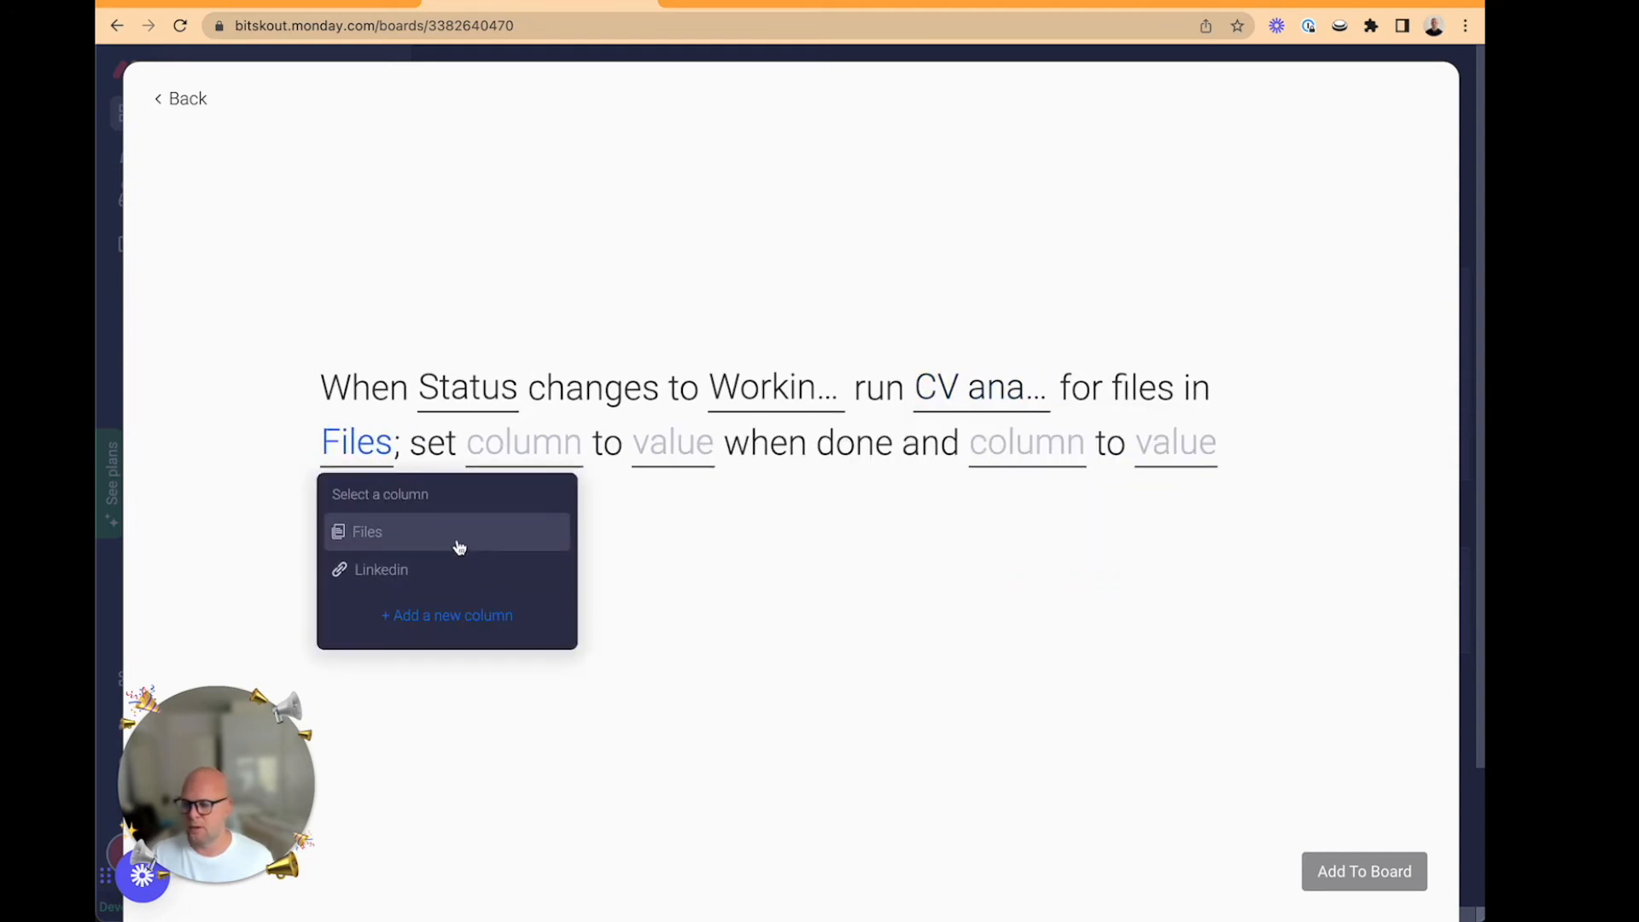
pyautogui.click(367, 531)
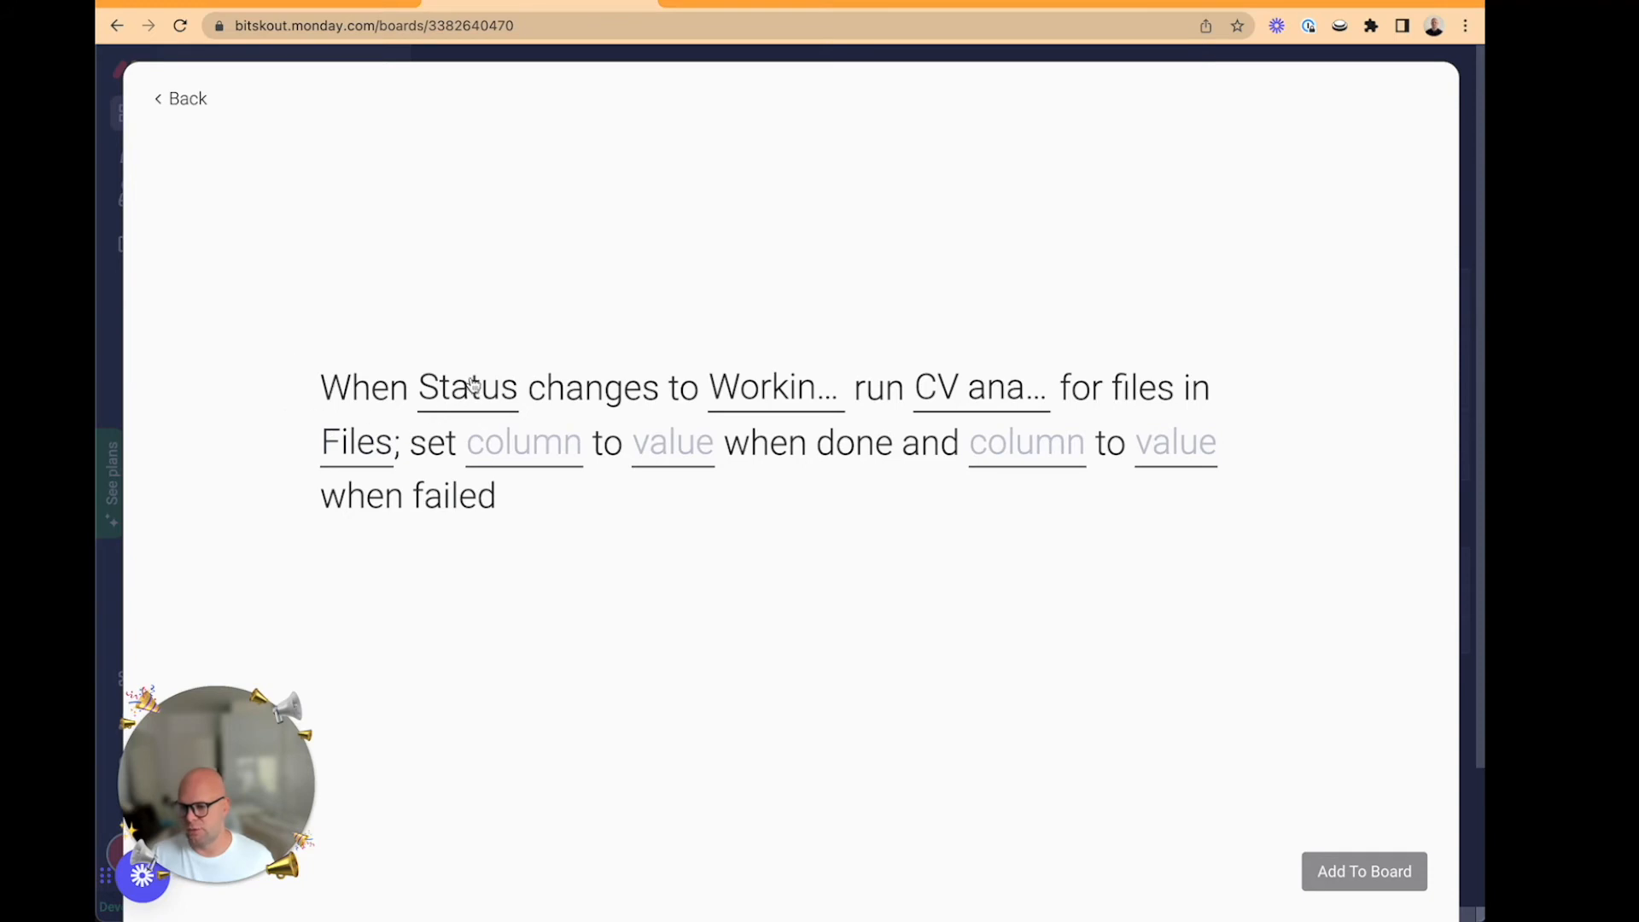
# - Set Status to Done on success and Stuck on failure, then add the recipe to the board
pyautogui.click(656, 441)
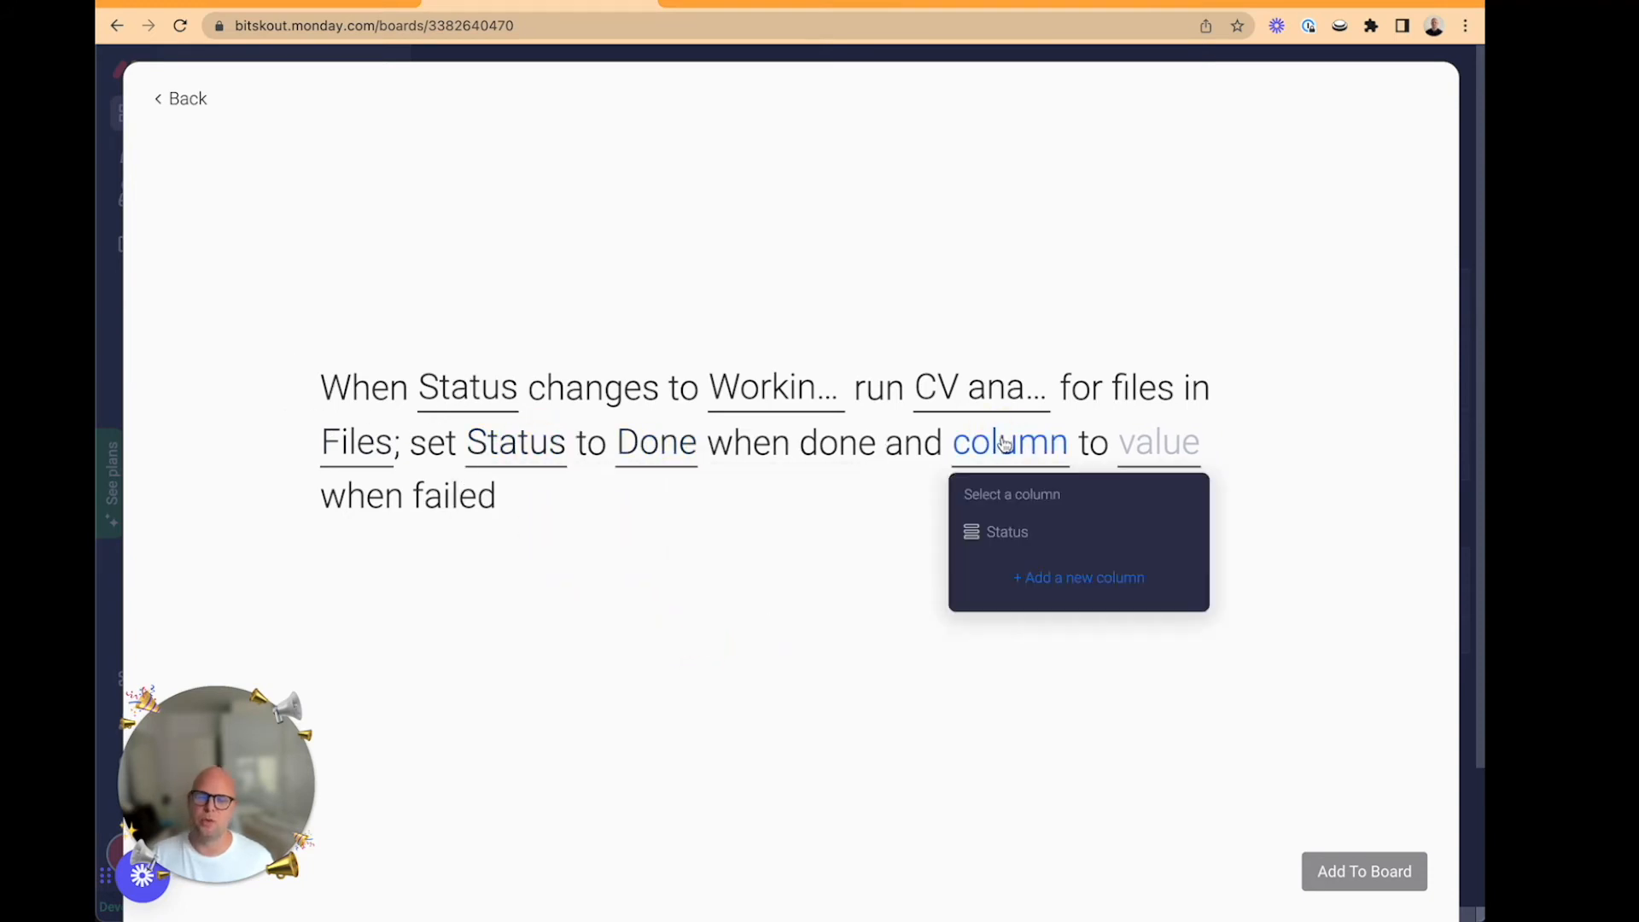
pyautogui.click(1006, 531)
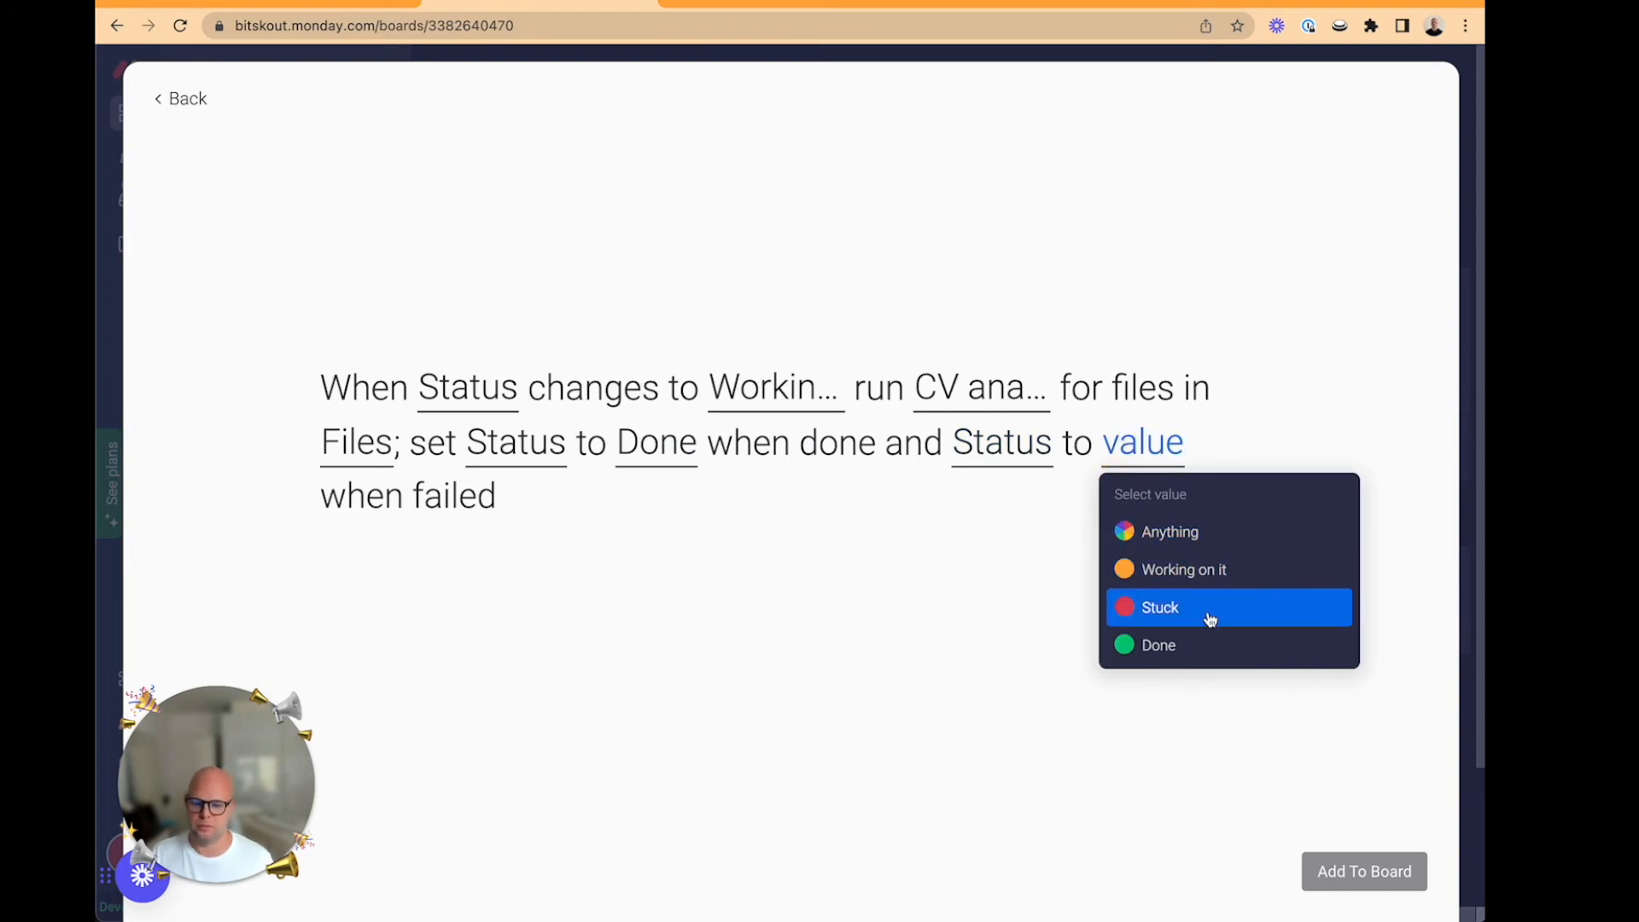
pyautogui.click(1158, 607)
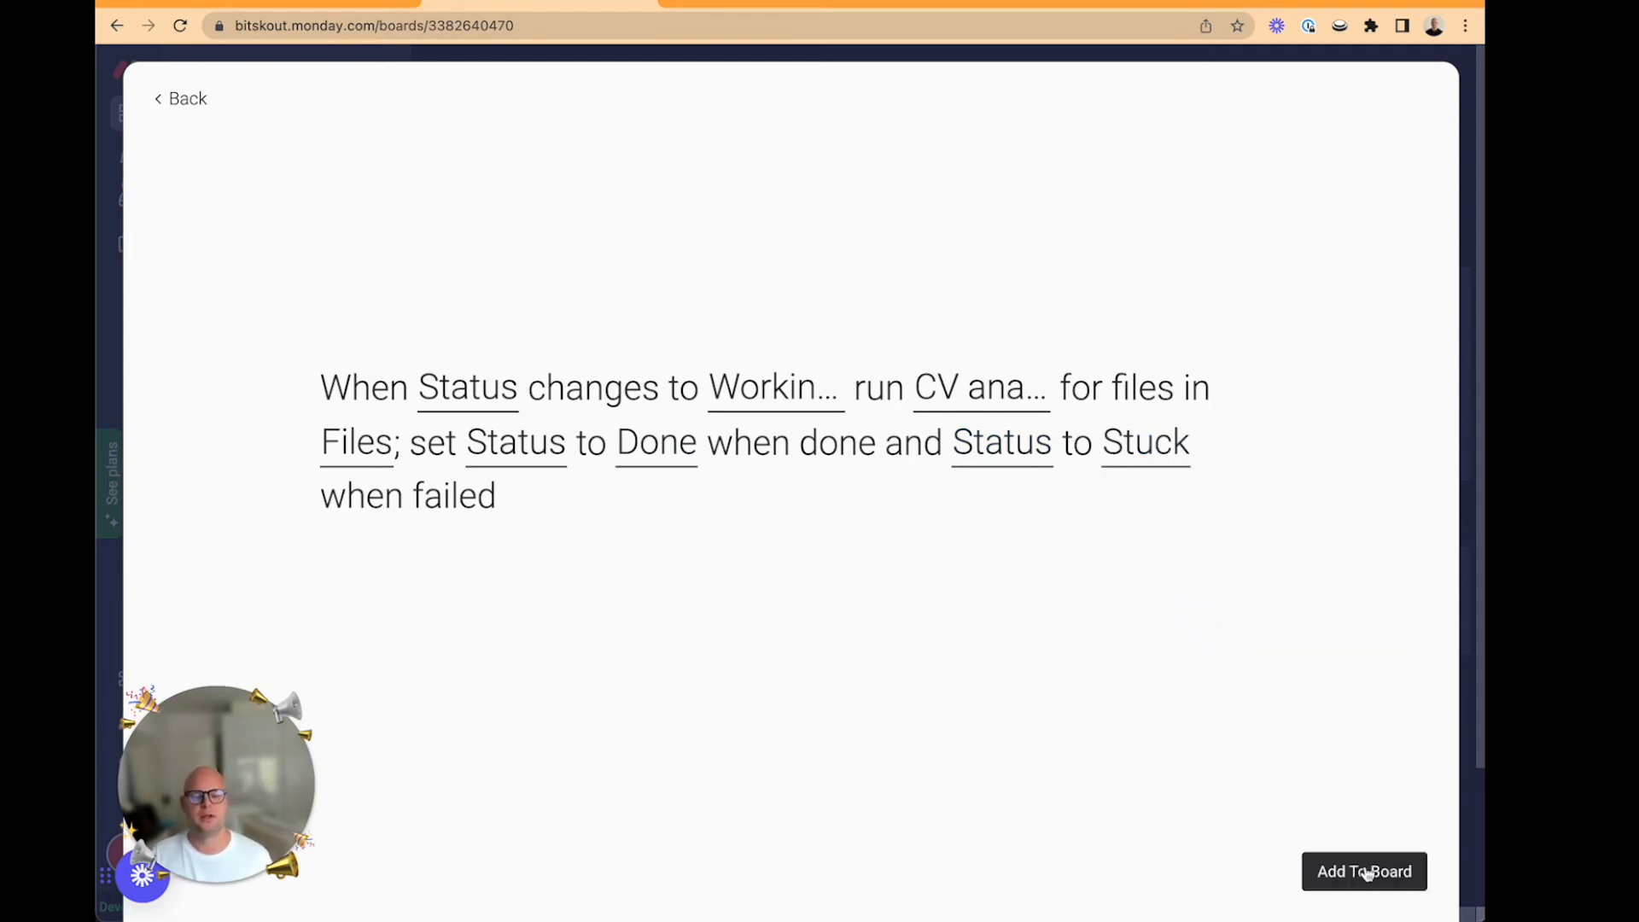
pyautogui.click(1365, 871)
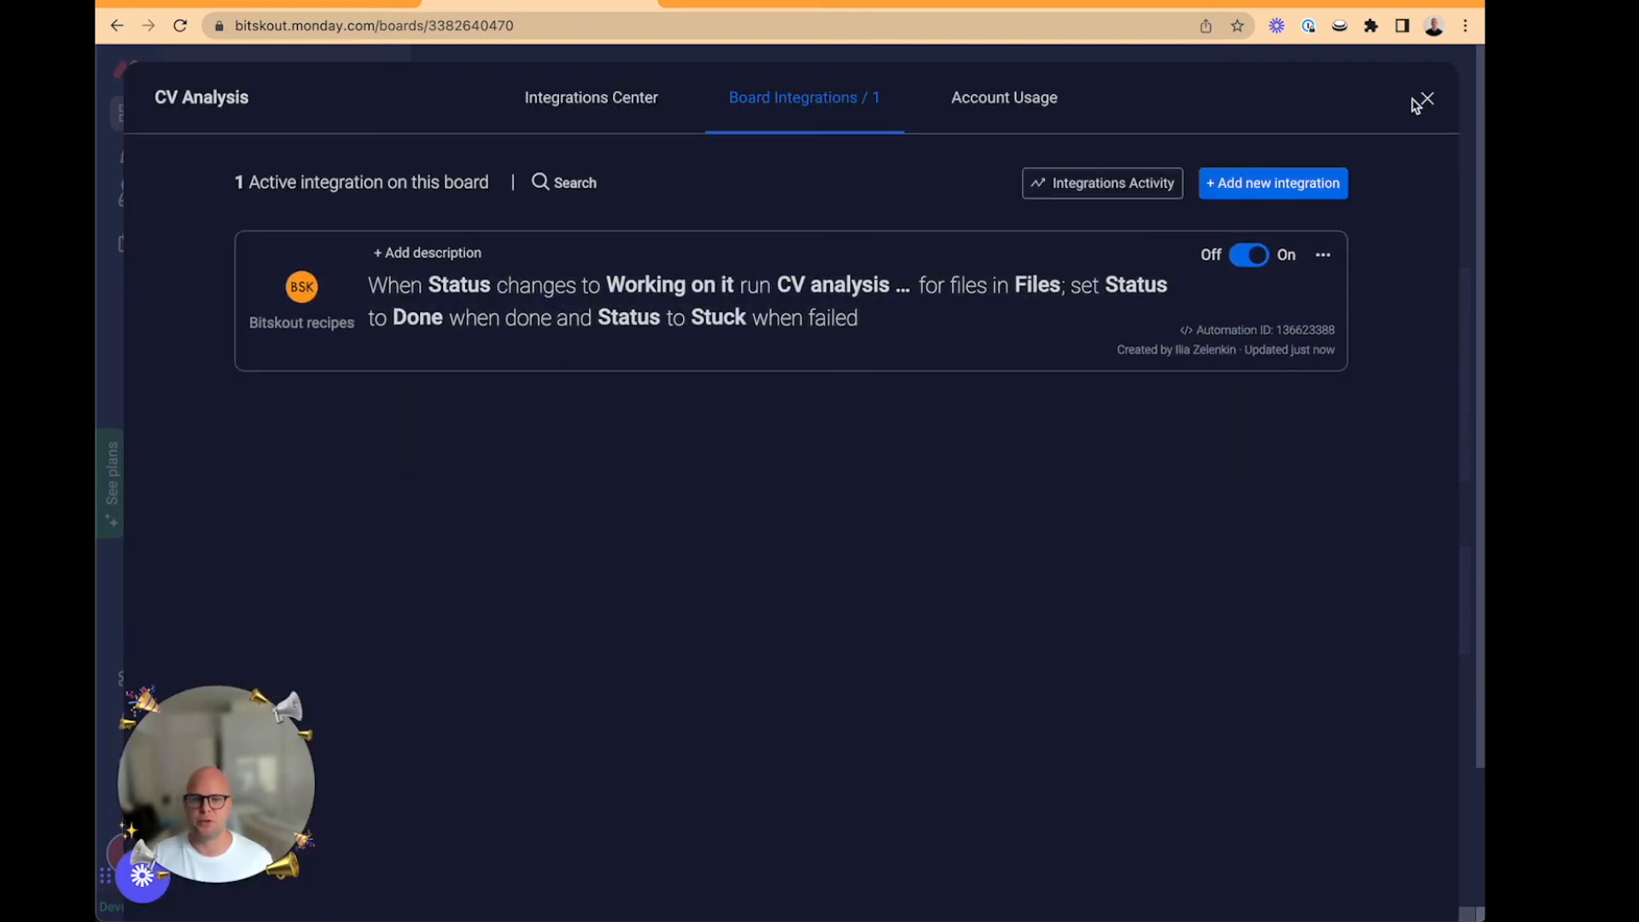
# - Add a Form view to the CV Analysis board and enter its builder
pyautogui.click(1426, 99)
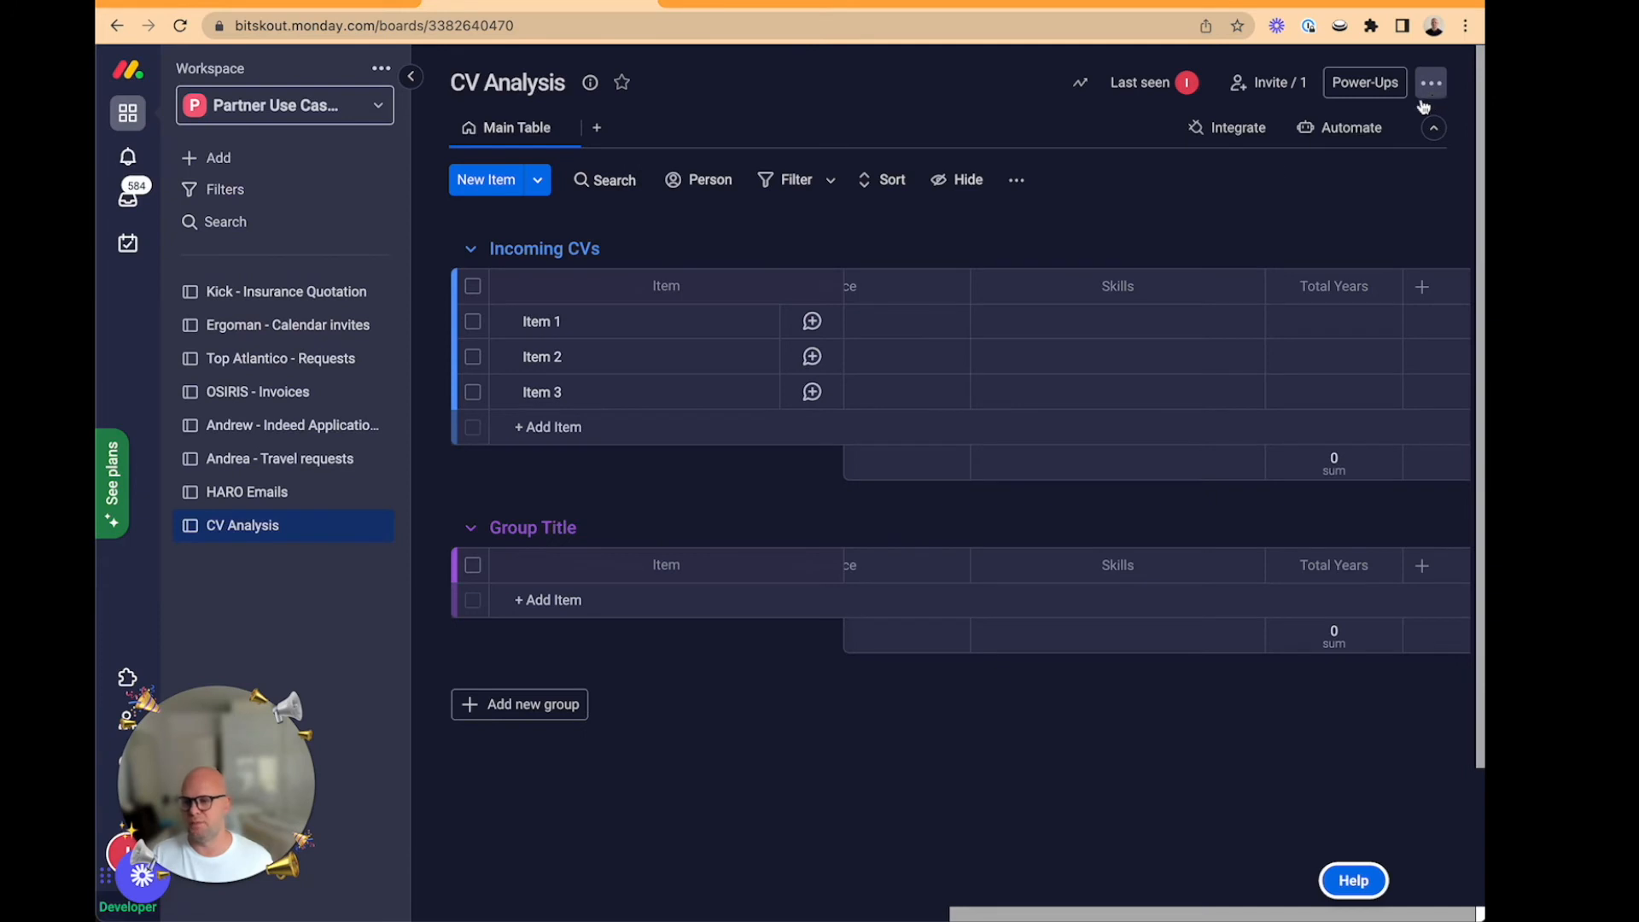
pyautogui.click(596, 127)
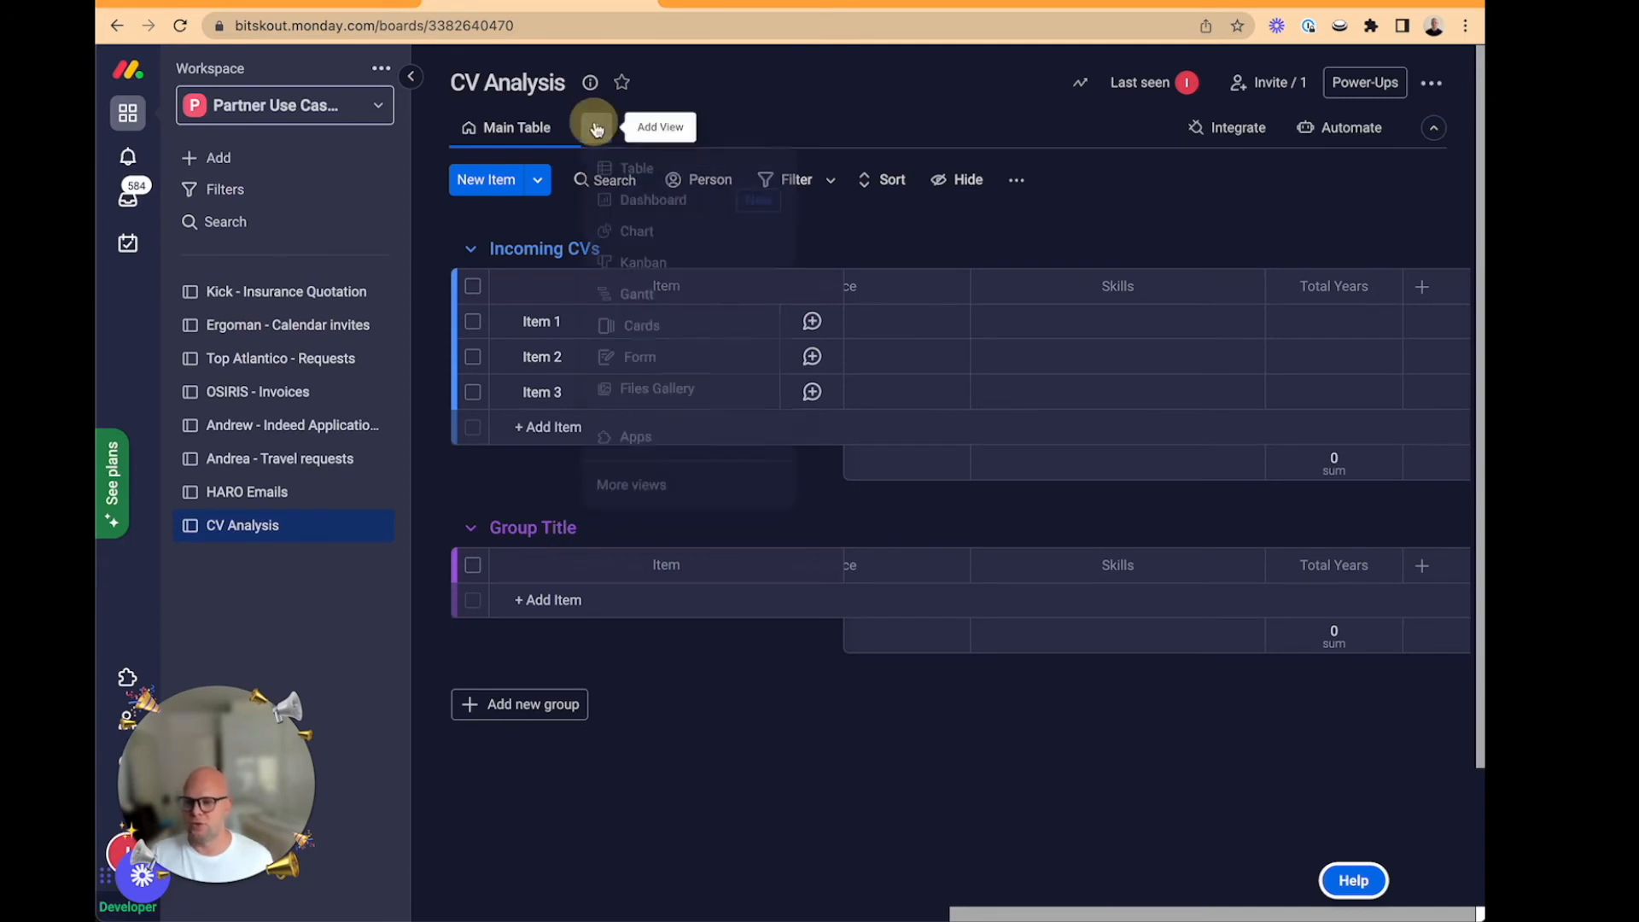
pyautogui.click(638, 357)
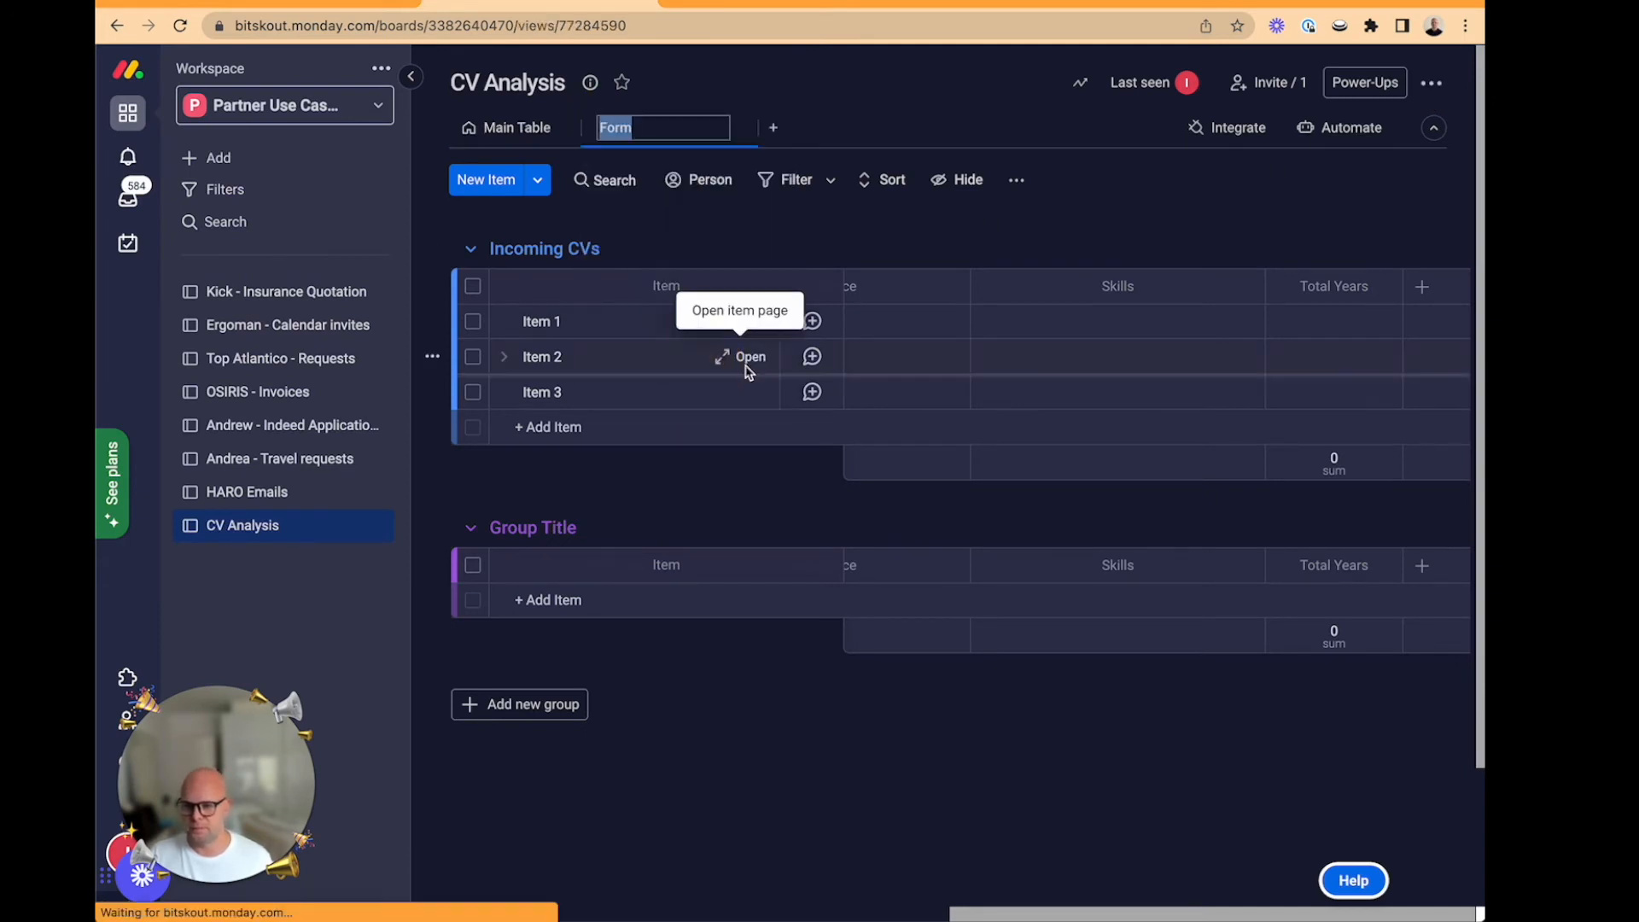
pyautogui.click(614, 127)
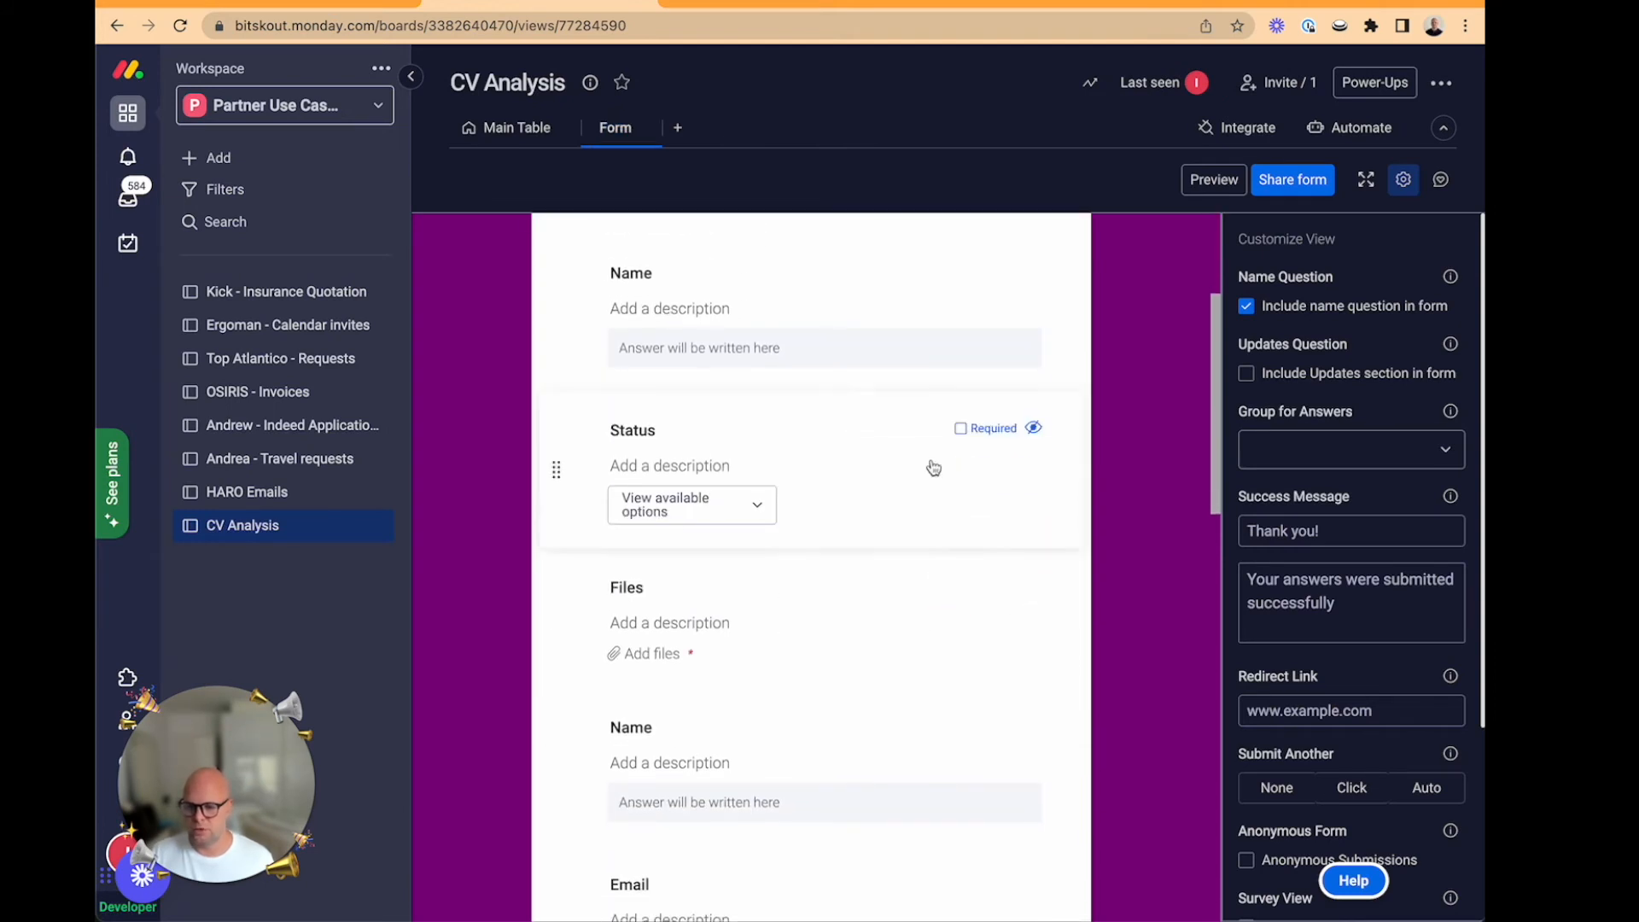
# - Hide the Status question so the form asks only Name and Files, then view it live
pyautogui.click(960, 302)
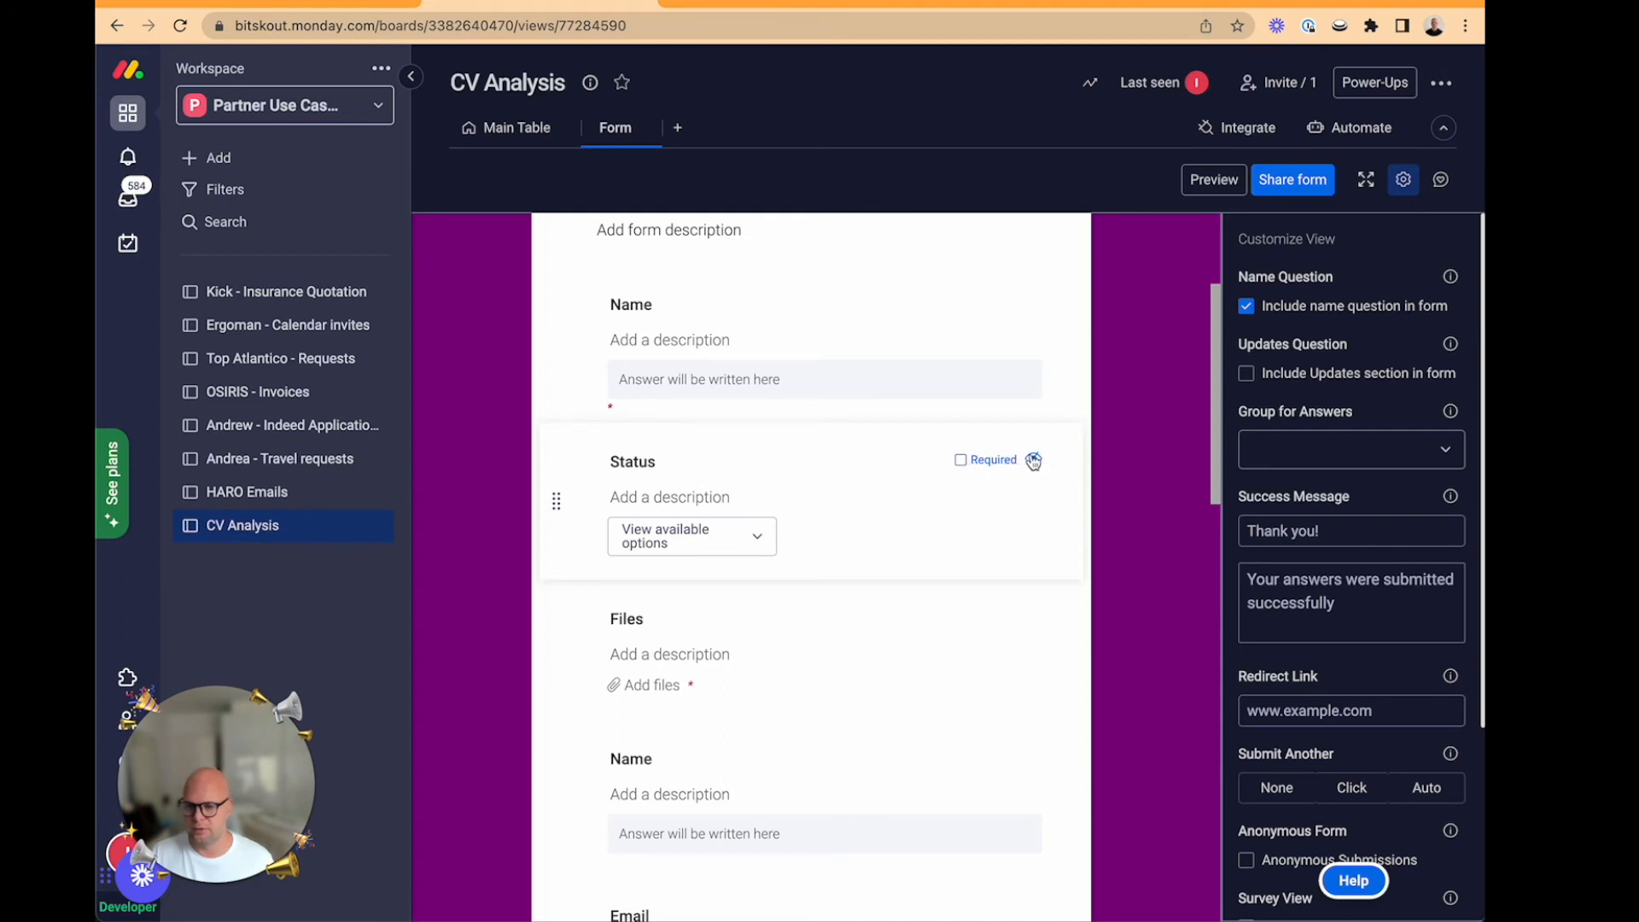
pyautogui.click(1033, 460)
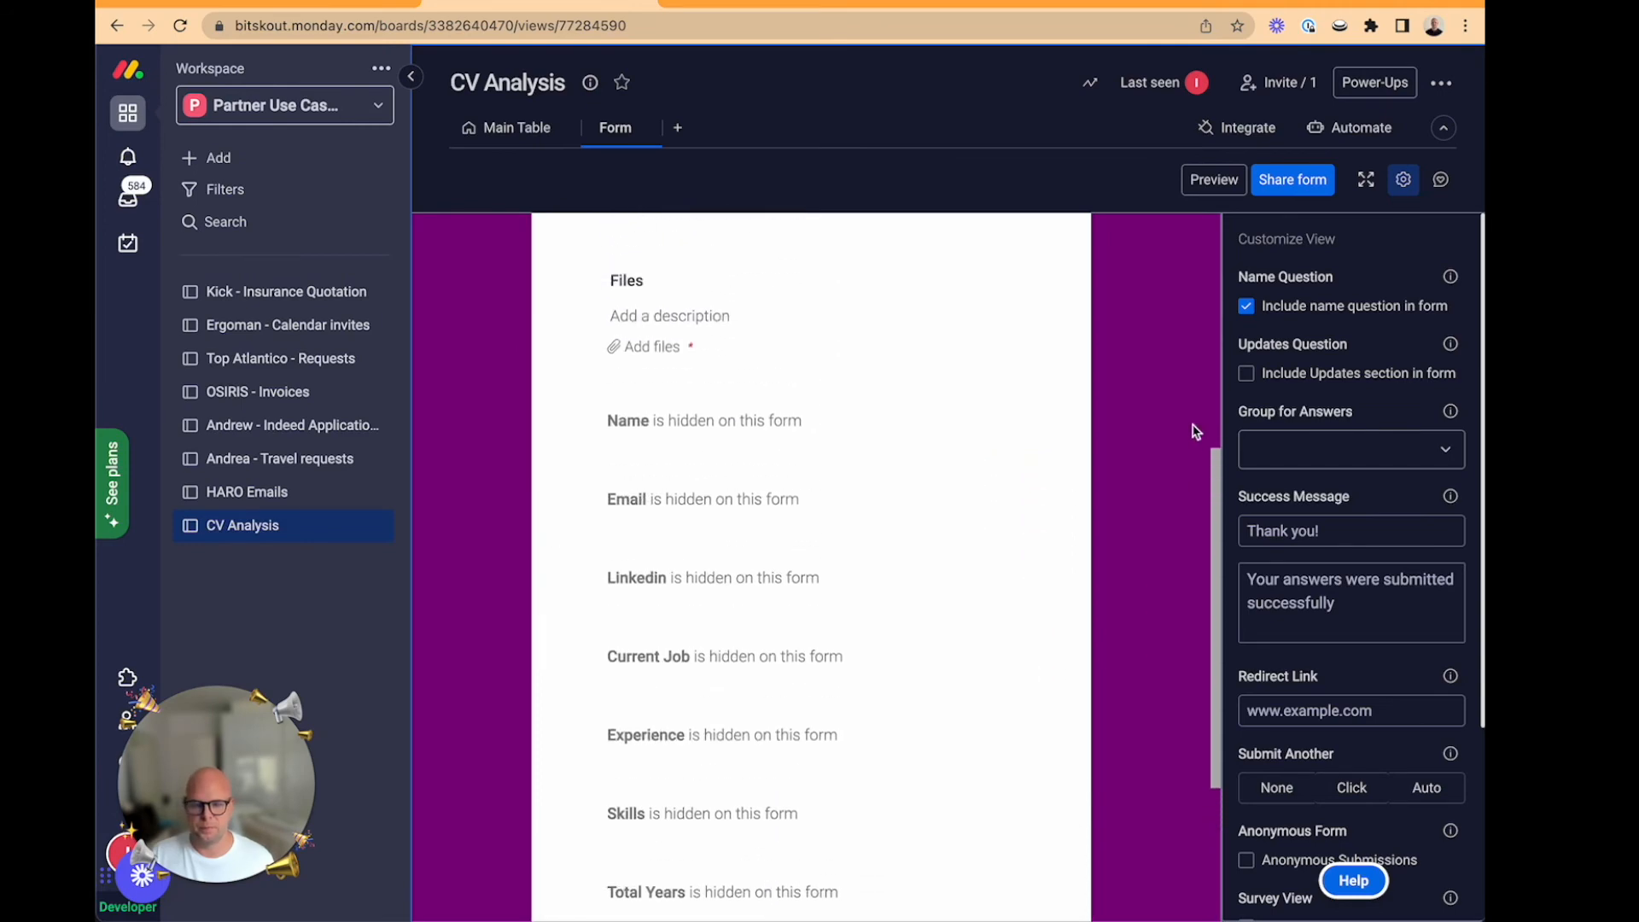
pyautogui.click(516, 127)
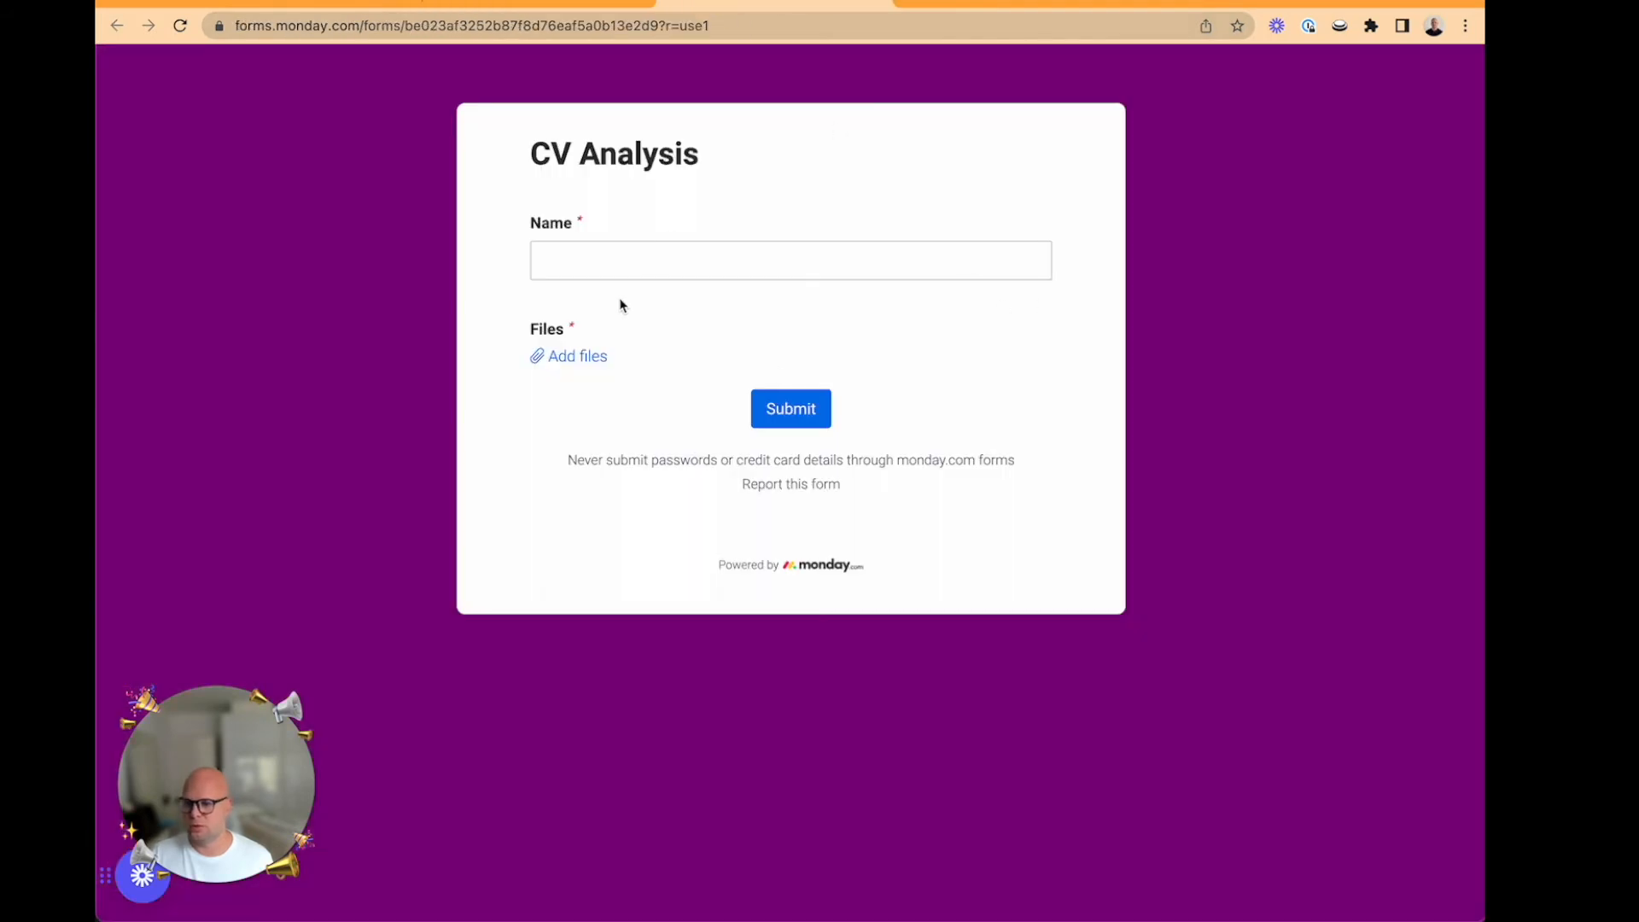
# - Fill the form with name 'New CV test' and attach the CV PDF from Dropbox INCOMING > CV
pyautogui.write('New CV')
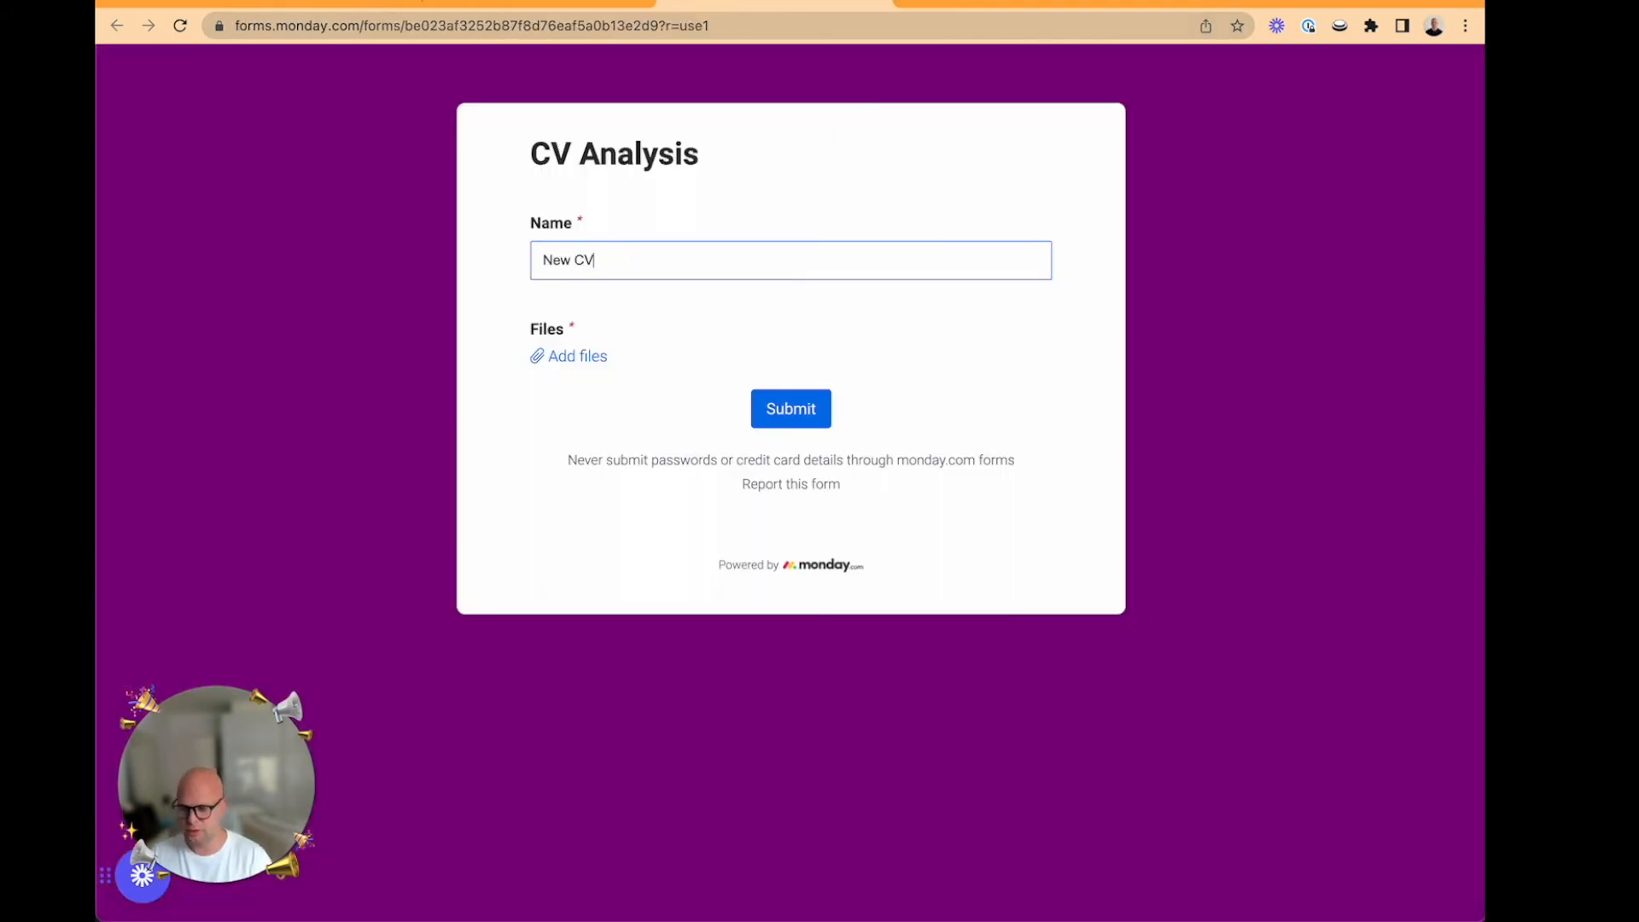
pyautogui.write('test')
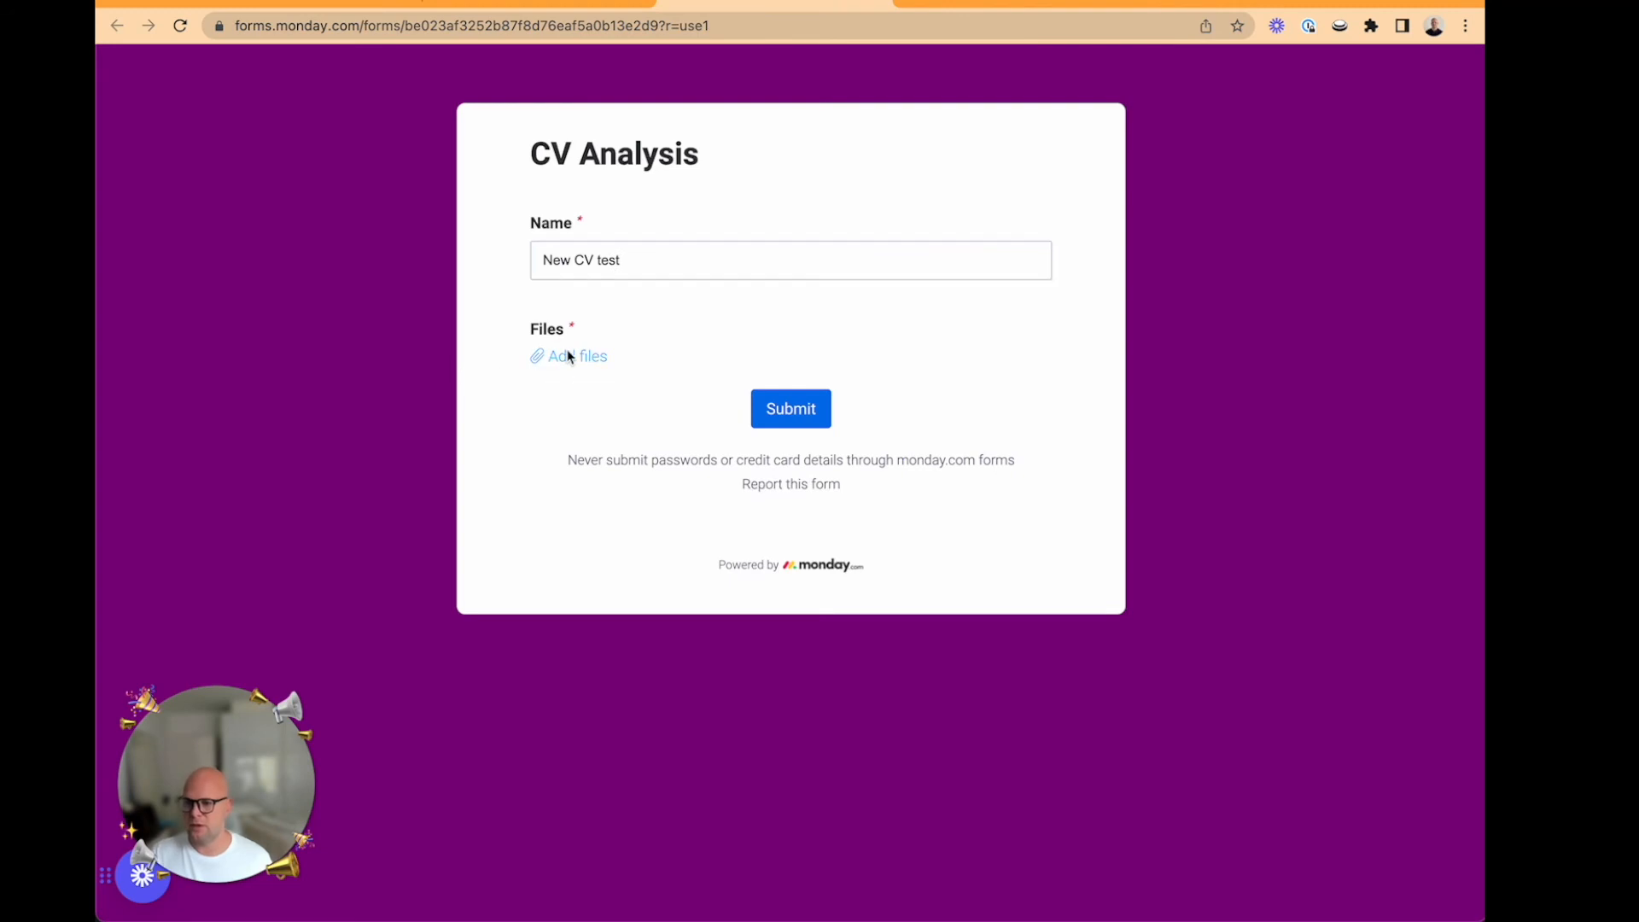
pyautogui.click(576, 356)
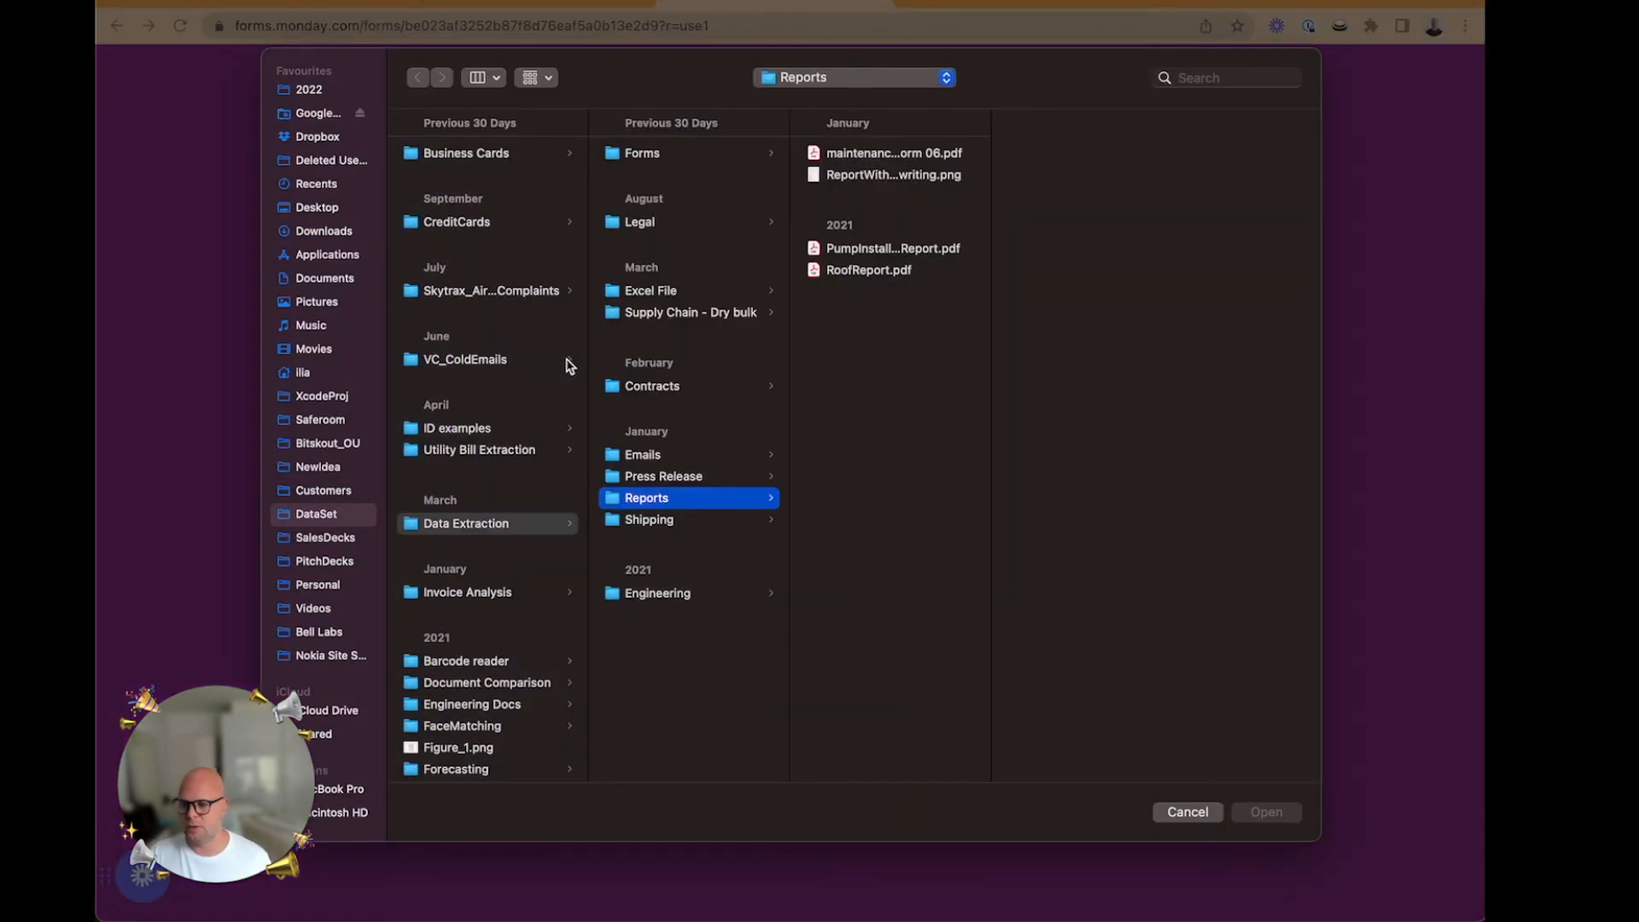
pyautogui.click(318, 136)
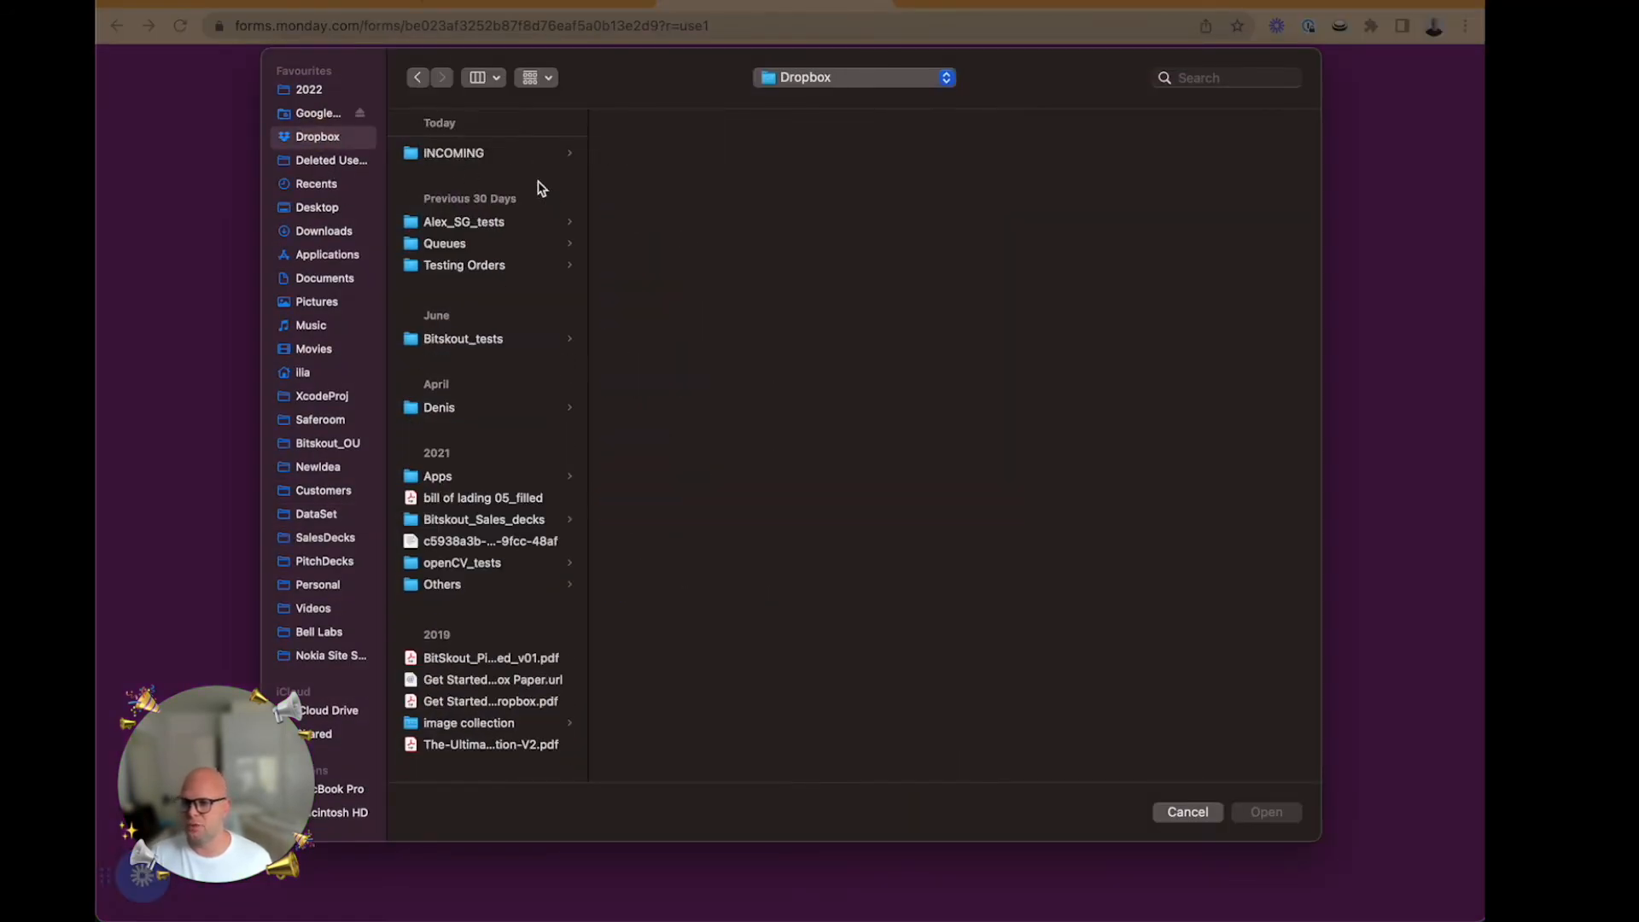
pyautogui.click(894, 153)
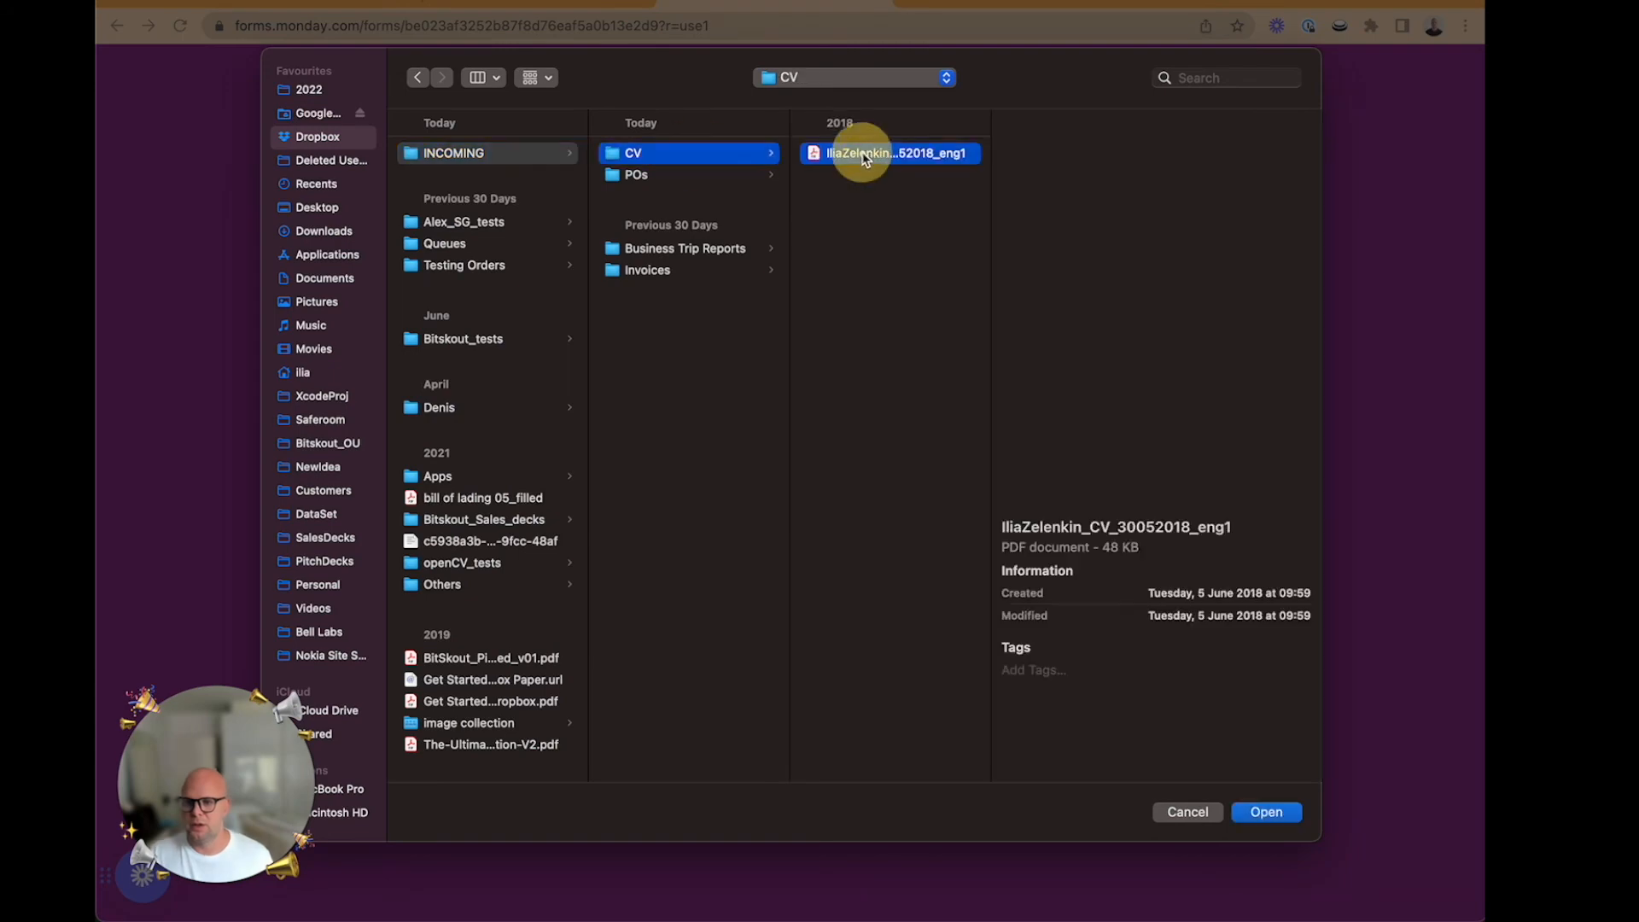
pyautogui.click(1266, 811)
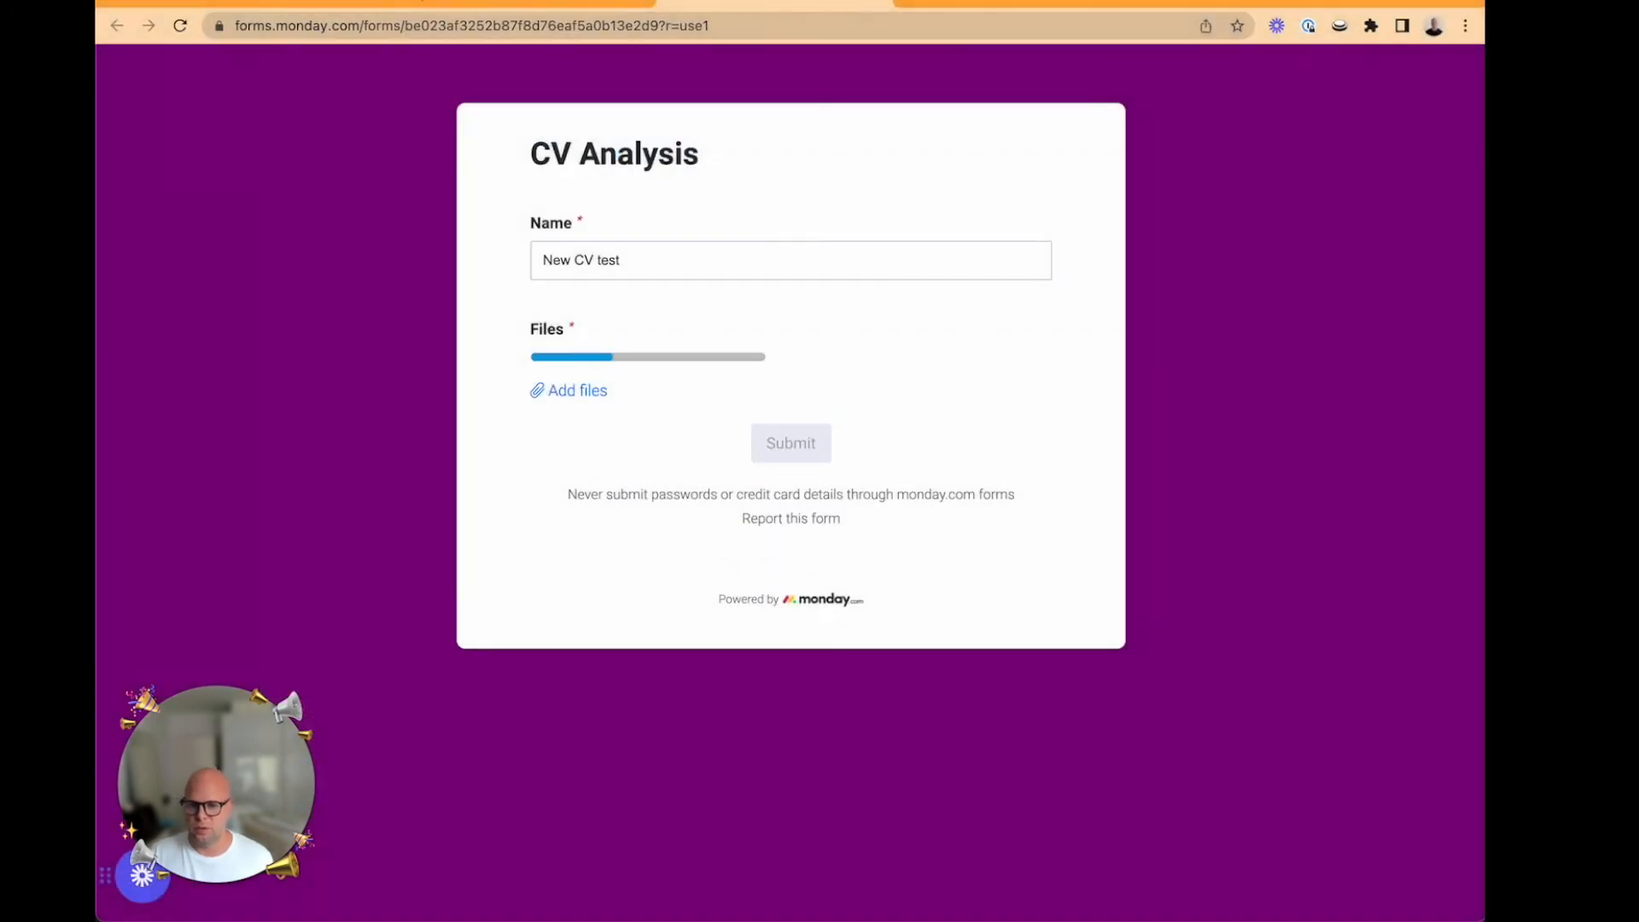
# - Submit the form and return to the board to see the new entry
pyautogui.click(790, 442)
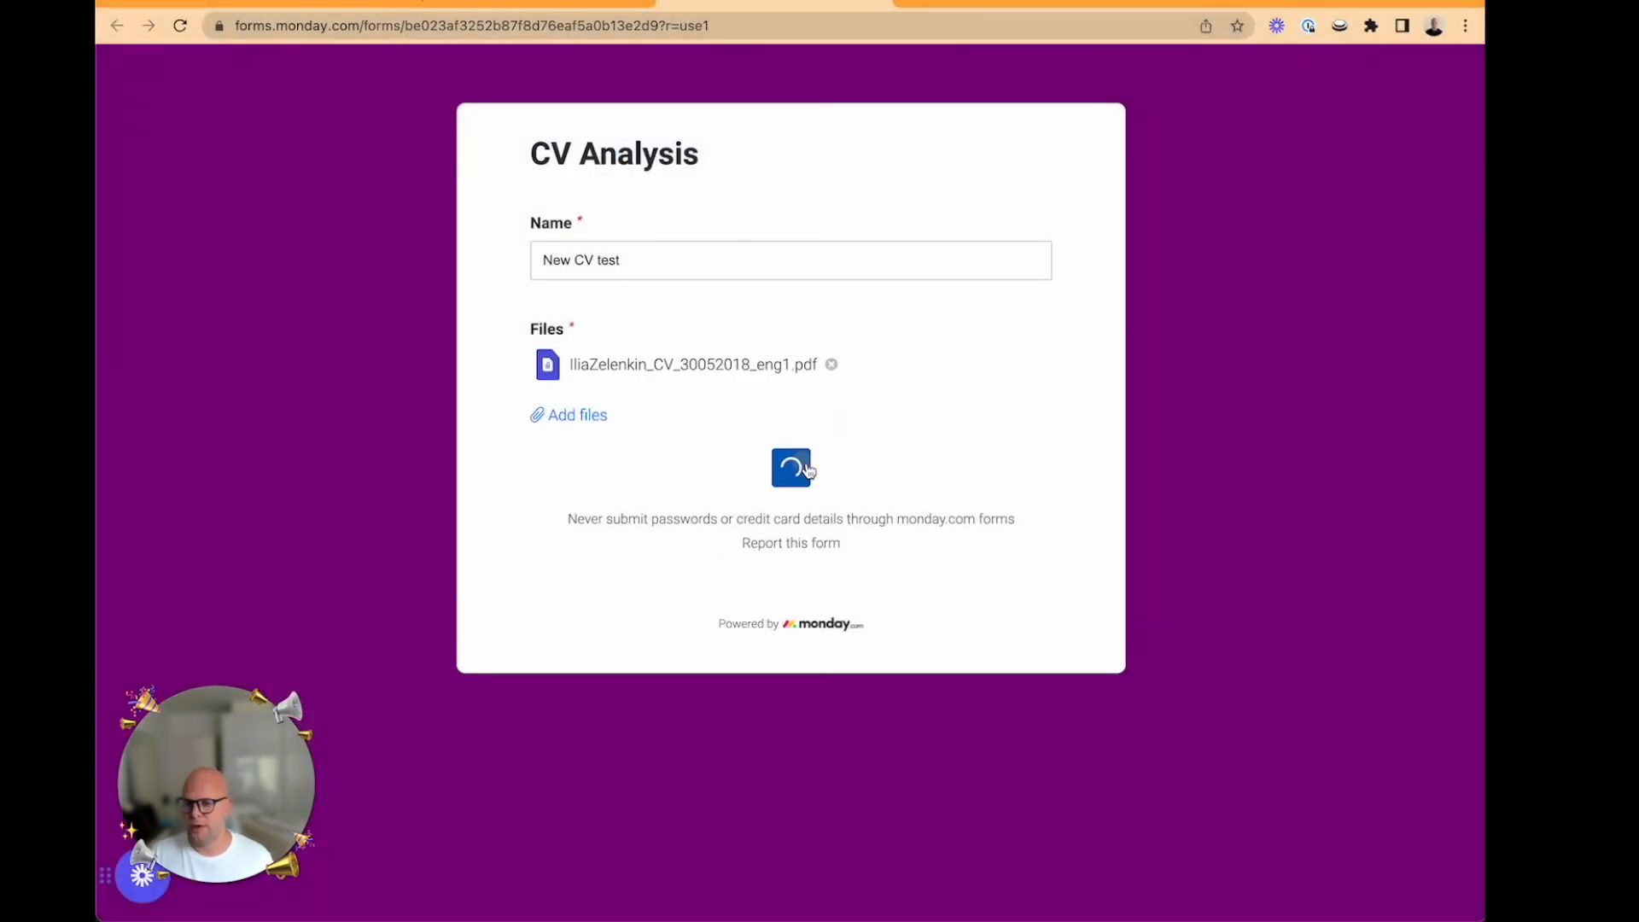
pyautogui.click(790, 467)
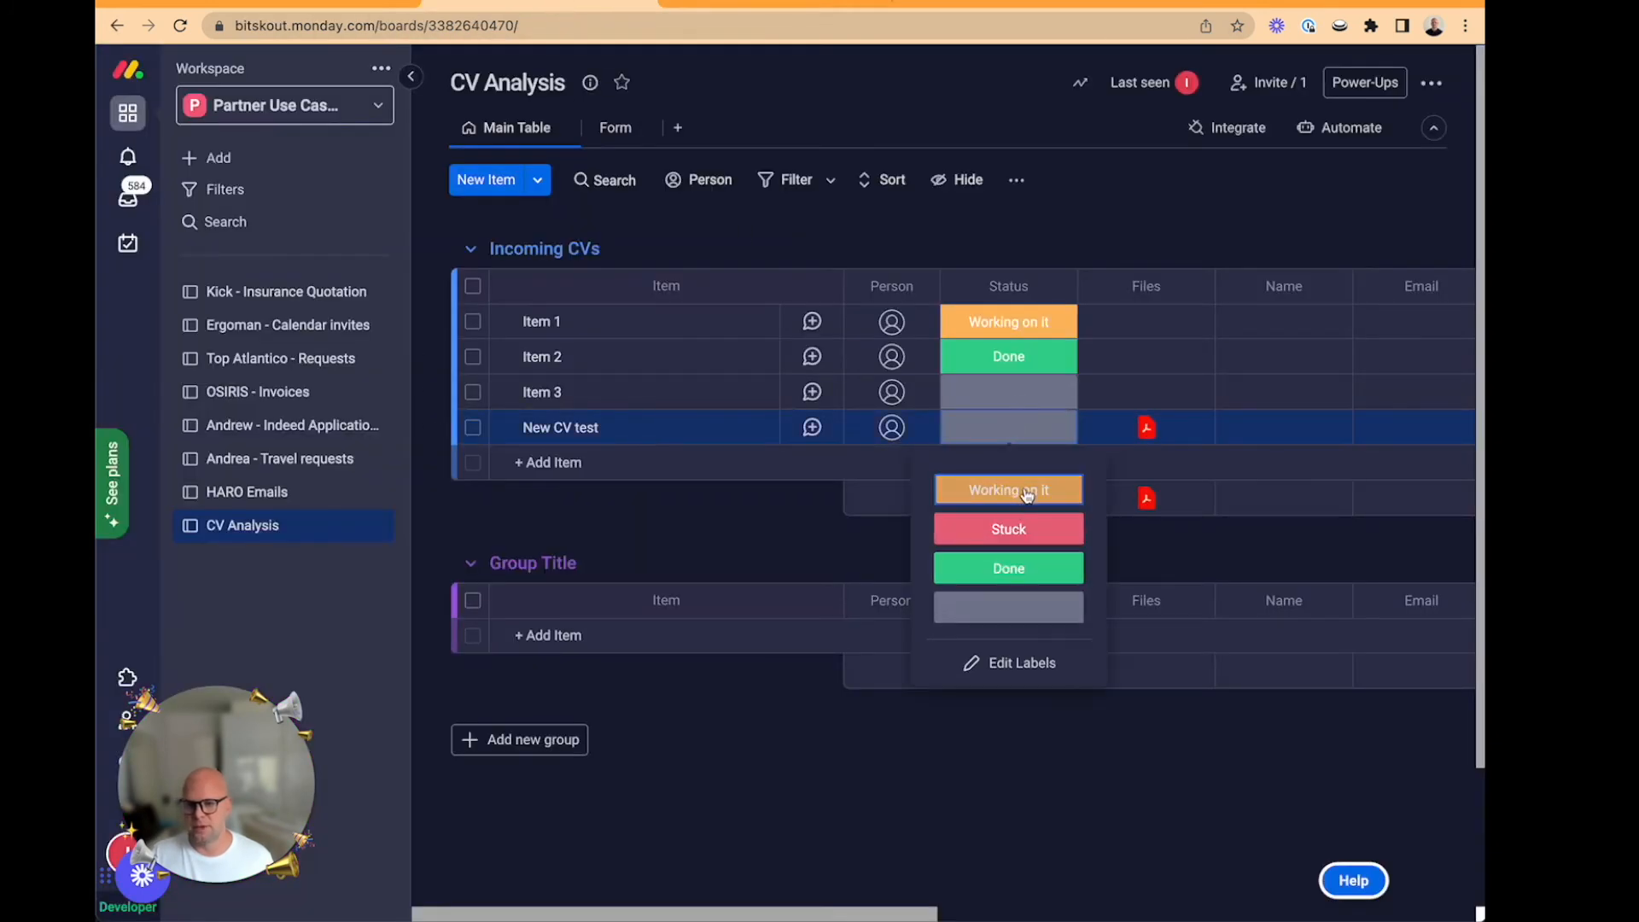
# - Set New CV test to 'Working on it' and check the extracted name, email, LinkedIn and experience columns
pyautogui.click(1006, 490)
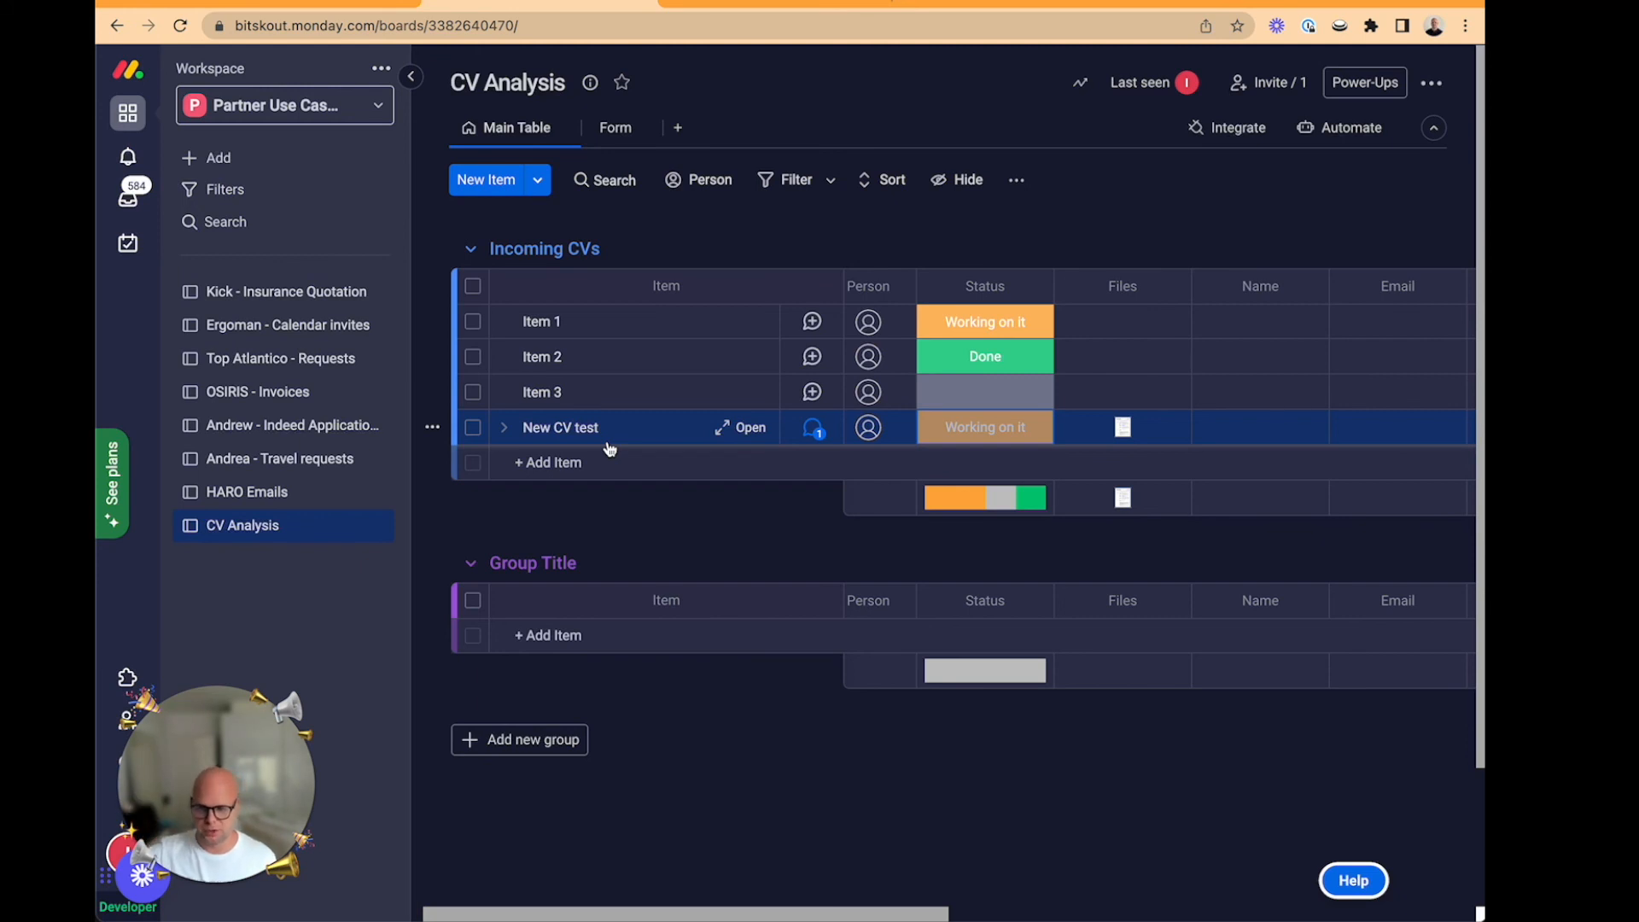
pyautogui.moveTo(811, 427)
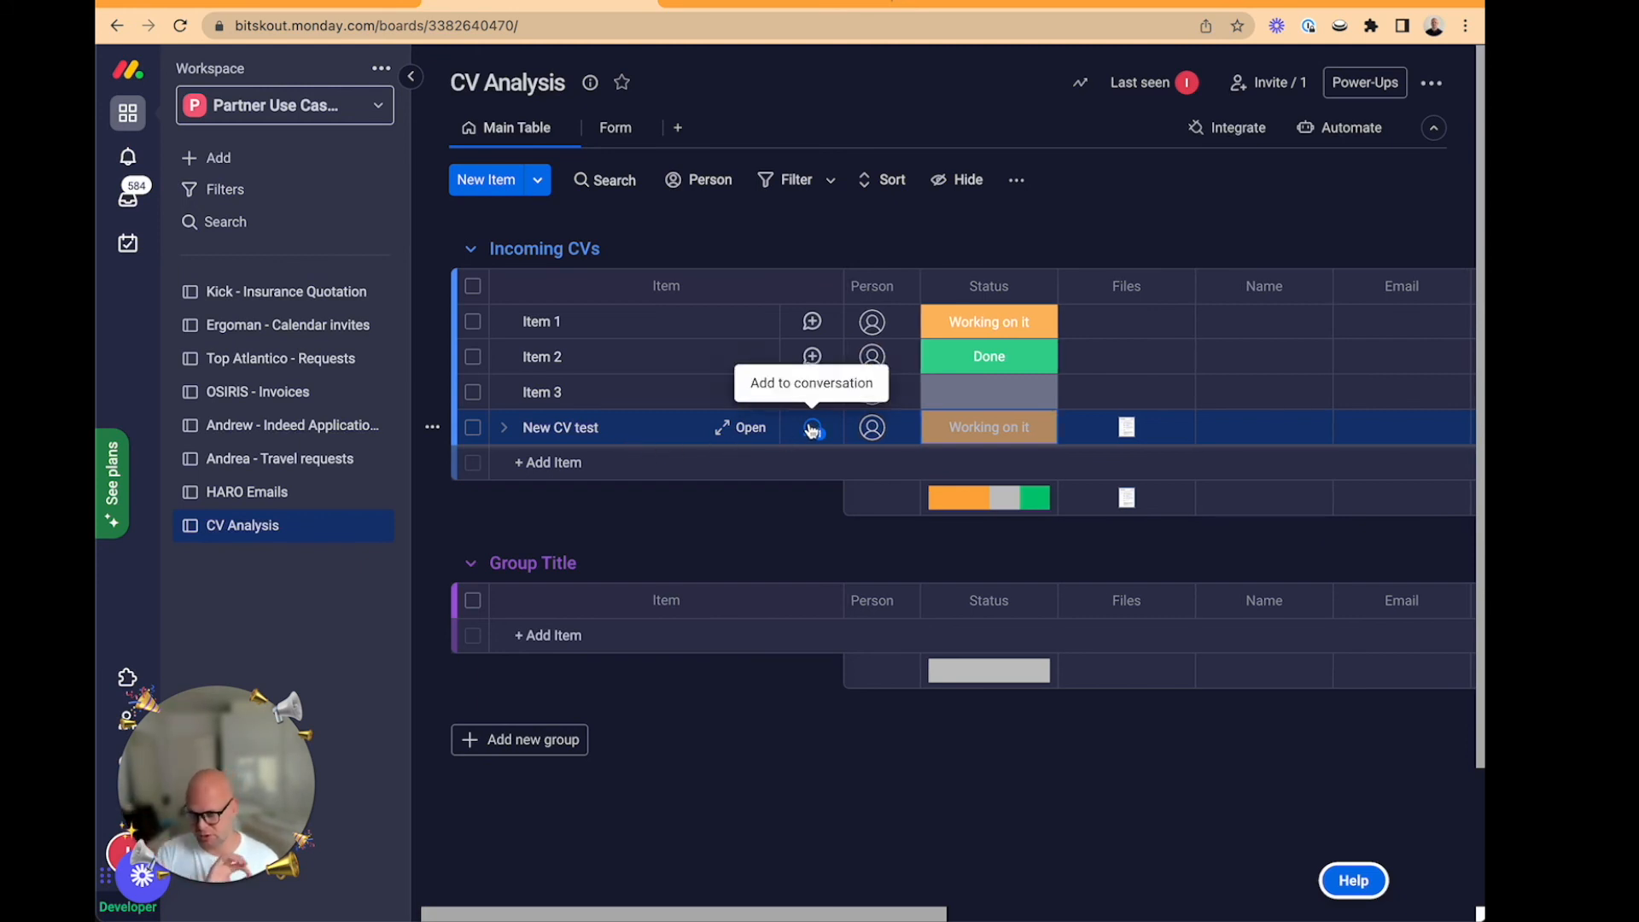
pyautogui.click(987, 427)
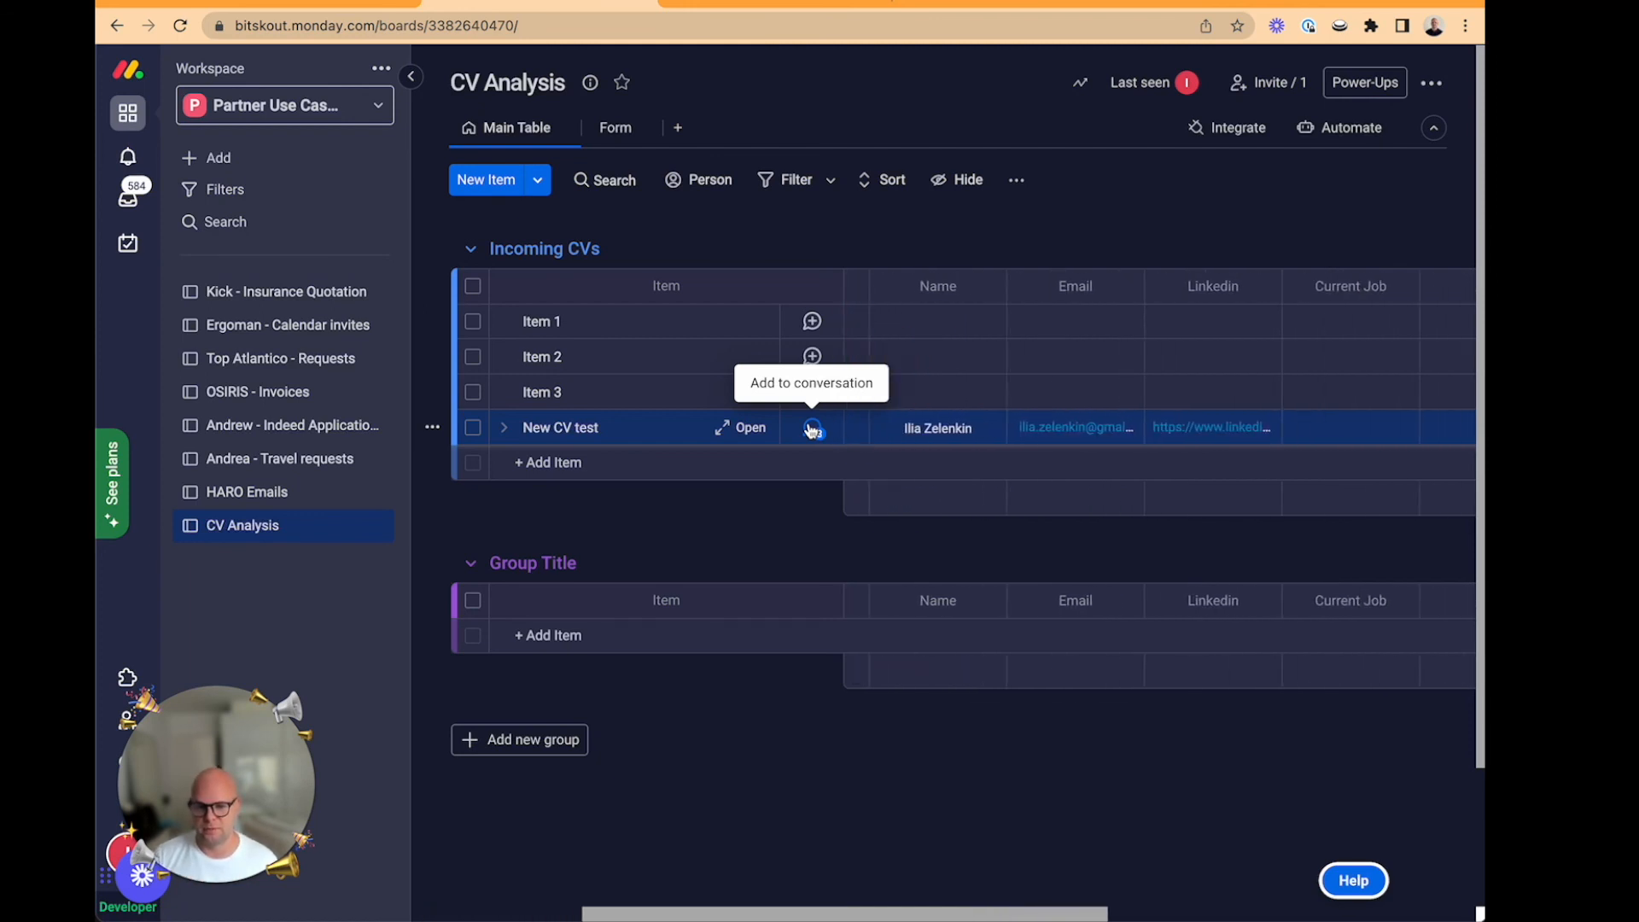
pyautogui.hscroll(3)
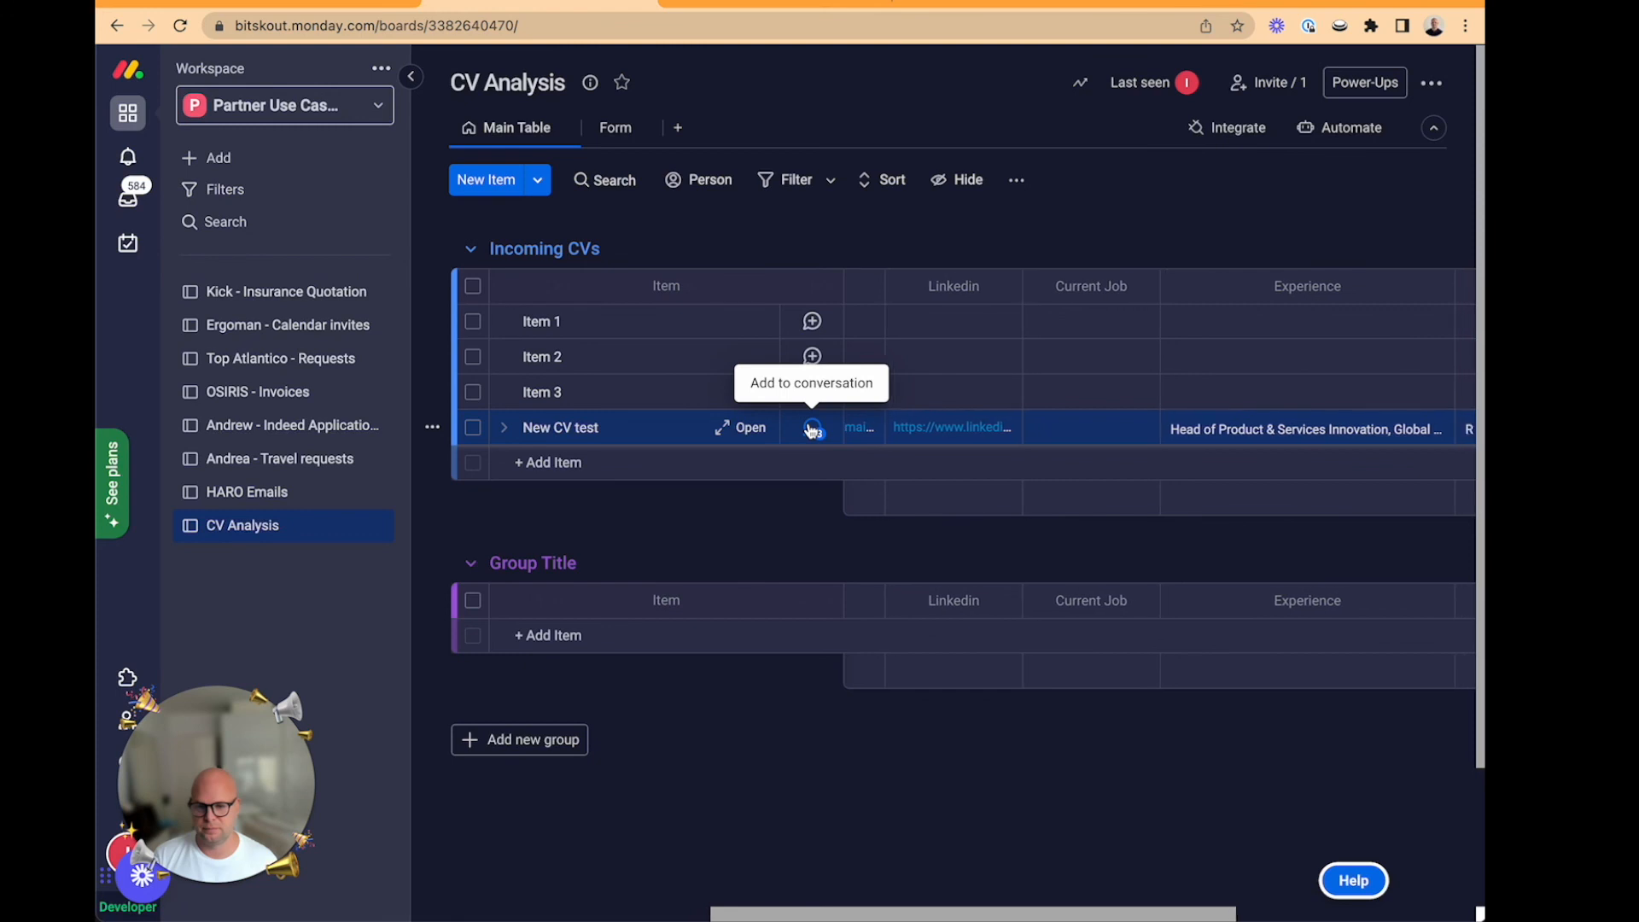
pyautogui.hscroll(3)
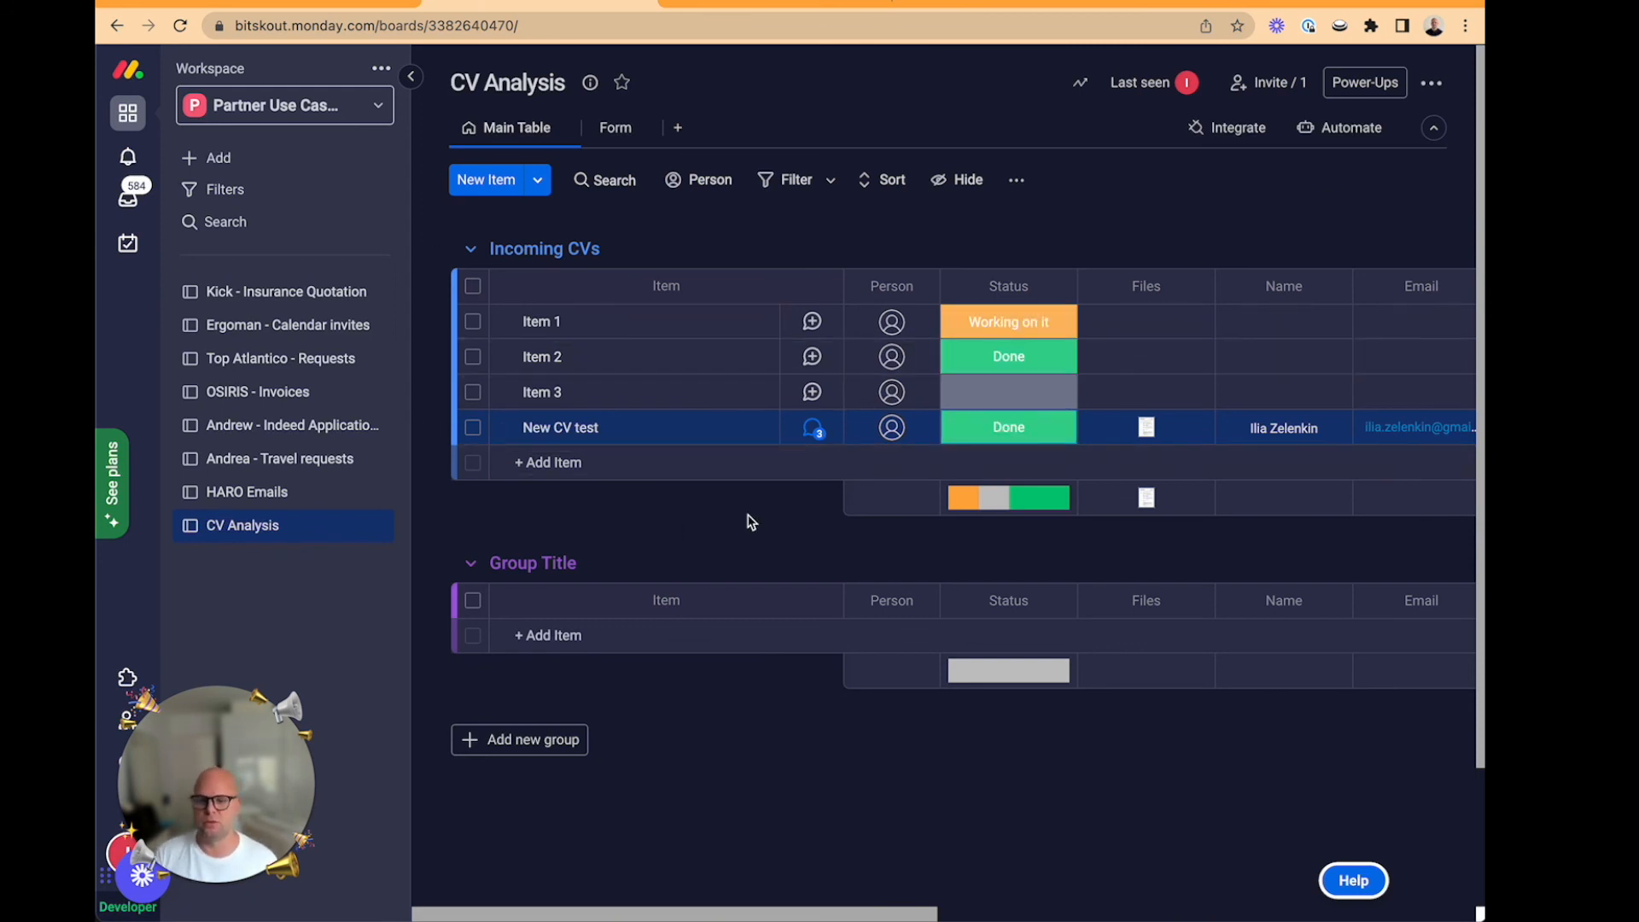
# - Confirm the New CV test row shows Status Done with extracted Name and Email
pyautogui.click(548, 462)
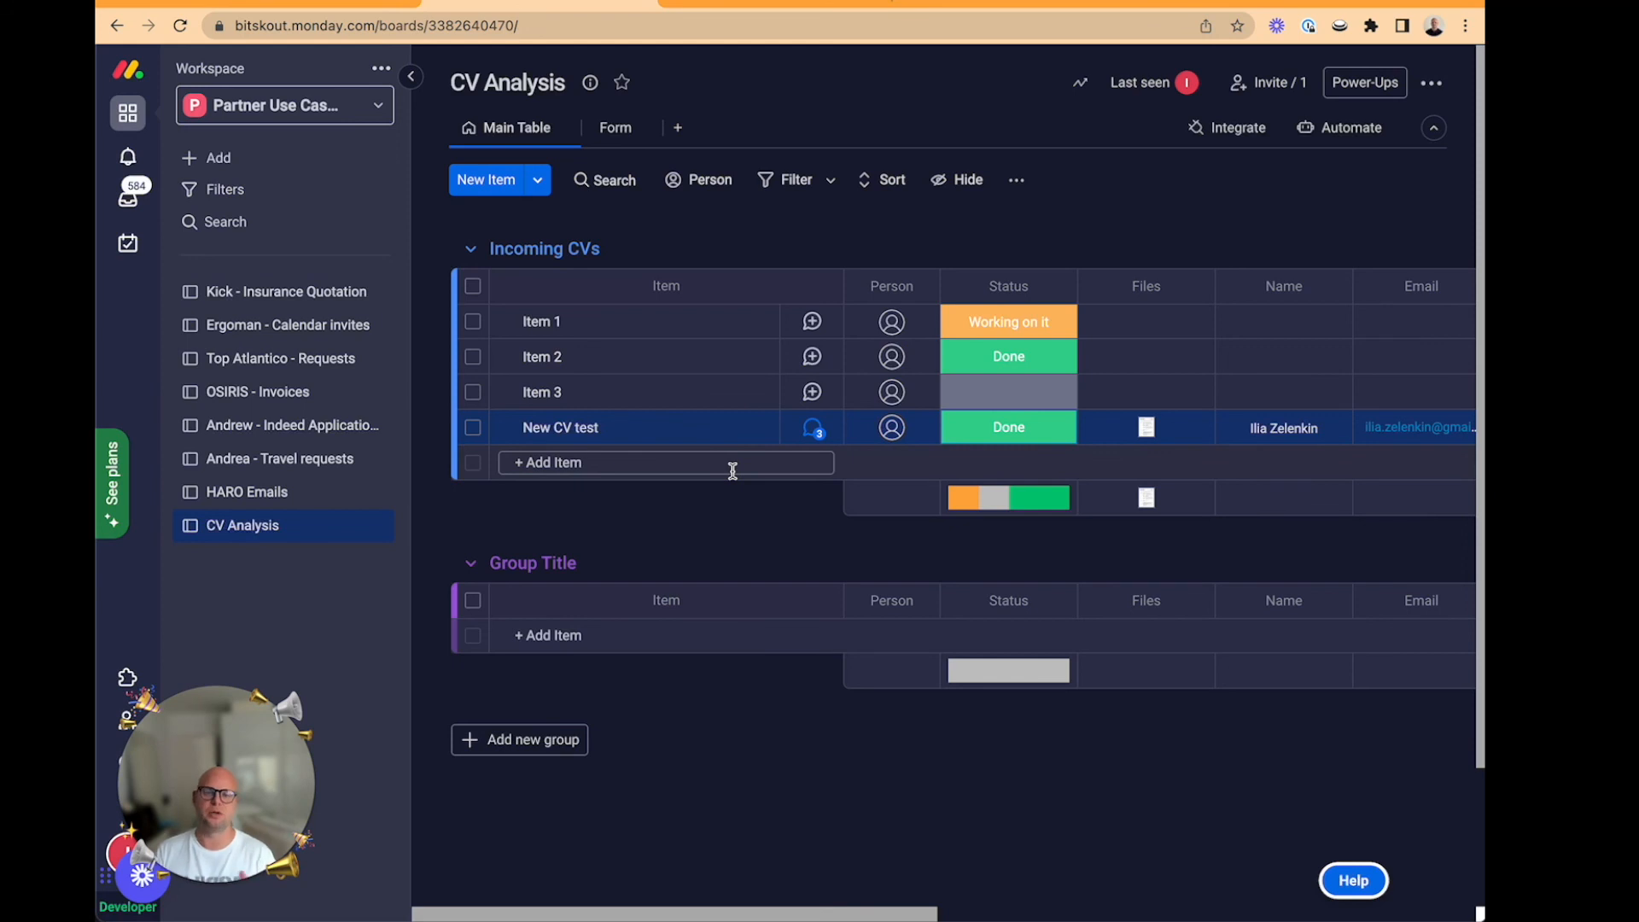